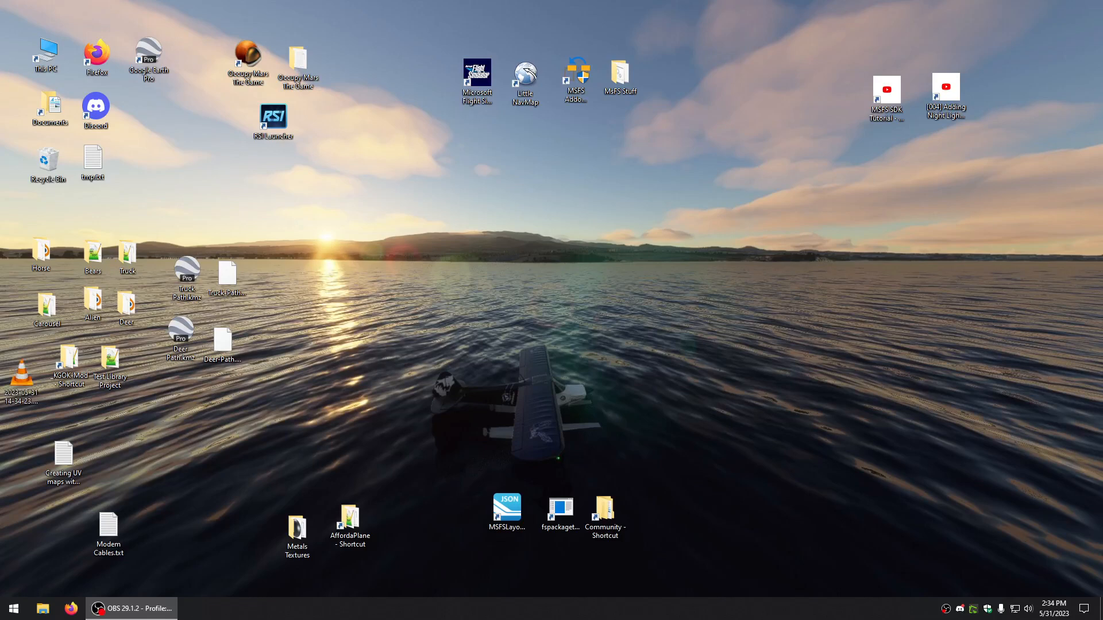
mouse_move(274, 193)
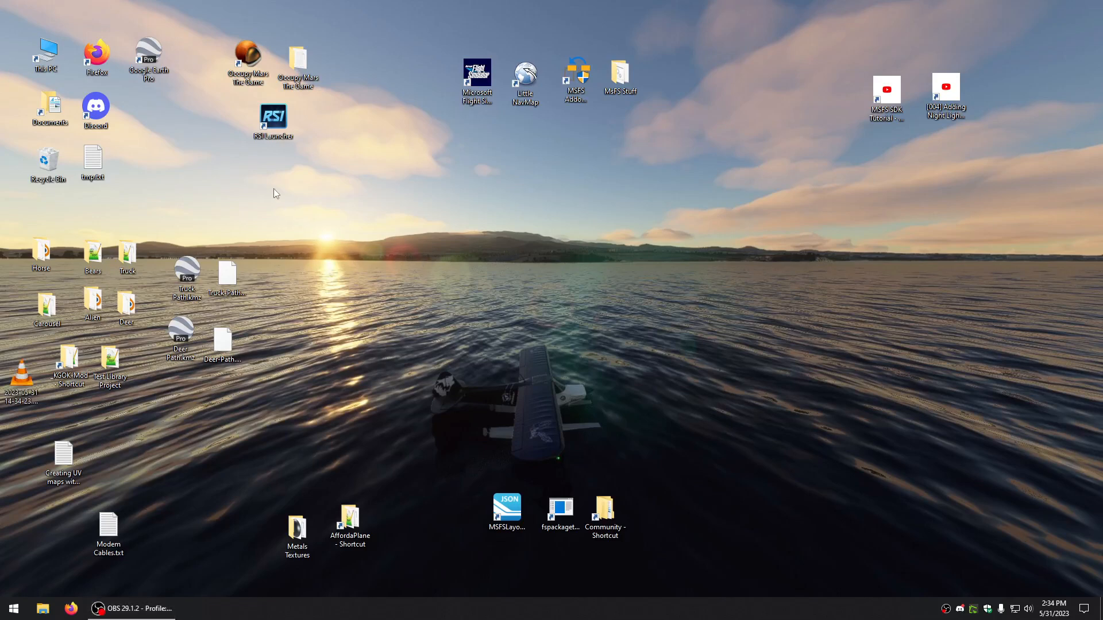
mouse_move(255, 472)
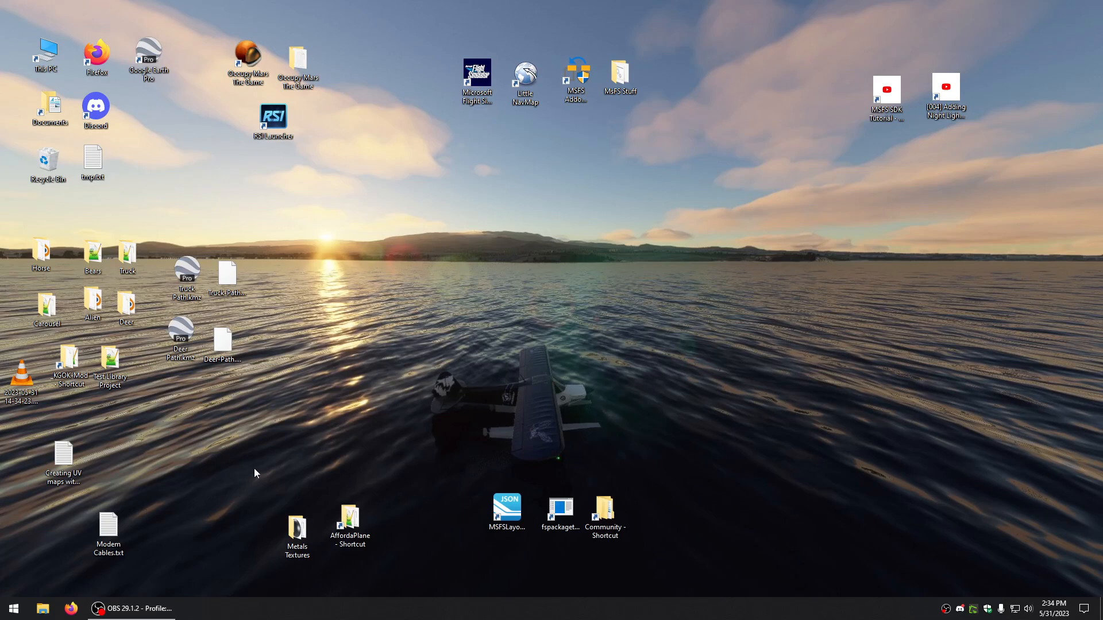
Bring up the Start menu's list of installed programs to find Blender 2.92
click(13, 609)
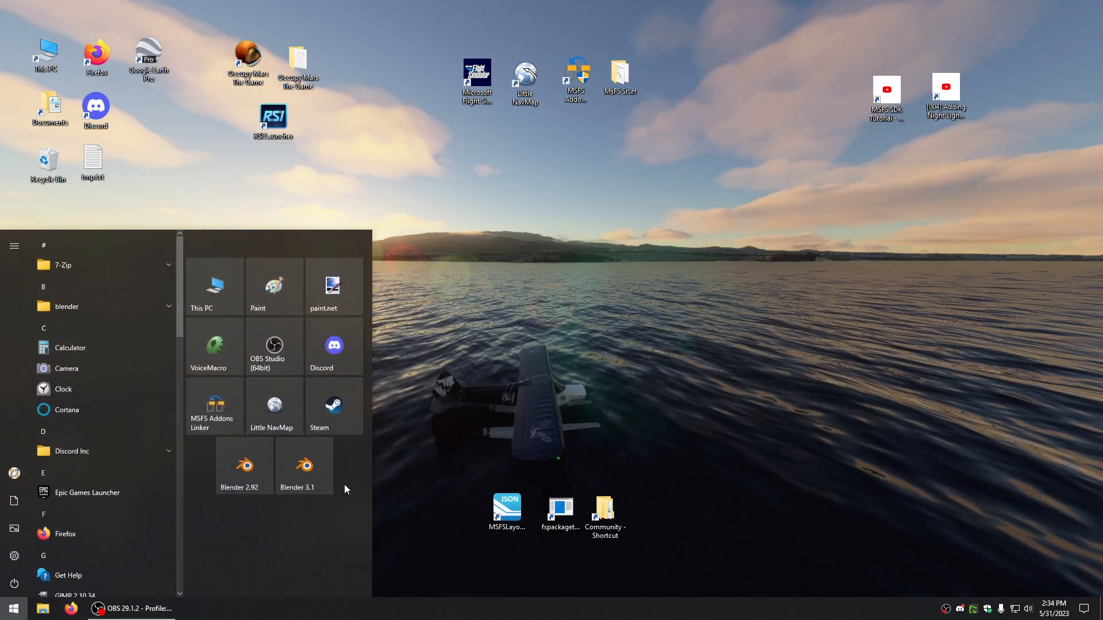
mouse_move(243, 466)
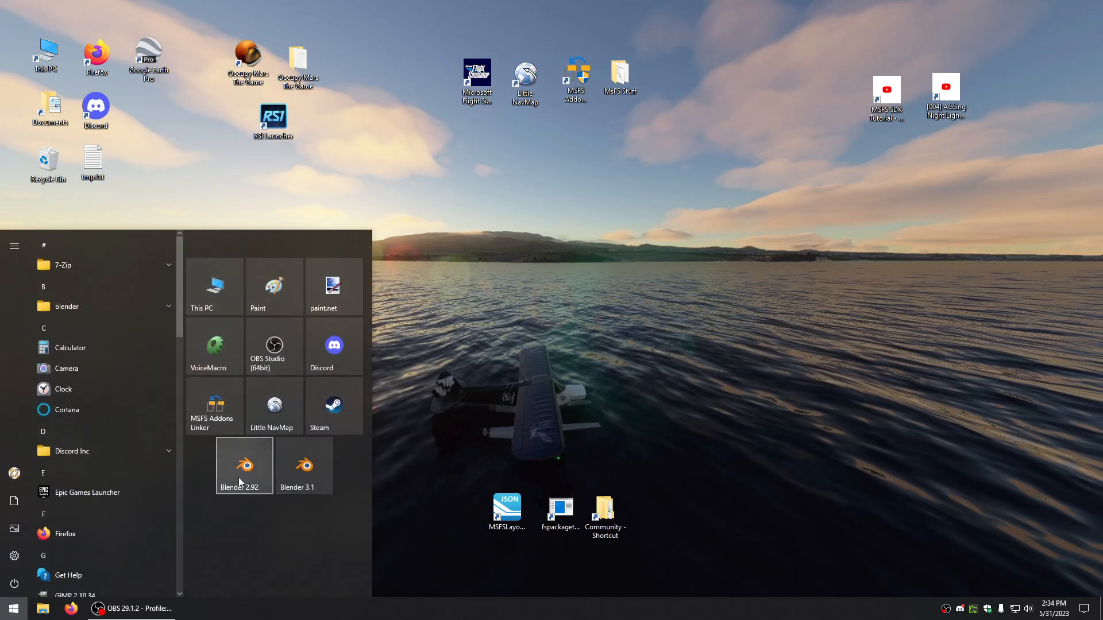
mouse_move(231, 530)
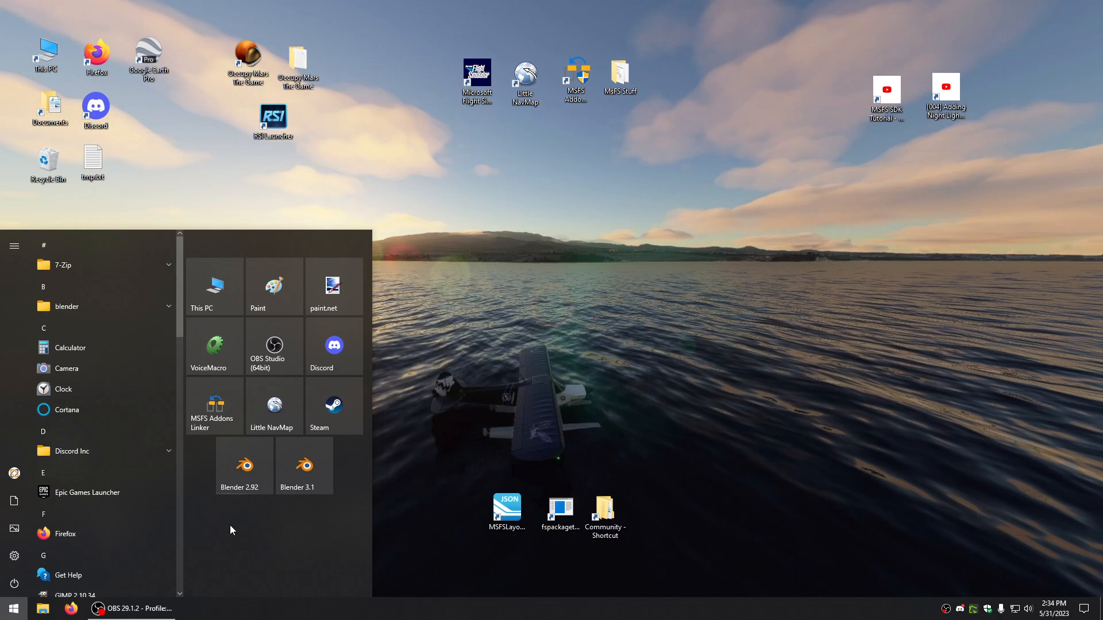
mouse_move(244, 465)
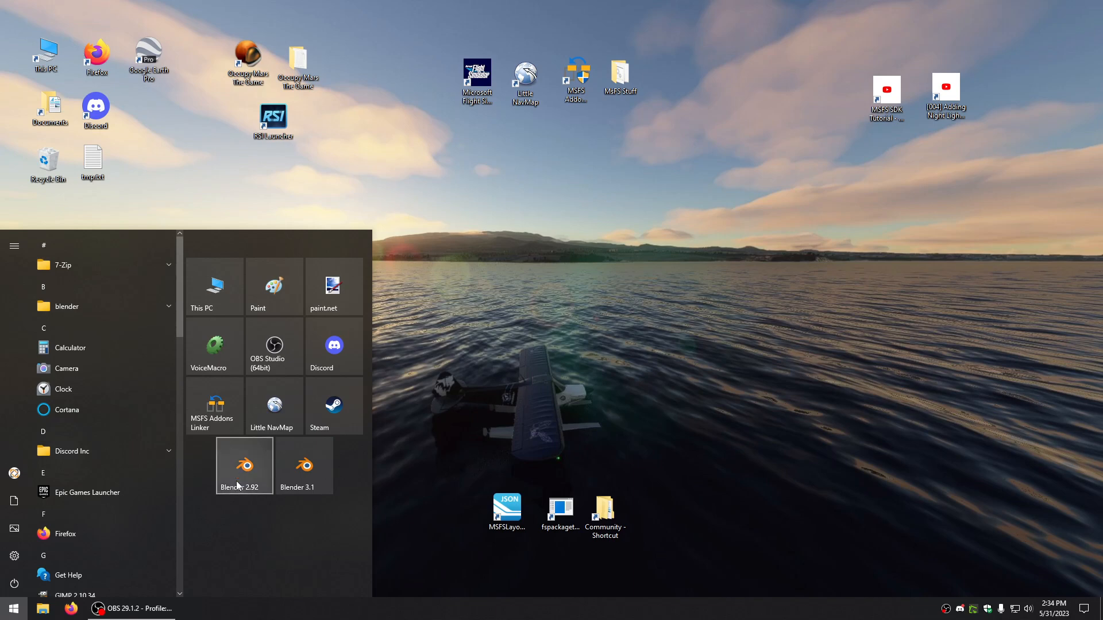
mouse_move(244, 465)
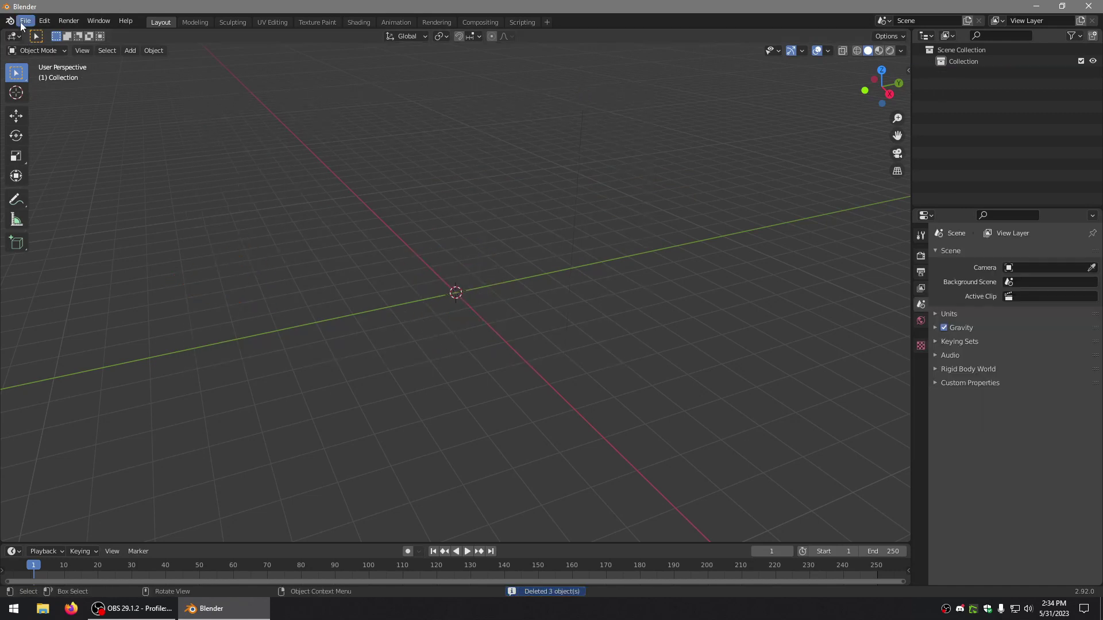
Dismiss the splash, glance through the File menu and open Edit > Preferences
click(24, 21)
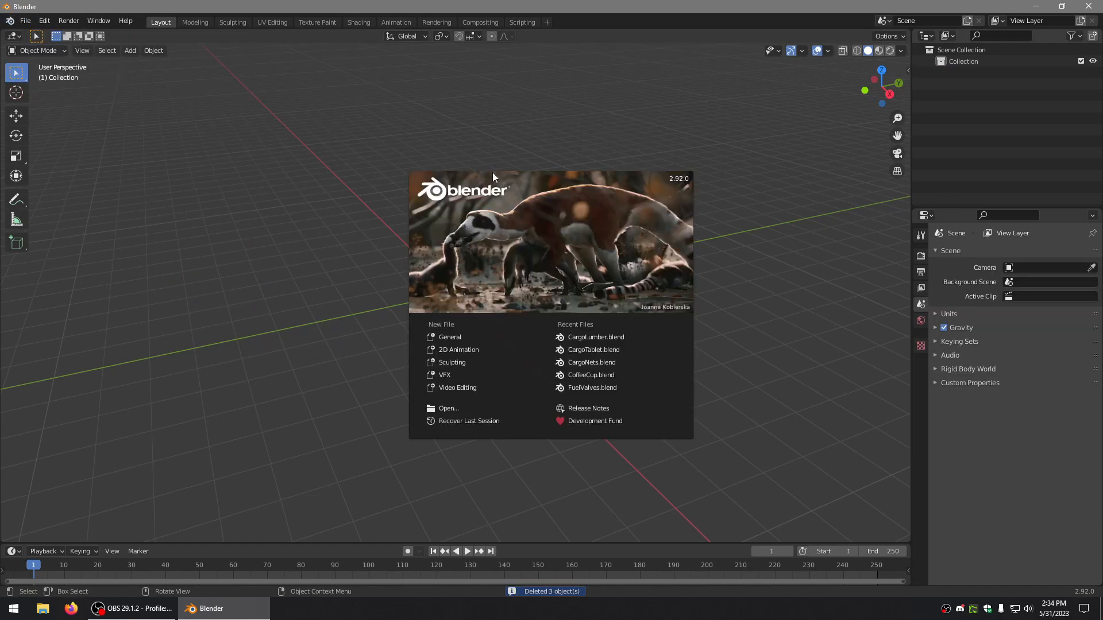
mouse_move(646, 191)
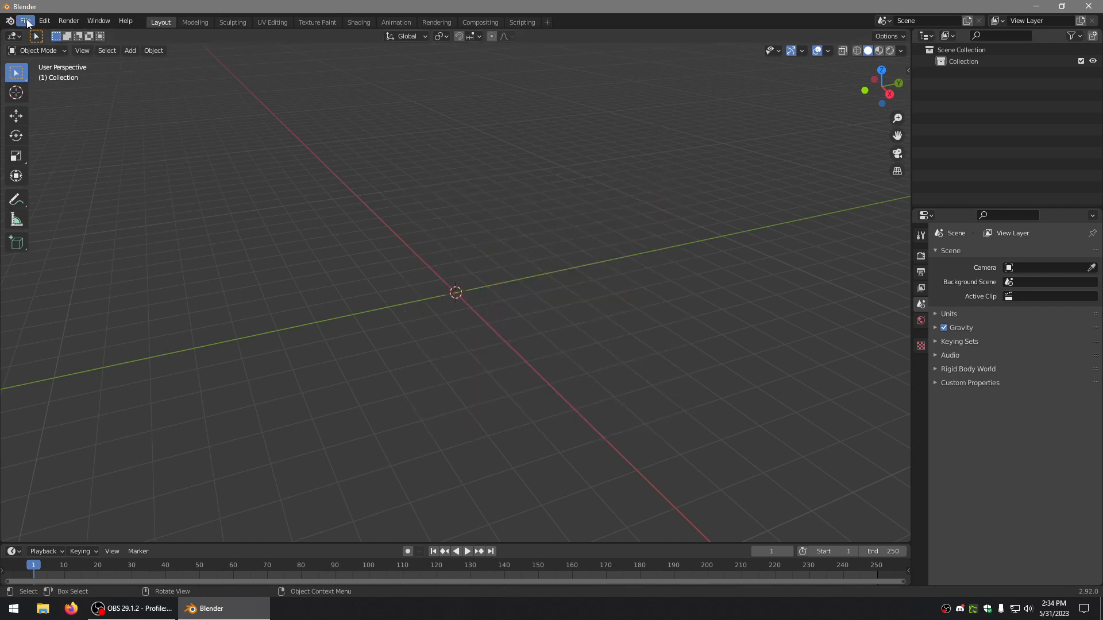
click(26, 20)
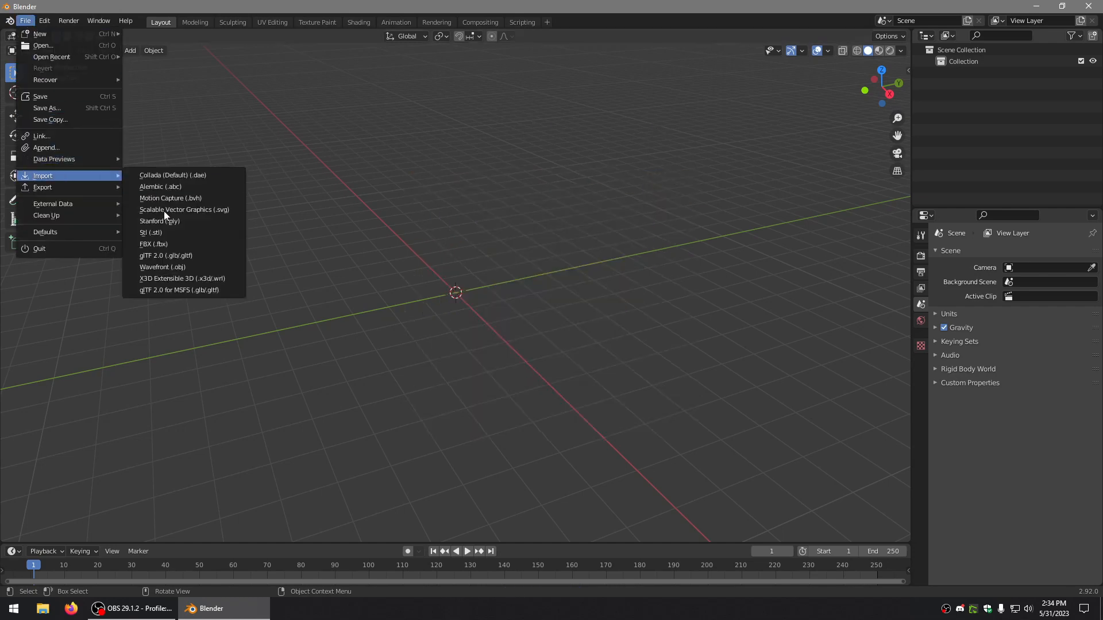
mouse_move(42, 135)
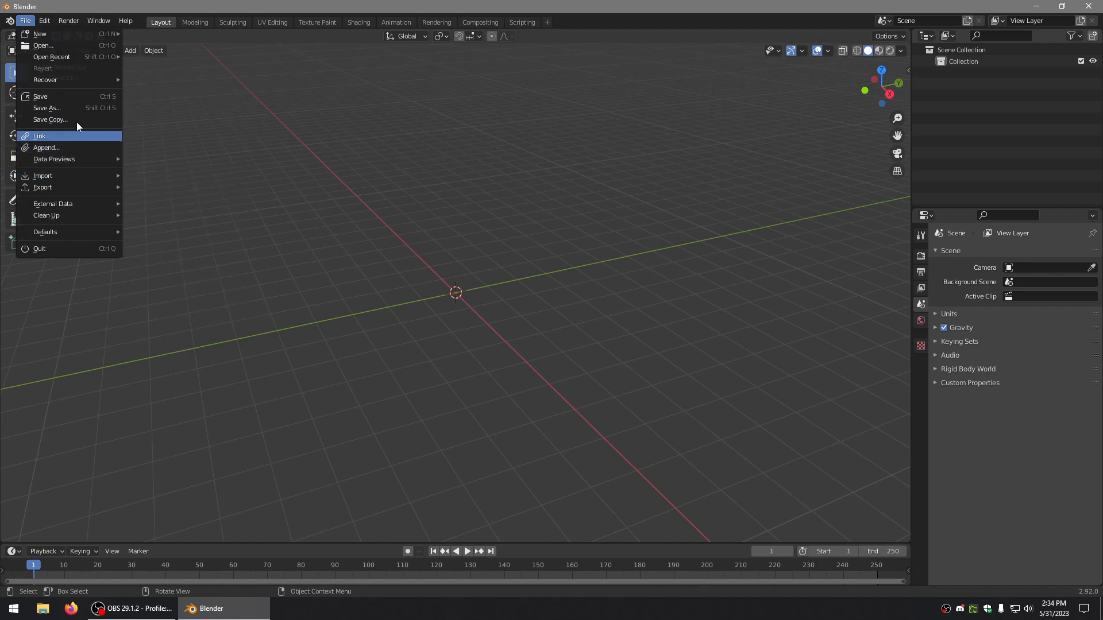
click(43, 21)
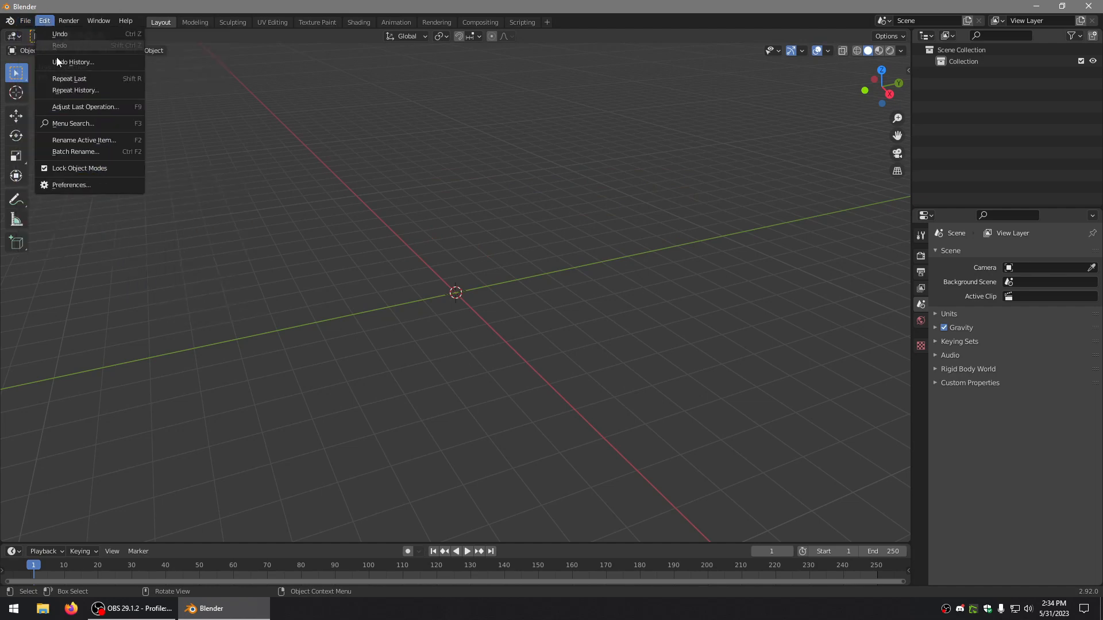
click(70, 184)
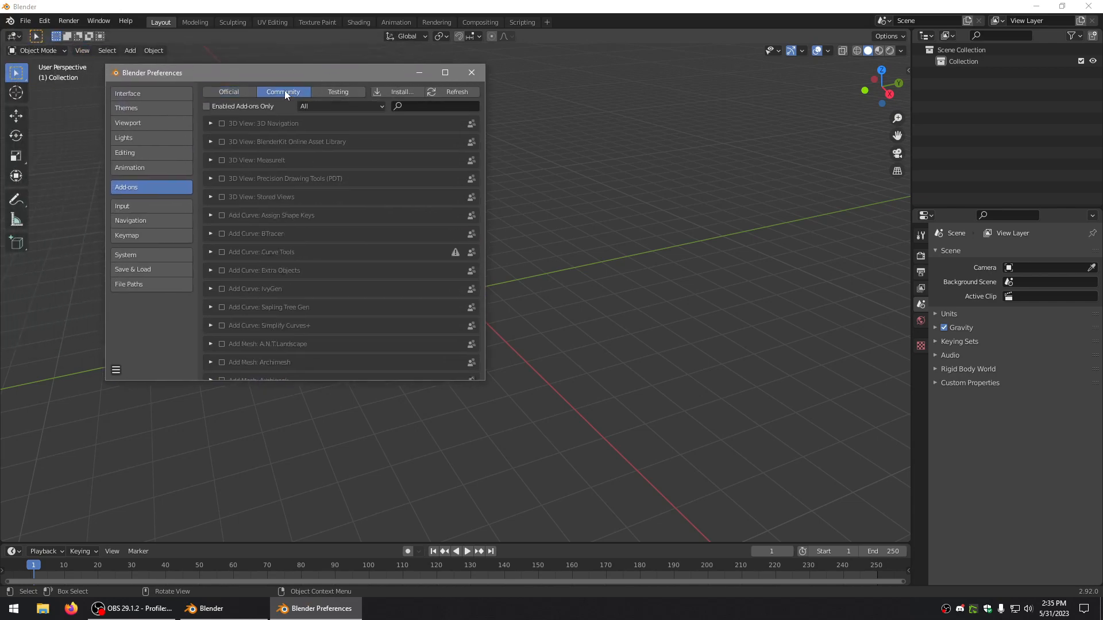
Review the enabled glTF 2.0 format for MSFS add-on and its texture paths, then leave Preferences
scroll(down, 3)
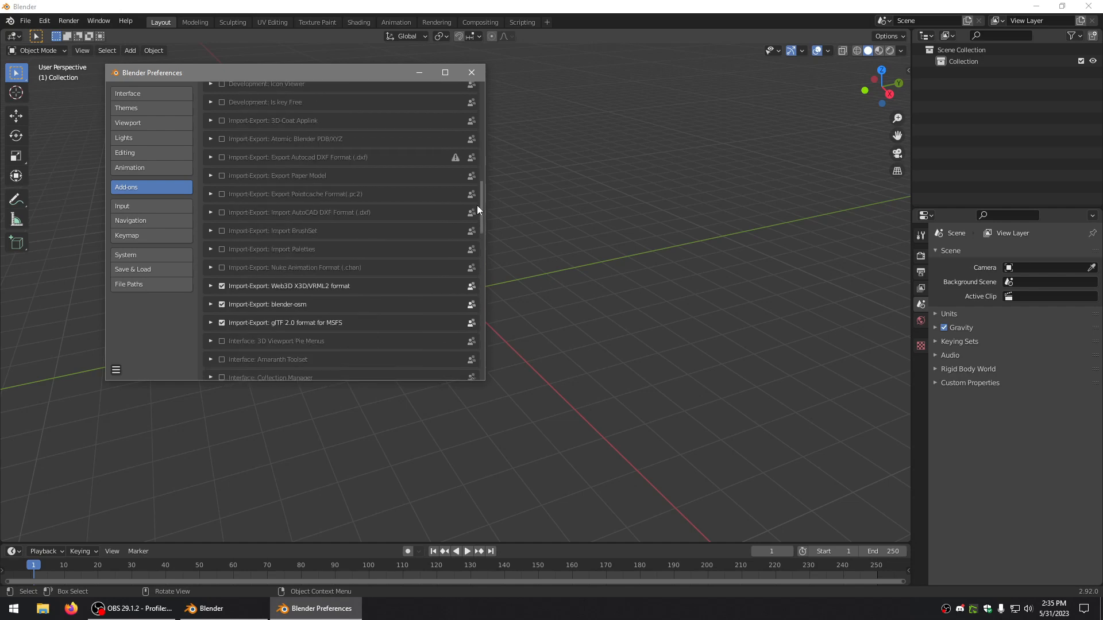
scroll(down, 3)
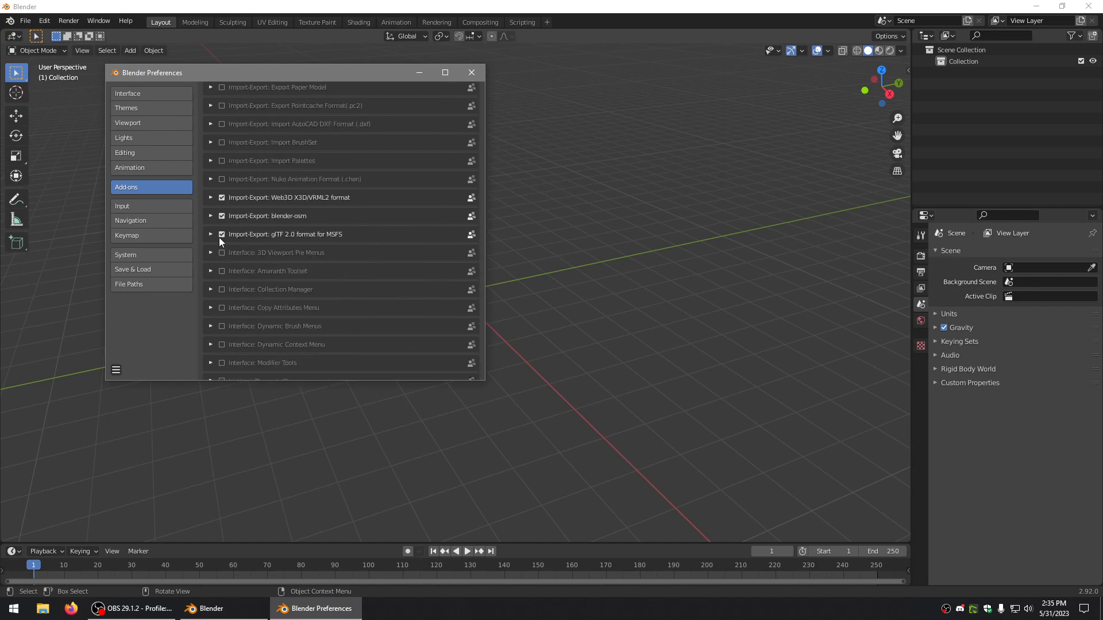
click(210, 234)
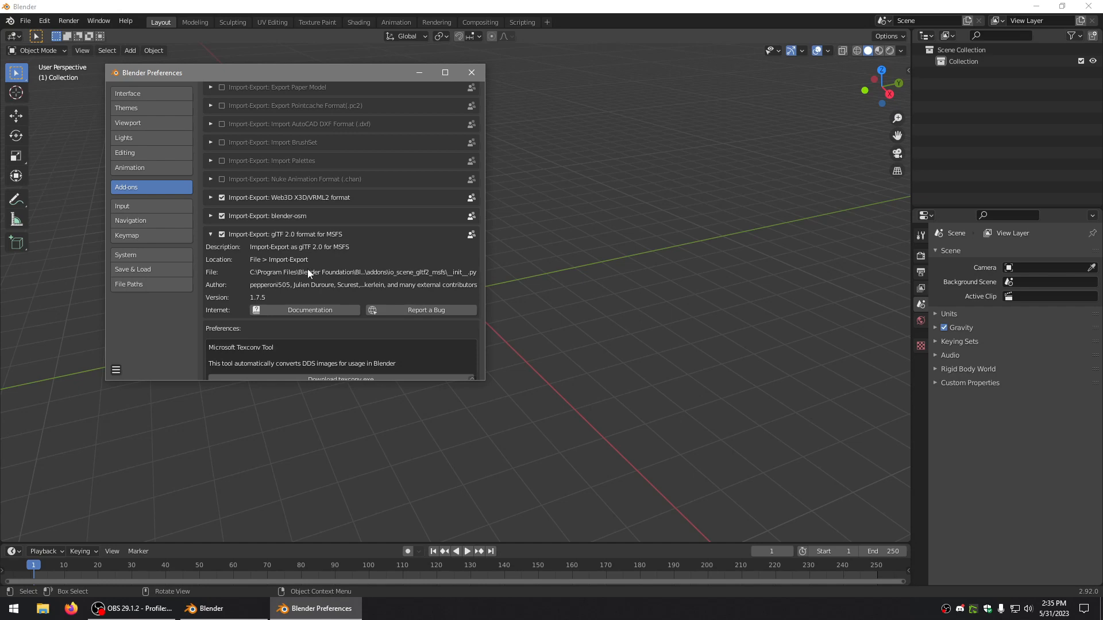
mouse_move(308, 279)
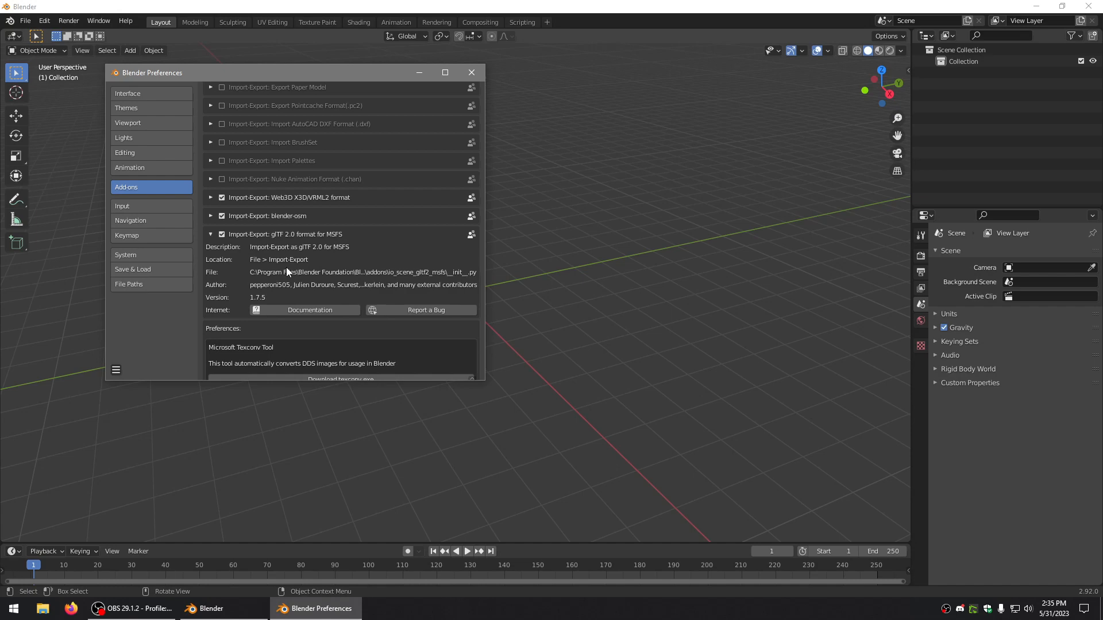
scroll(down, 3)
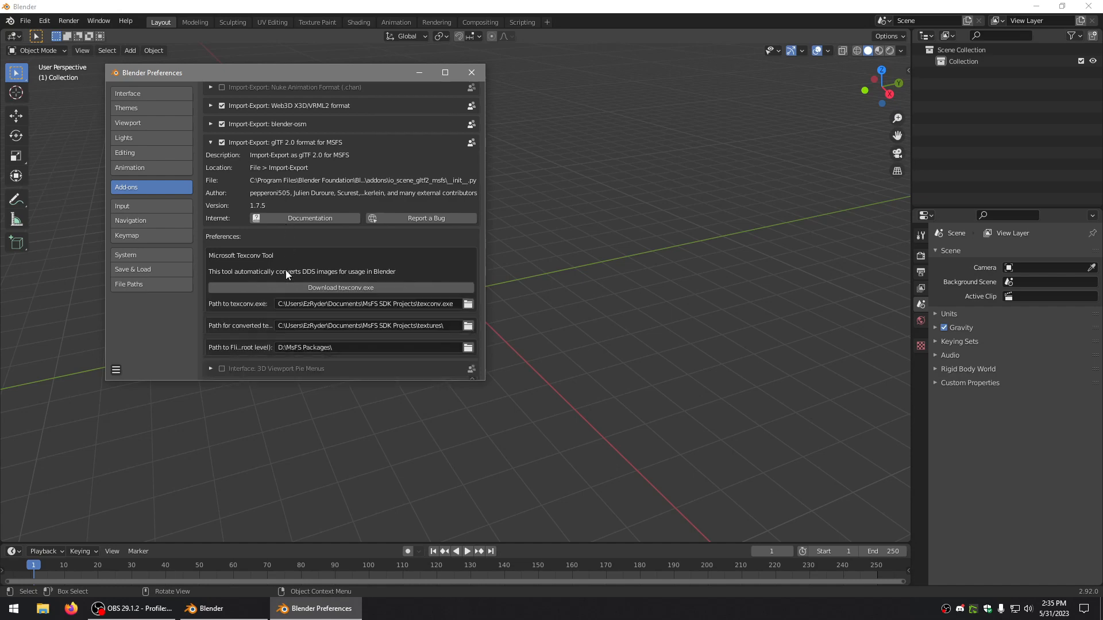
scroll(down, 3)
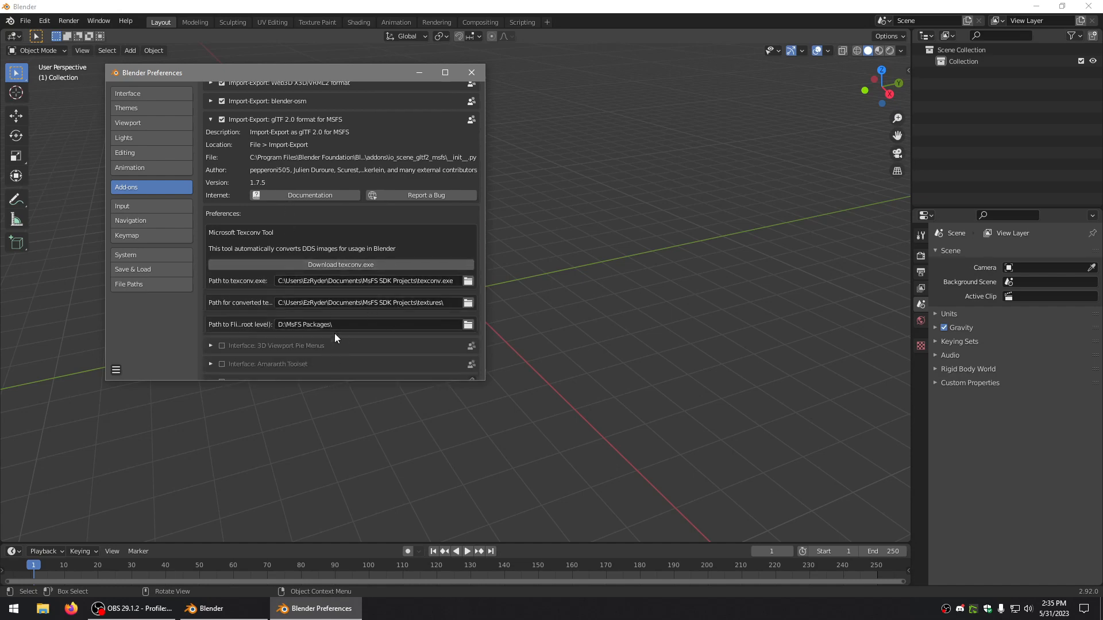
mouse_move(340, 307)
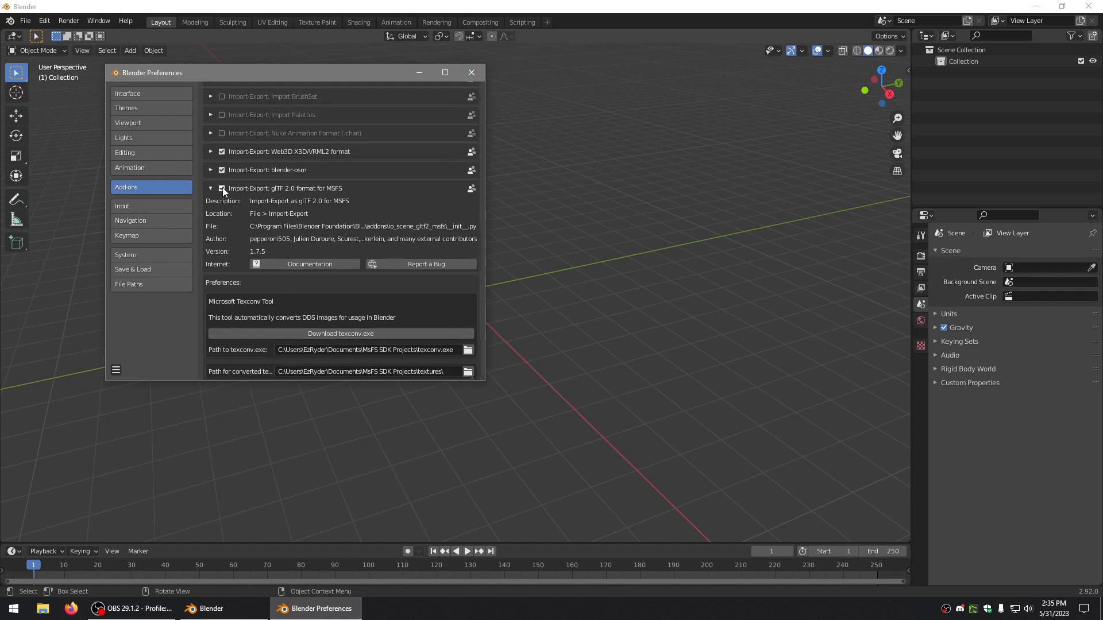
click(471, 73)
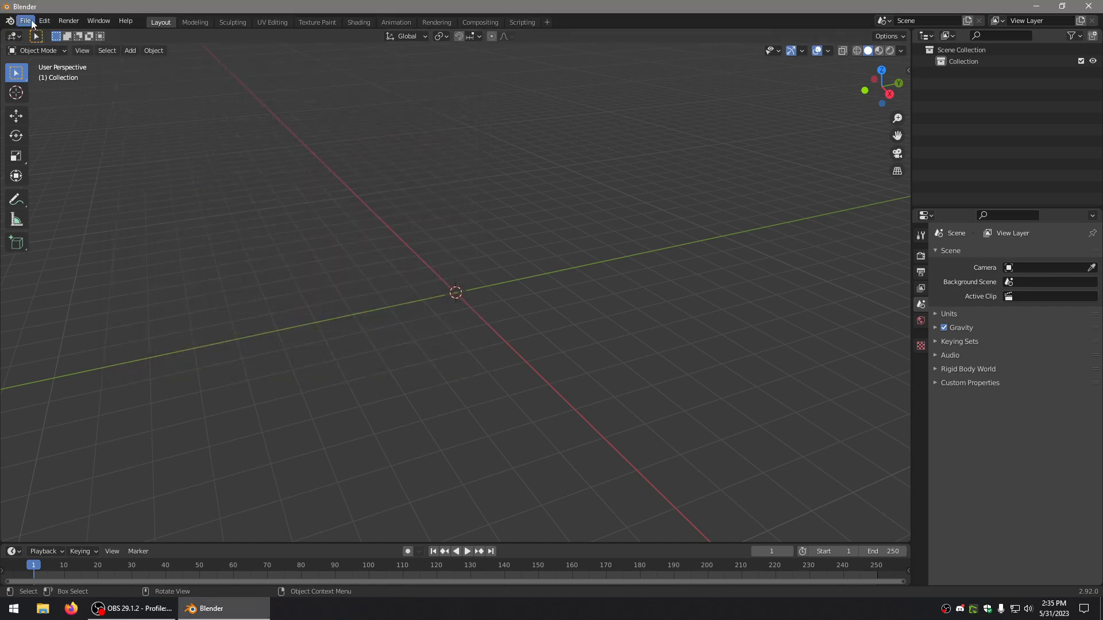
Start a glTF 2.0 for MSFS import and browse into the Extra 330 package's model folder
click(25, 21)
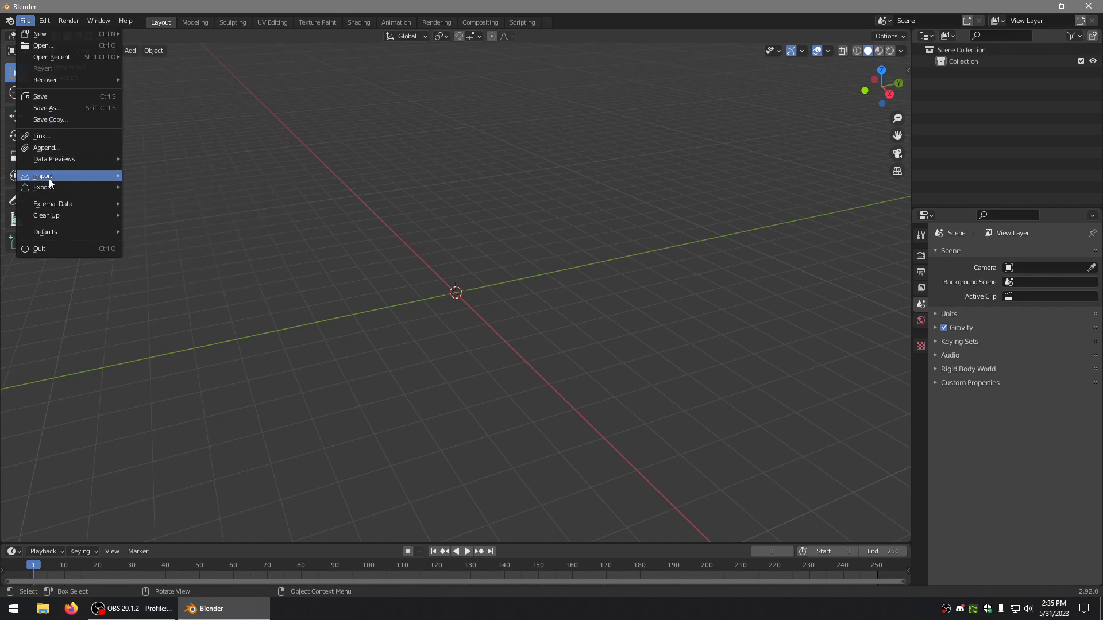
click(42, 174)
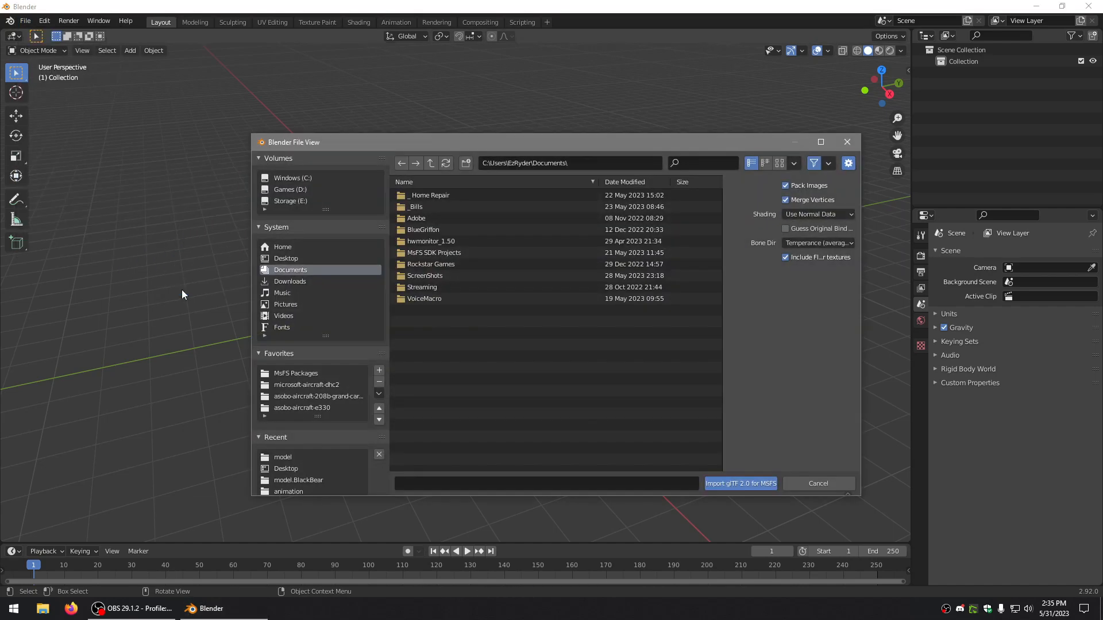
click(302, 408)
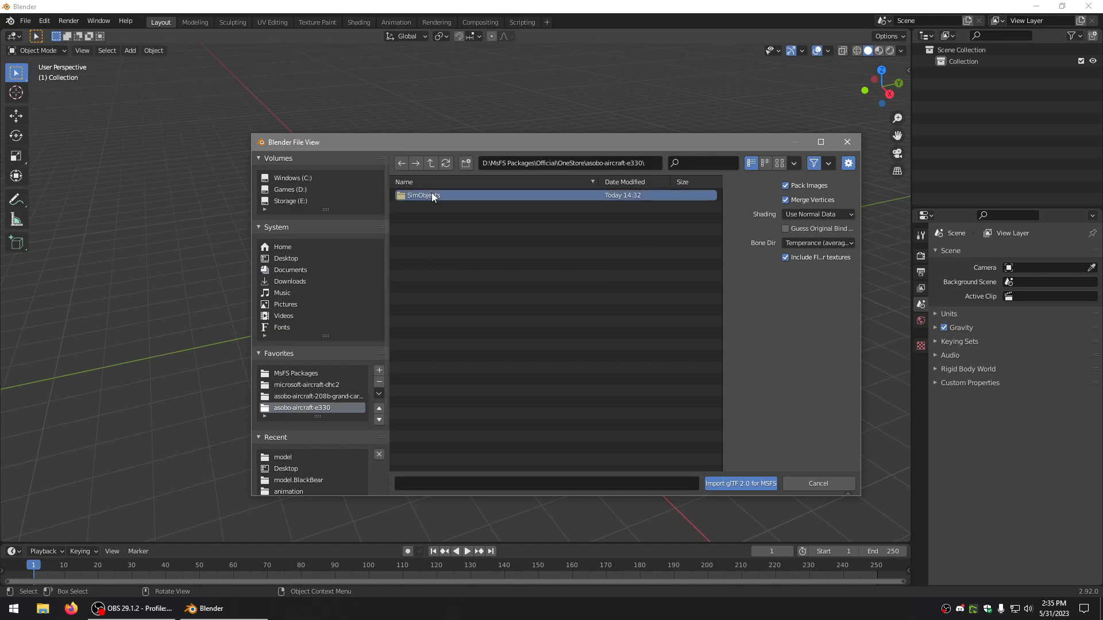
double_click(424, 196)
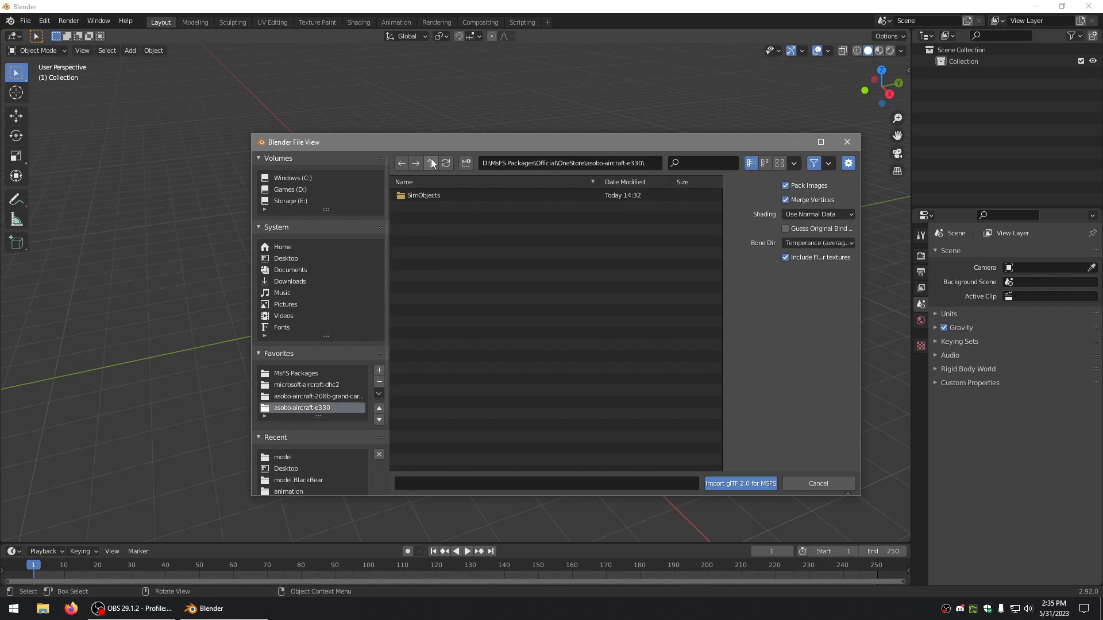
click(430, 162)
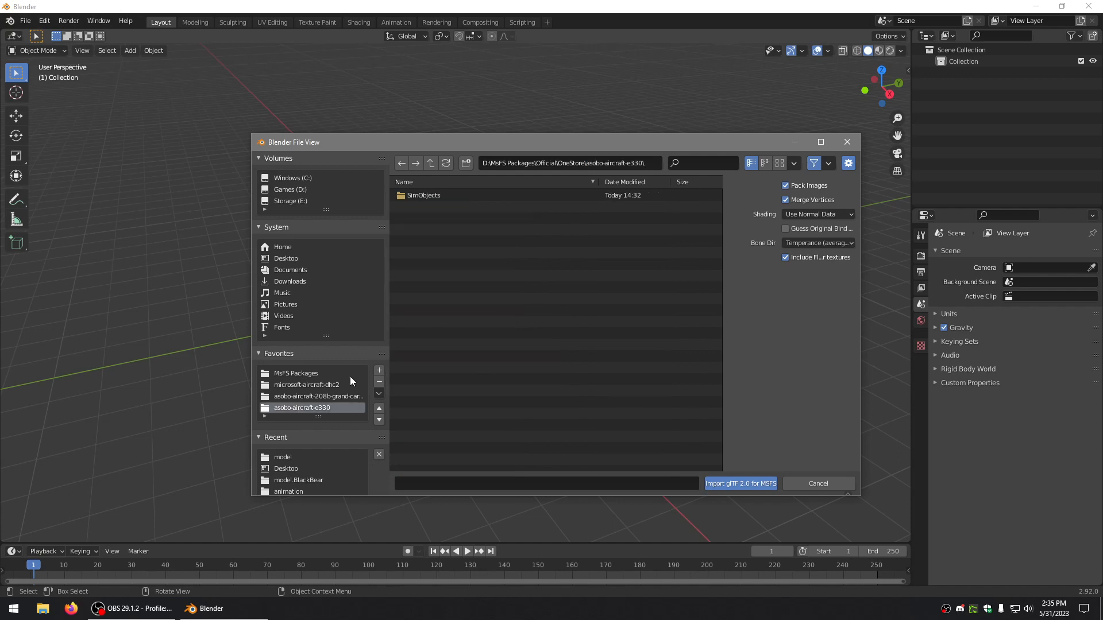
double_click(424, 195)
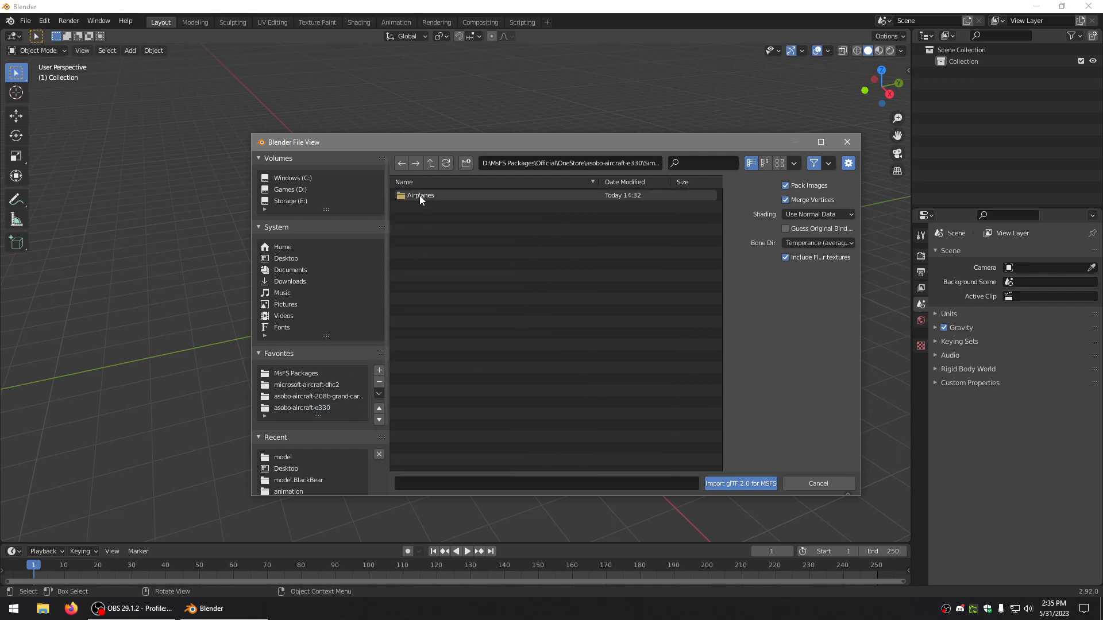
double_click(420, 196)
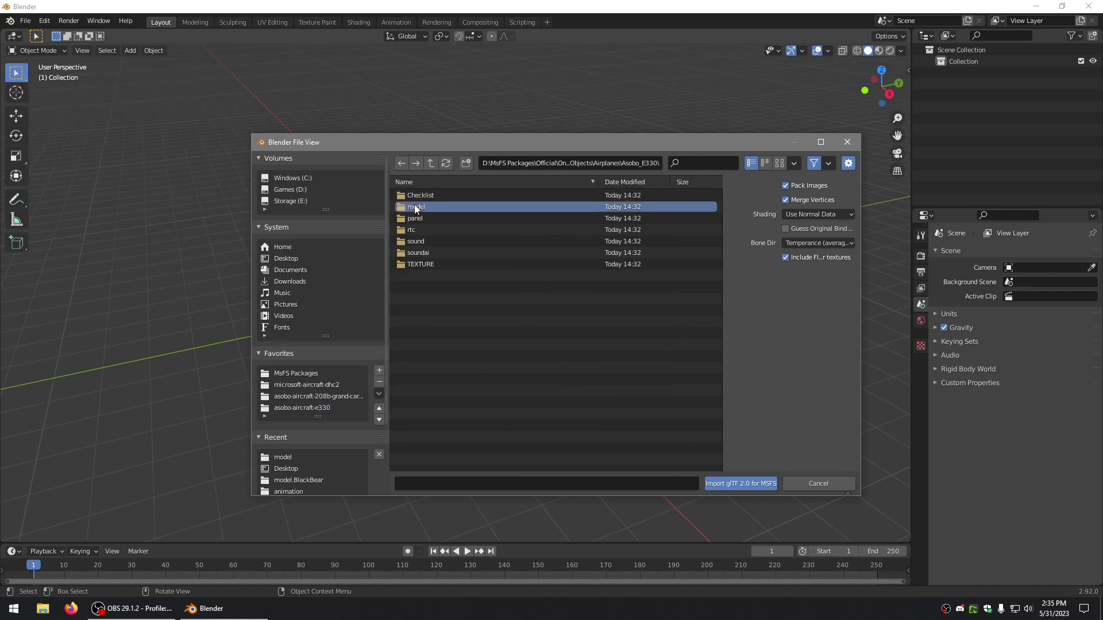
double_click(415, 205)
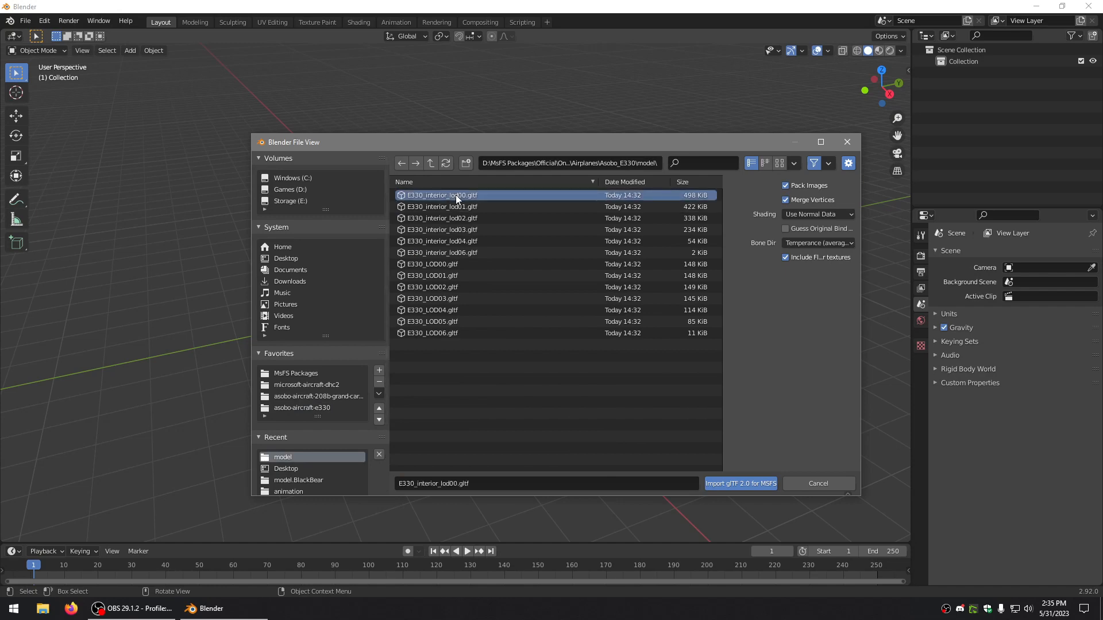
Import the E330_LOD00.gltf aircraft model into the scene
click(432, 265)
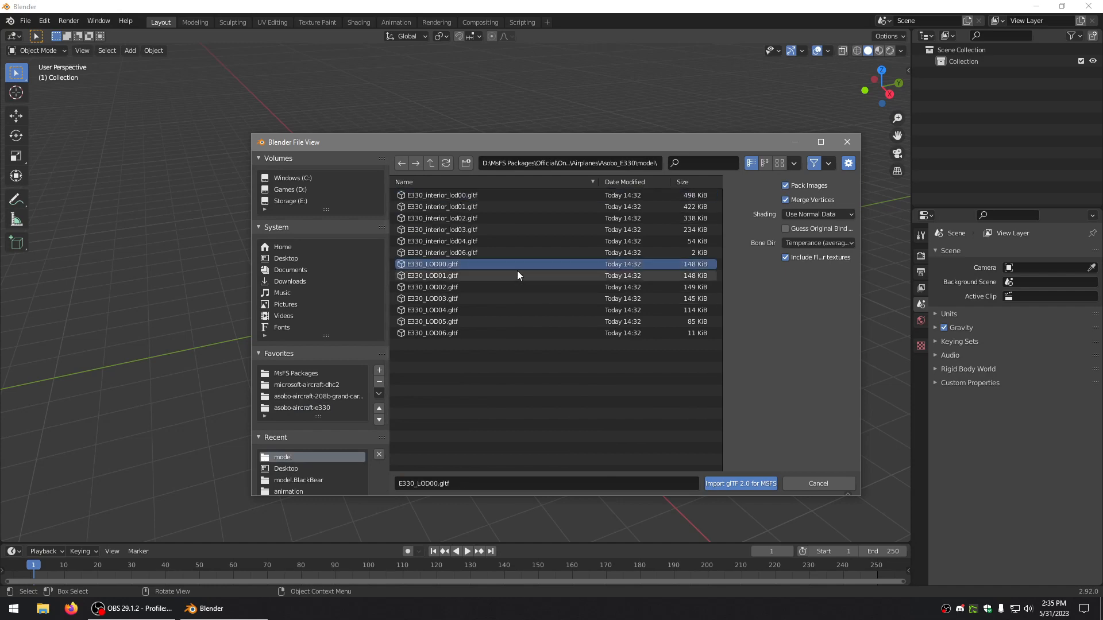
mouse_move(456, 263)
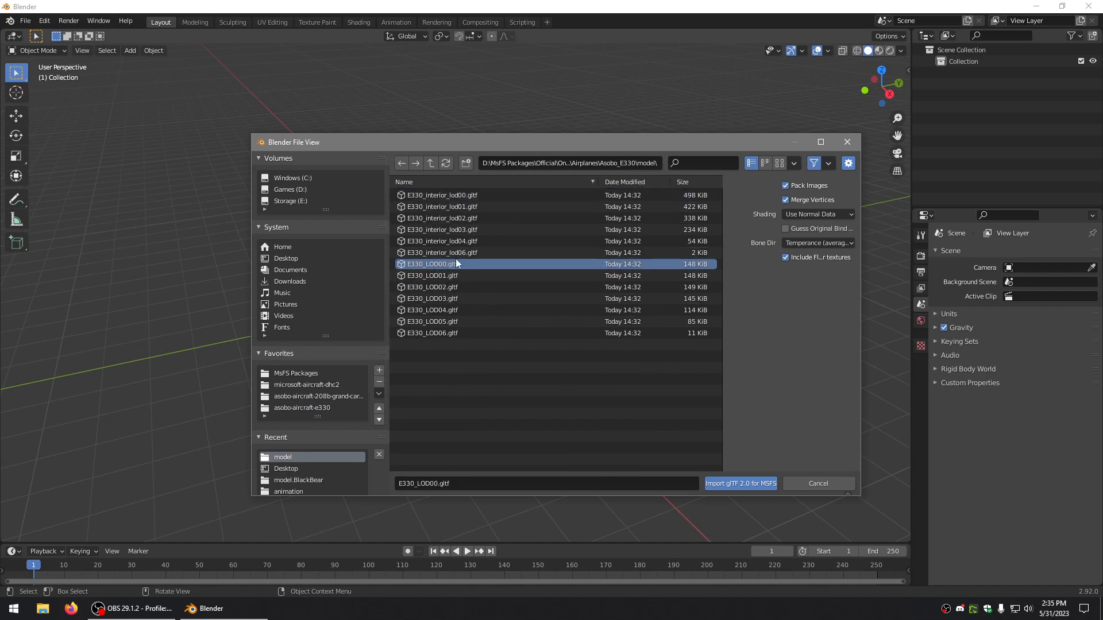
mouse_move(441, 274)
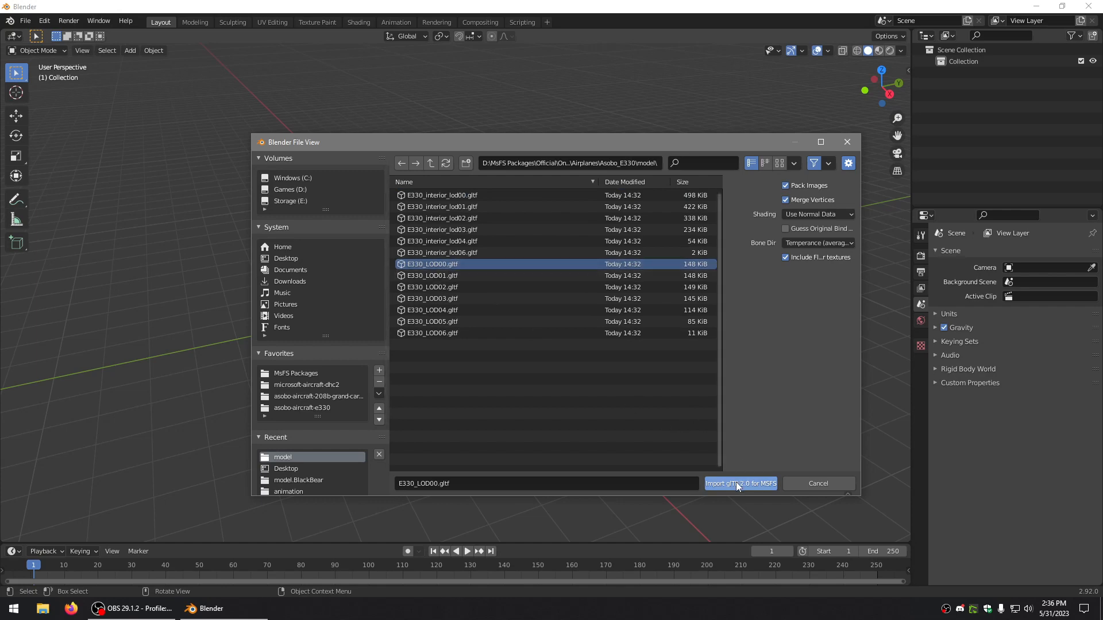
click(739, 484)
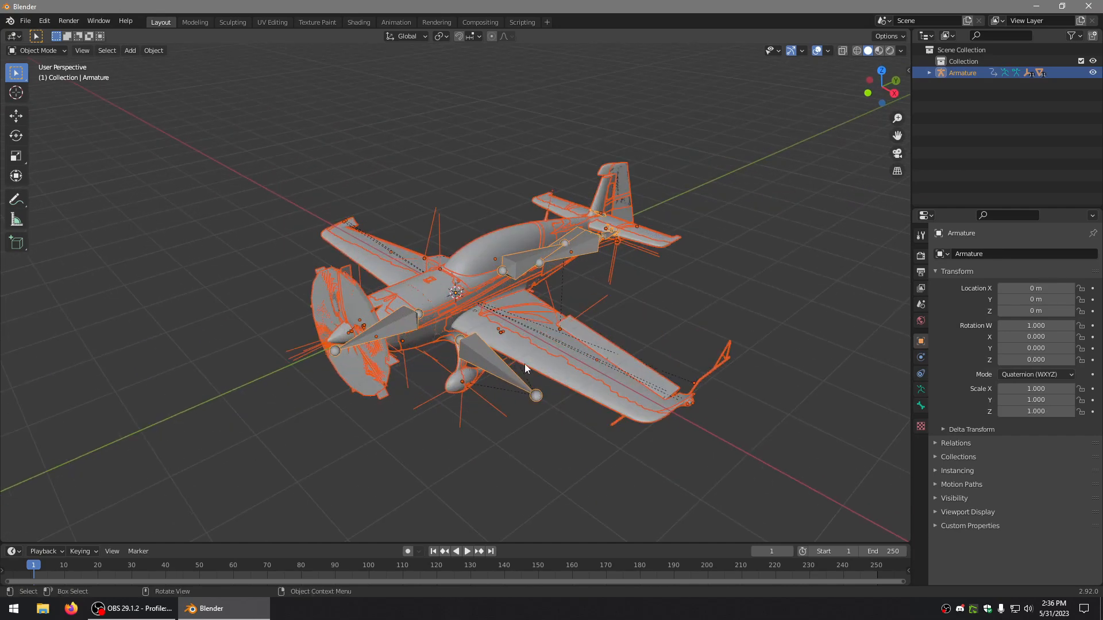
click(503, 374)
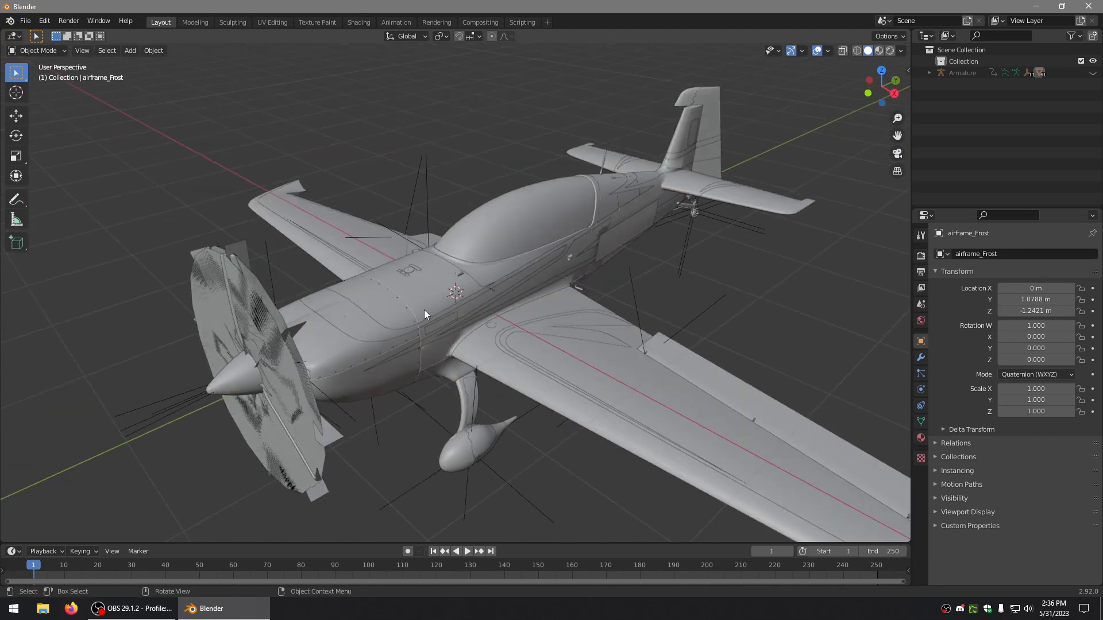
click(454, 292)
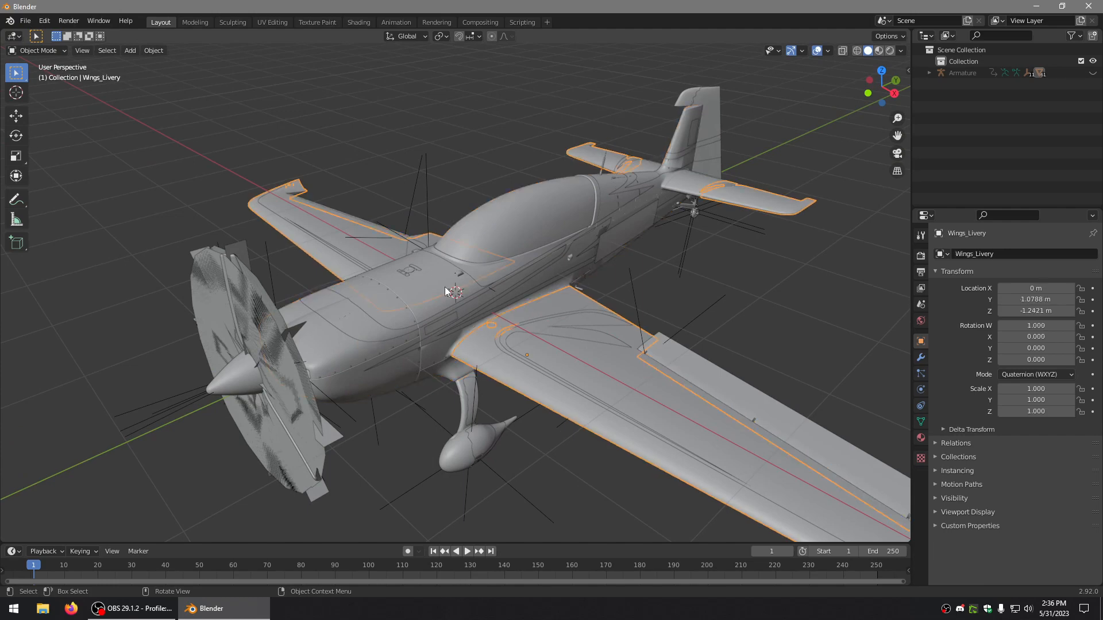
click(221, 153)
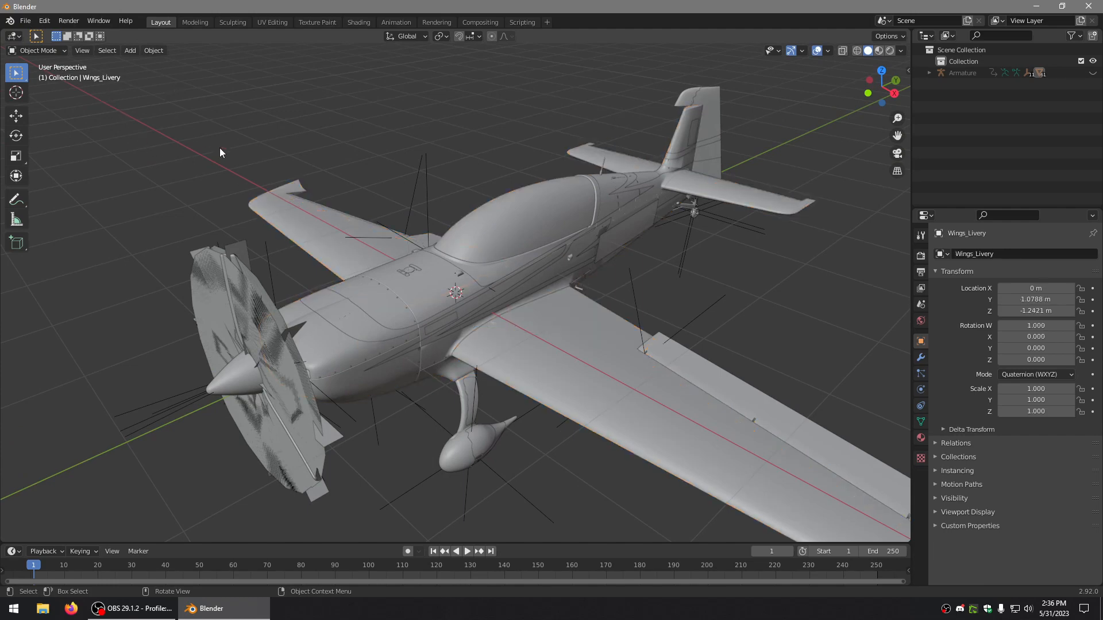
click(345, 284)
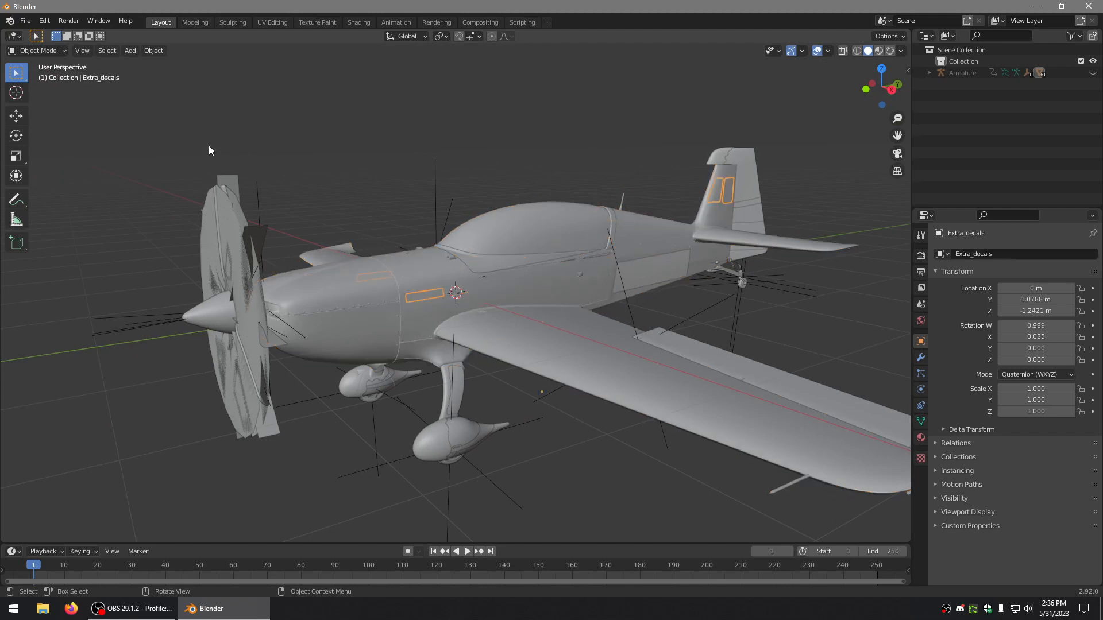
click(324, 299)
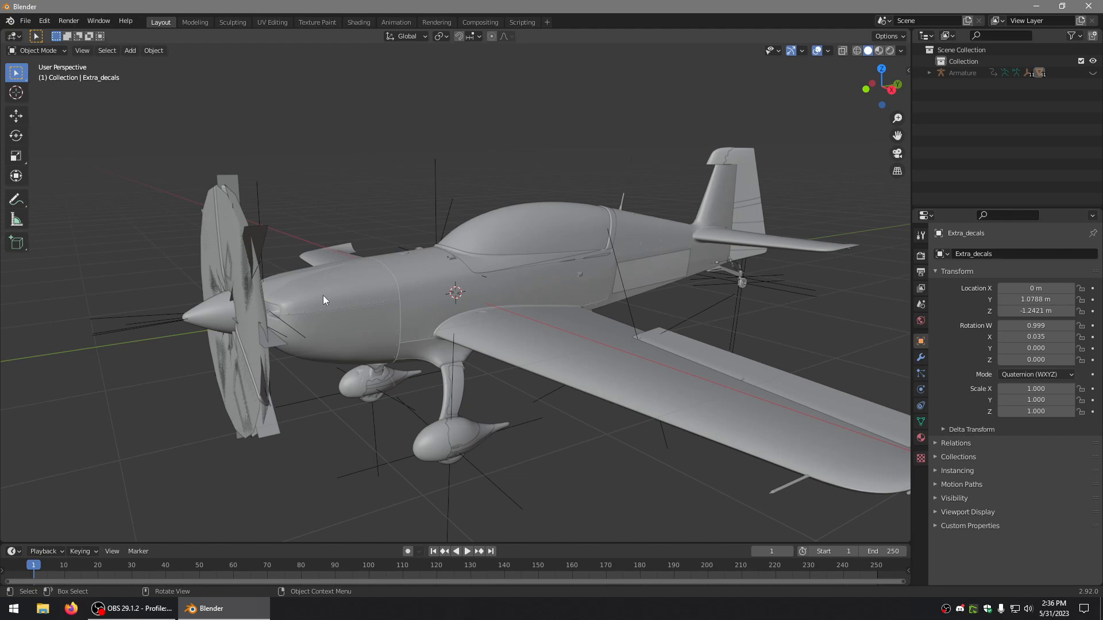
mouse_move(706, 340)
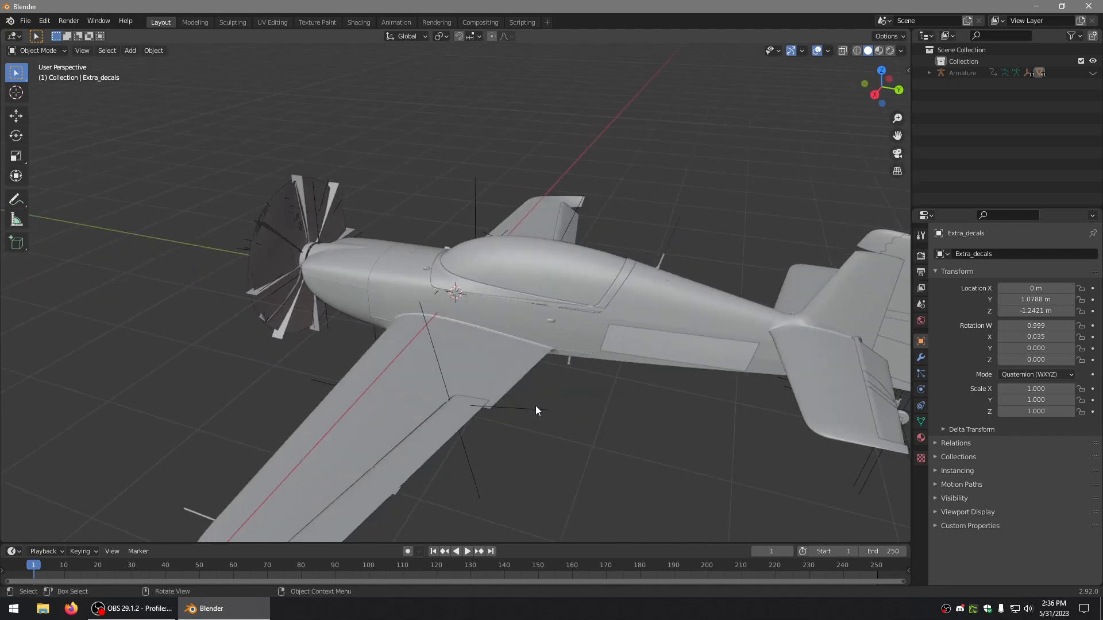
click(678, 346)
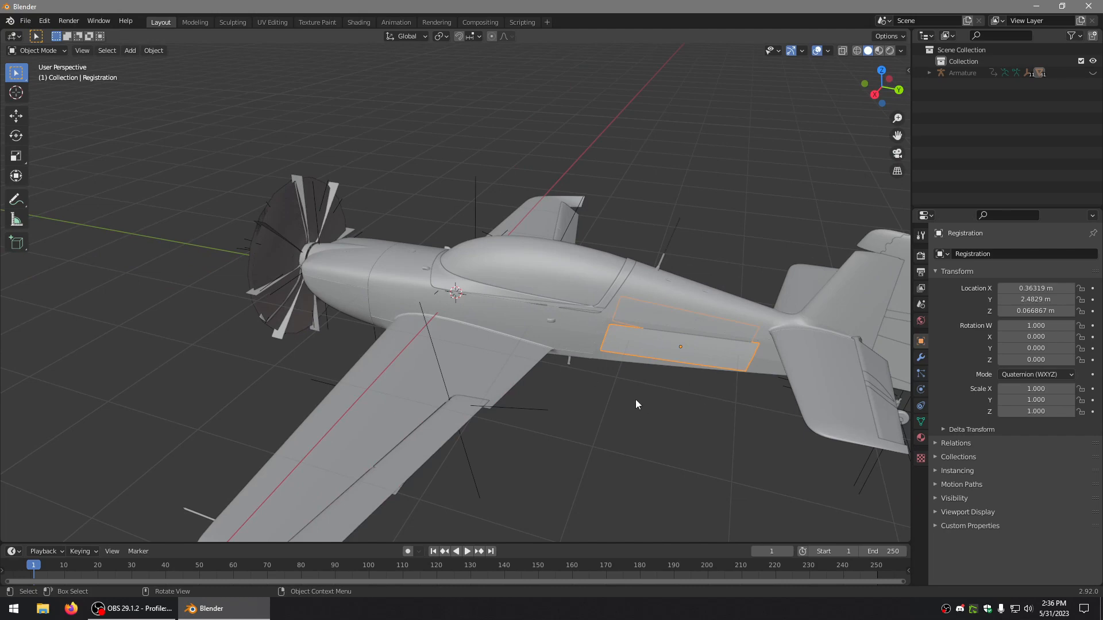
click(493, 271)
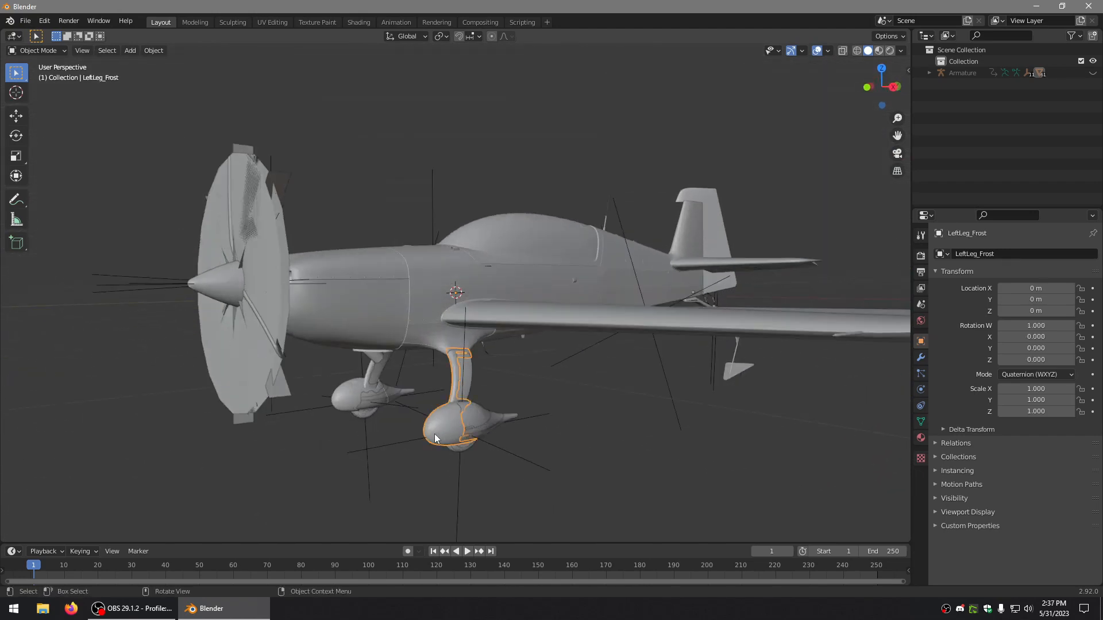
click(477, 421)
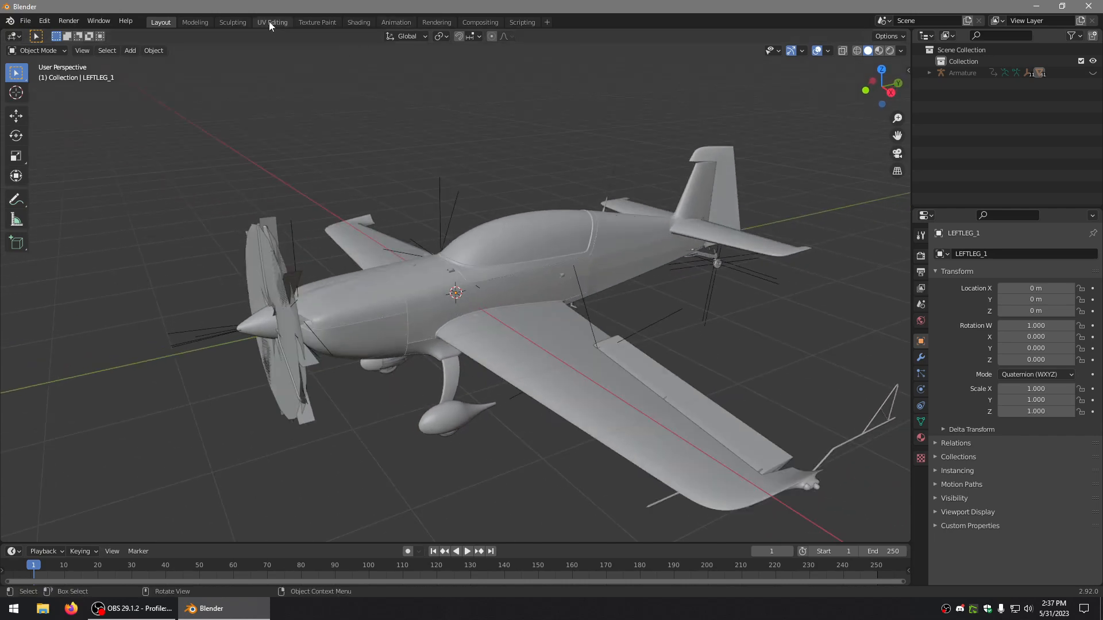
Switch to the UV Editing workspace and put the airframe mesh into Edit Mode
click(273, 21)
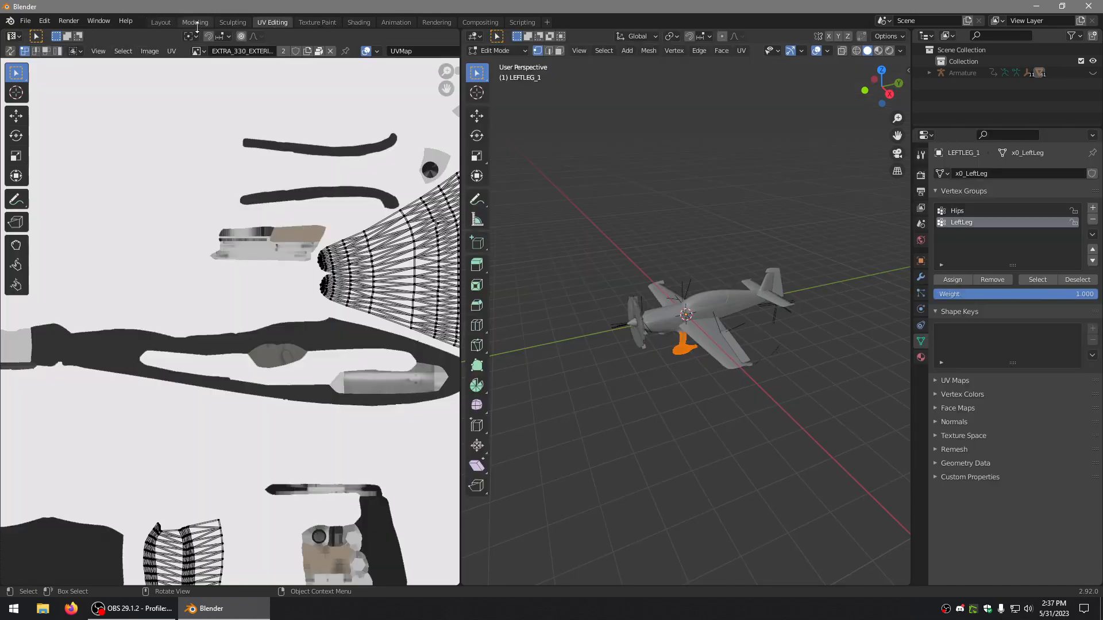
click(171, 51)
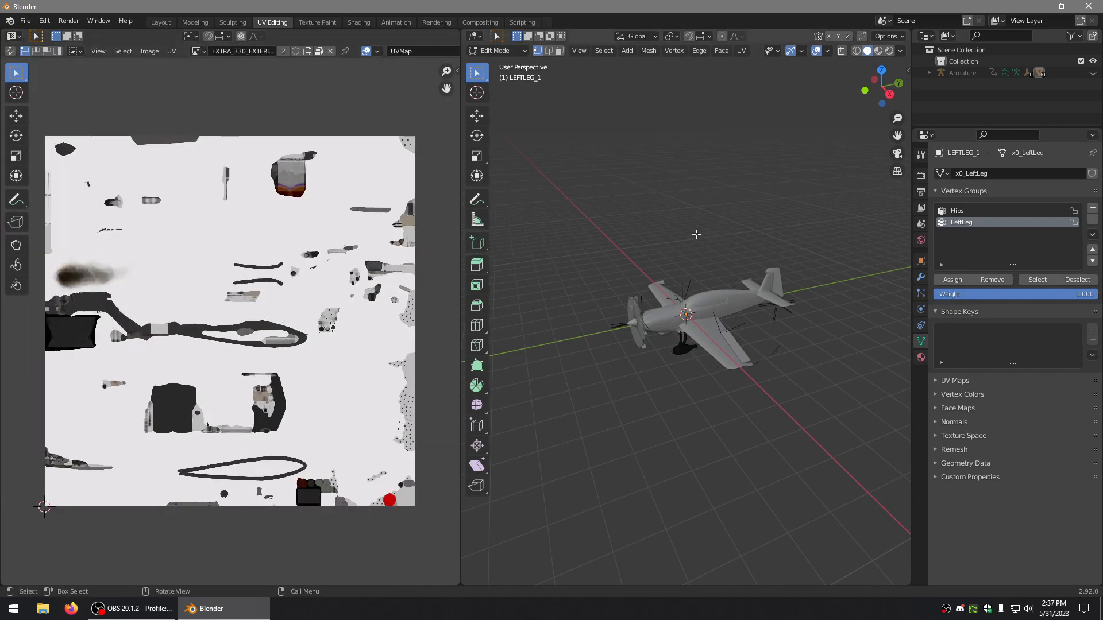
mouse_move(540, 134)
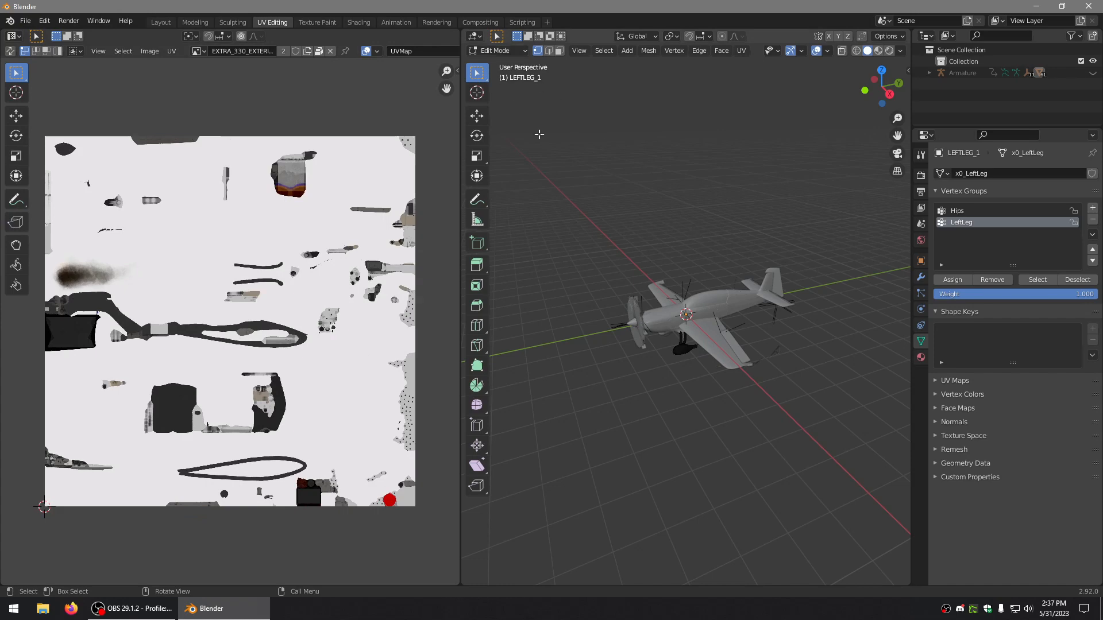
key(Tab)
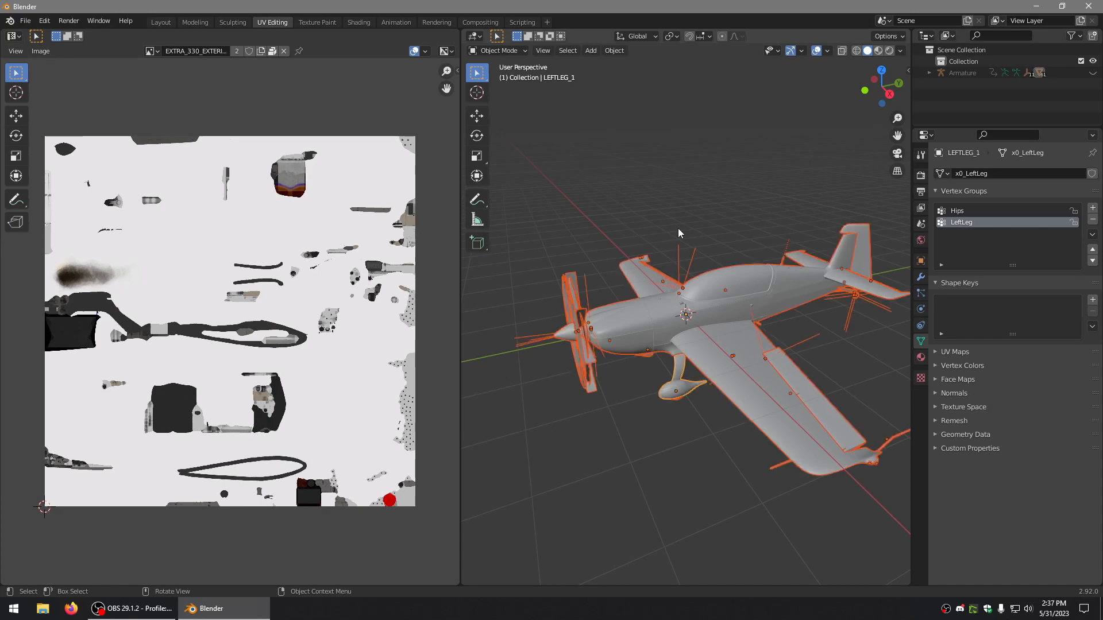
key(Tab)
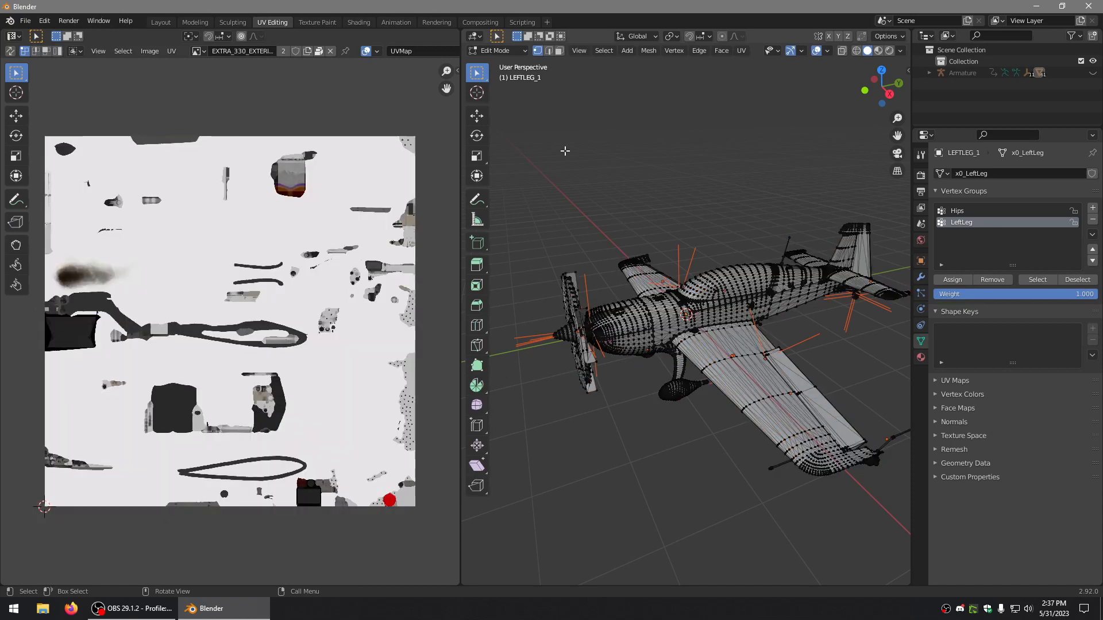
mouse_move(772, 177)
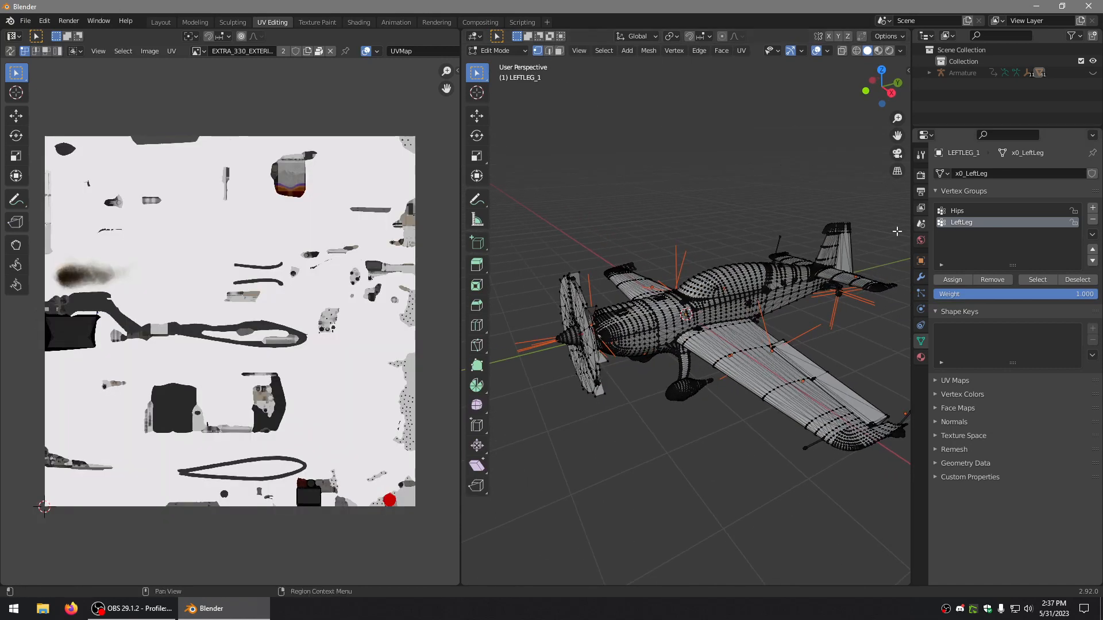
click(695, 324)
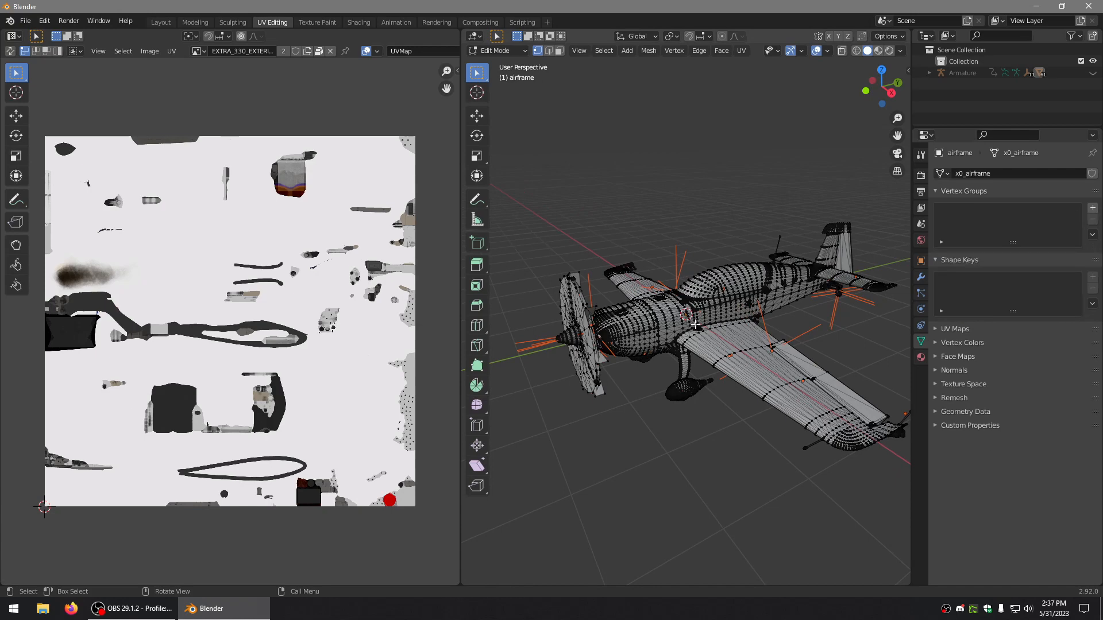
mouse_move(679, 269)
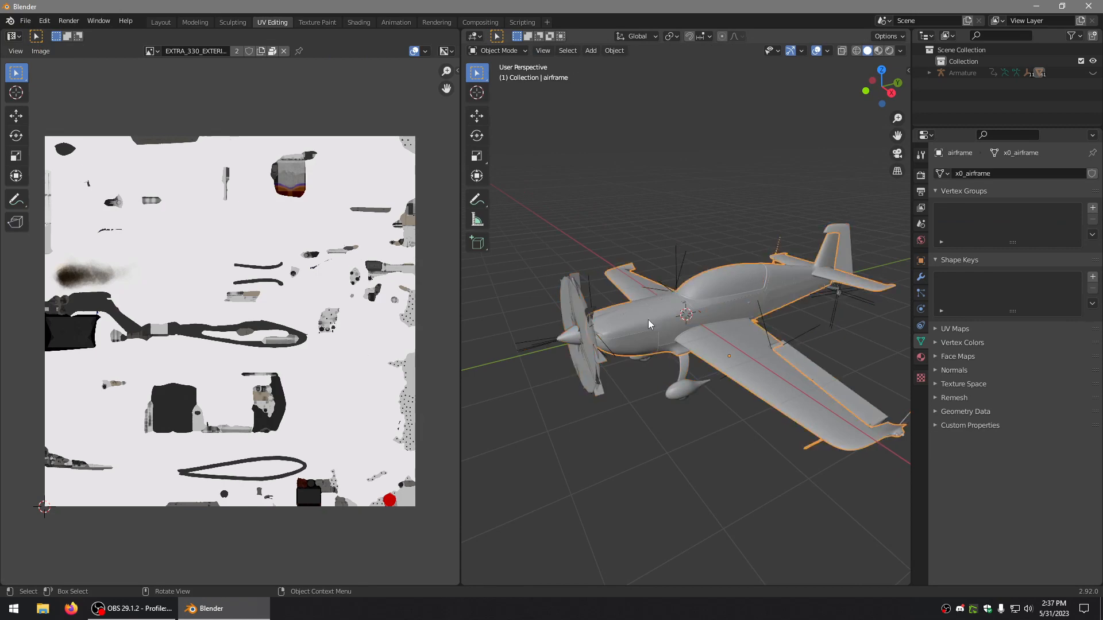
mouse_move(746, 321)
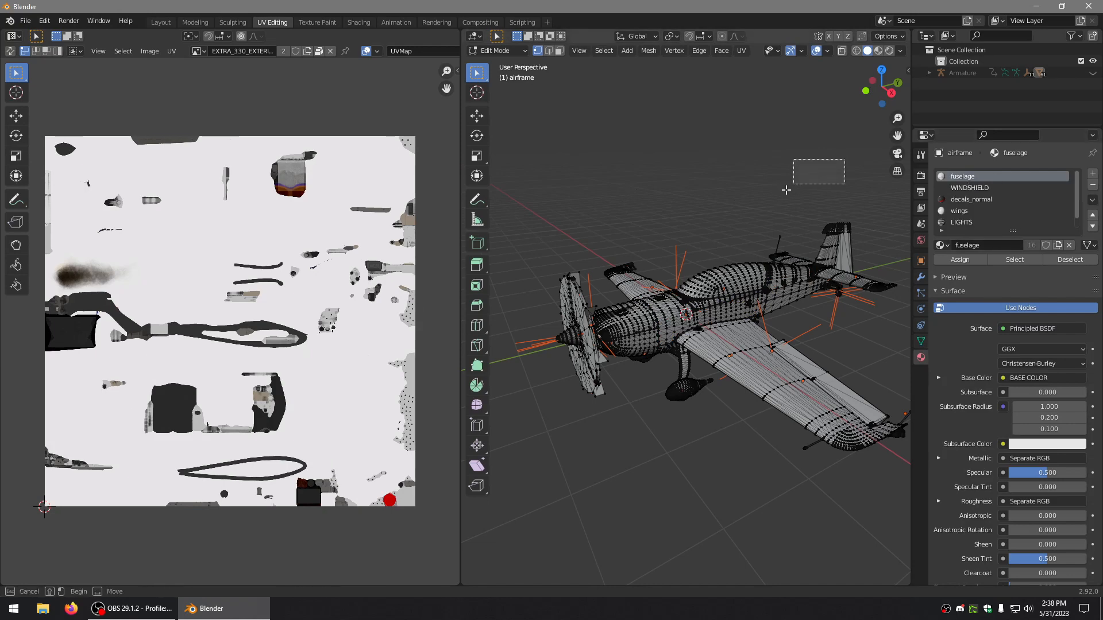
Select all faces of the fuselage material and inspect their UV layout over the texture
key(Tab)
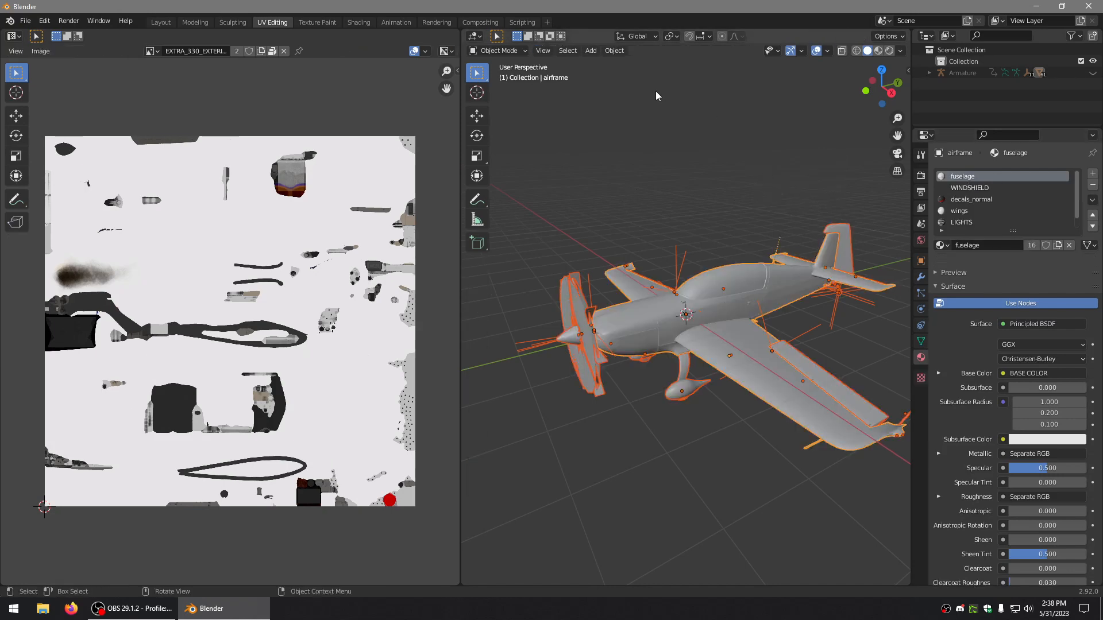
key(Tab)
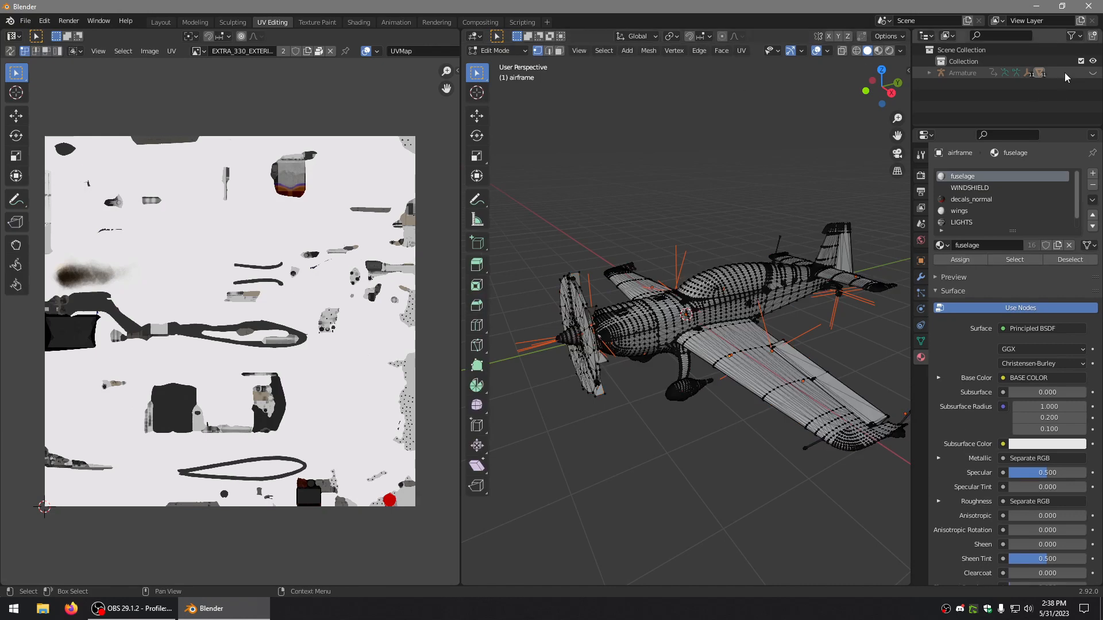
mouse_move(719, 171)
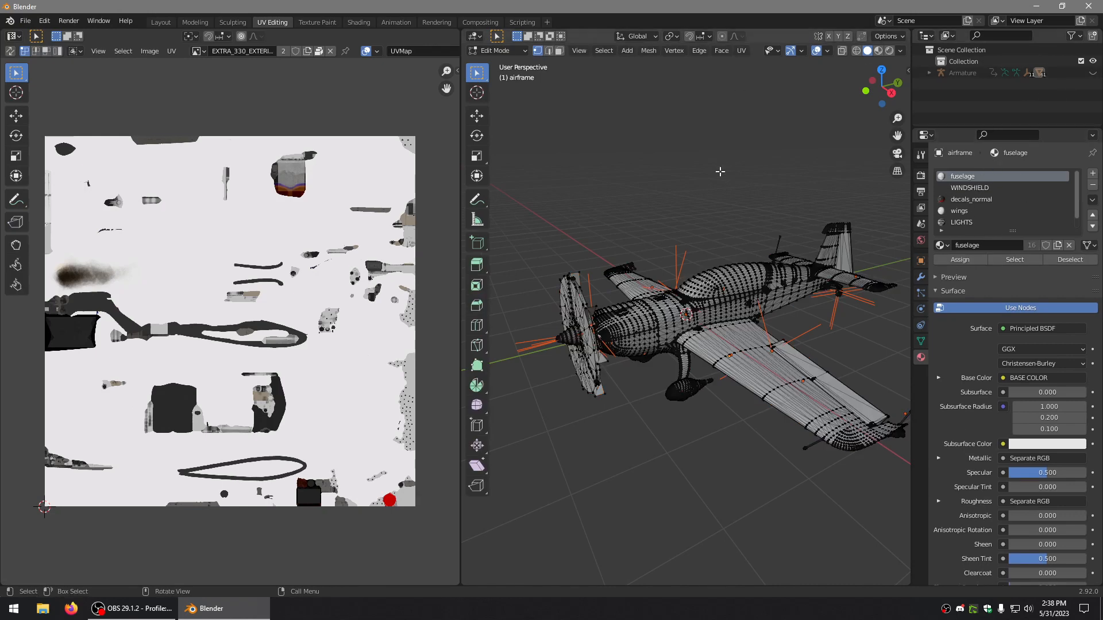
mouse_move(696, 283)
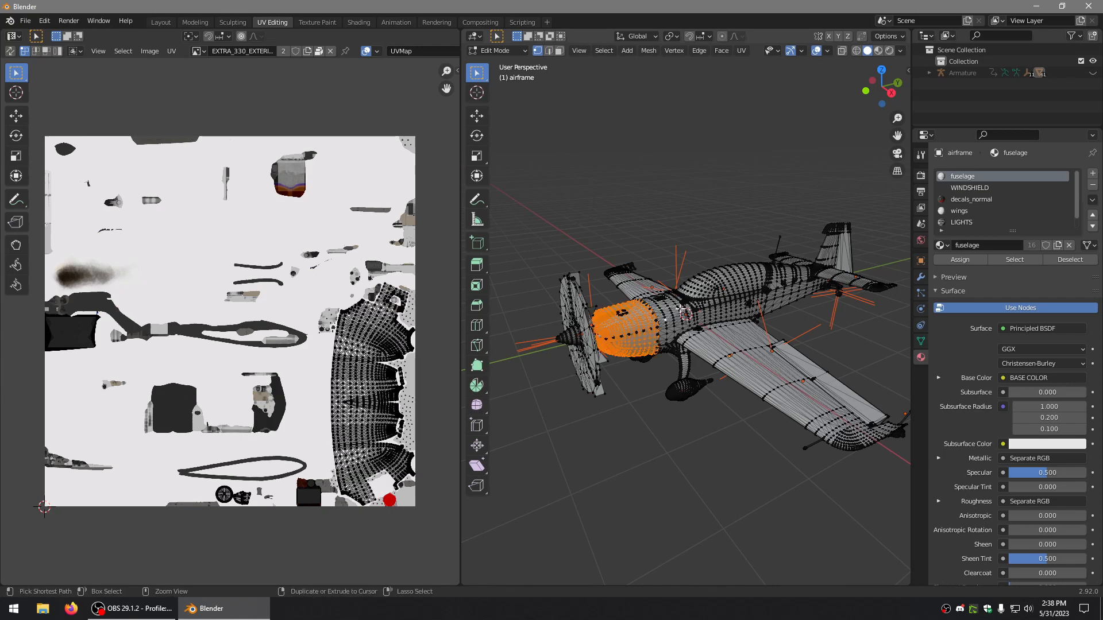
click(760, 196)
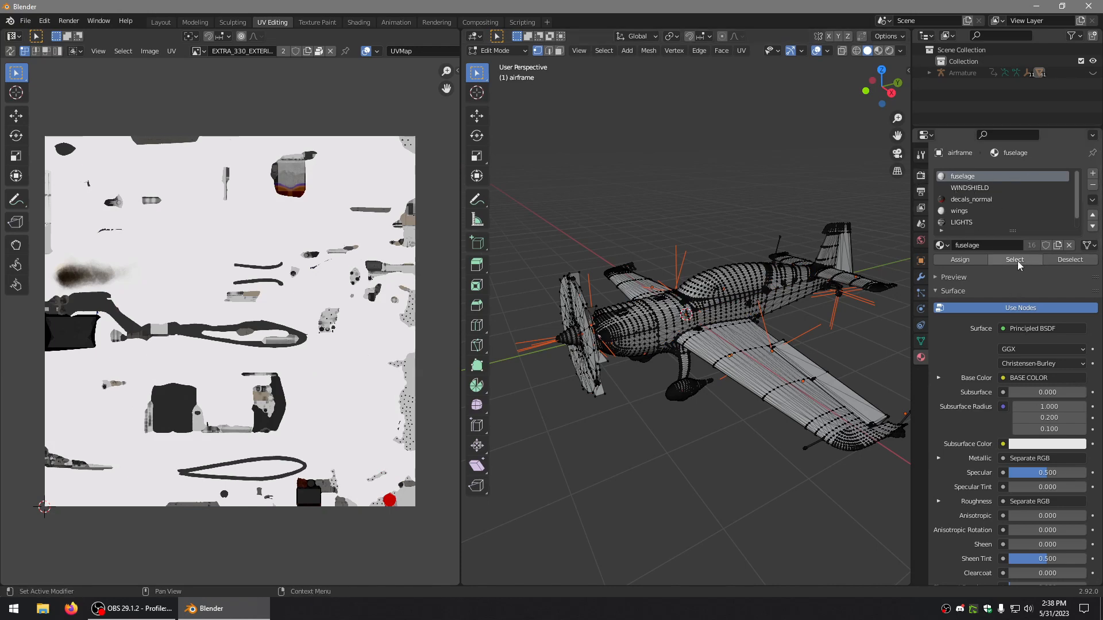
click(1015, 260)
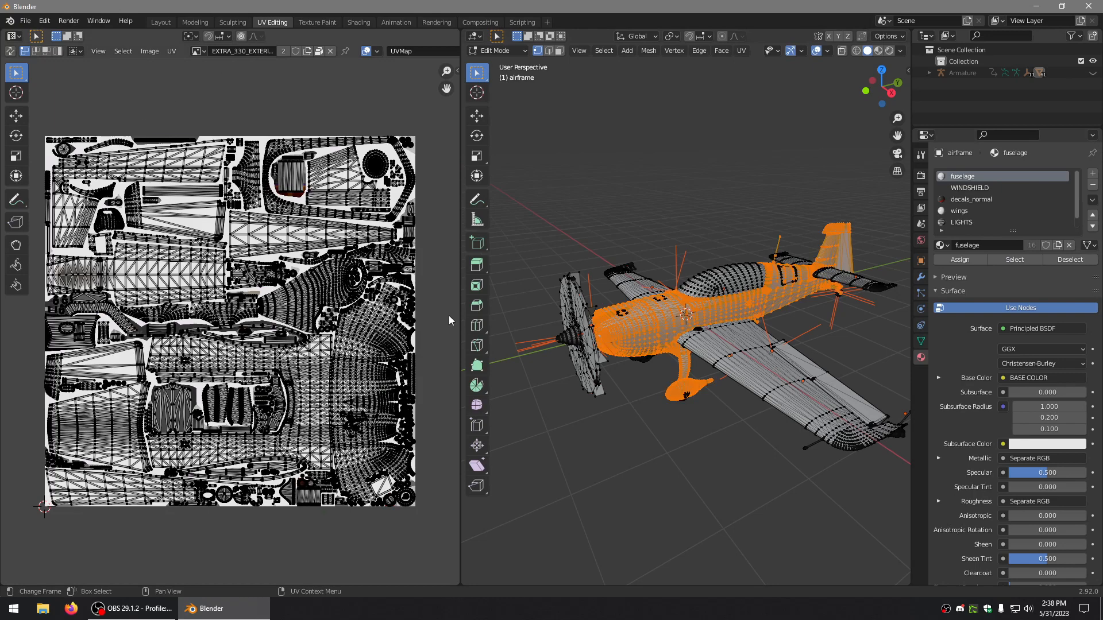
mouse_move(161, 424)
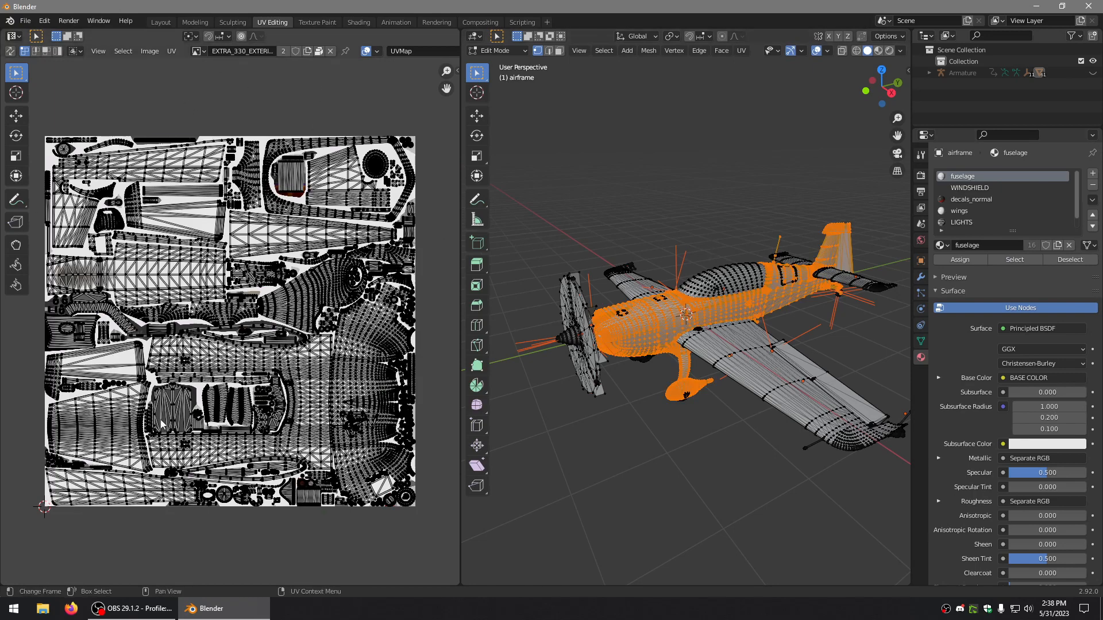
scroll(up, 3)
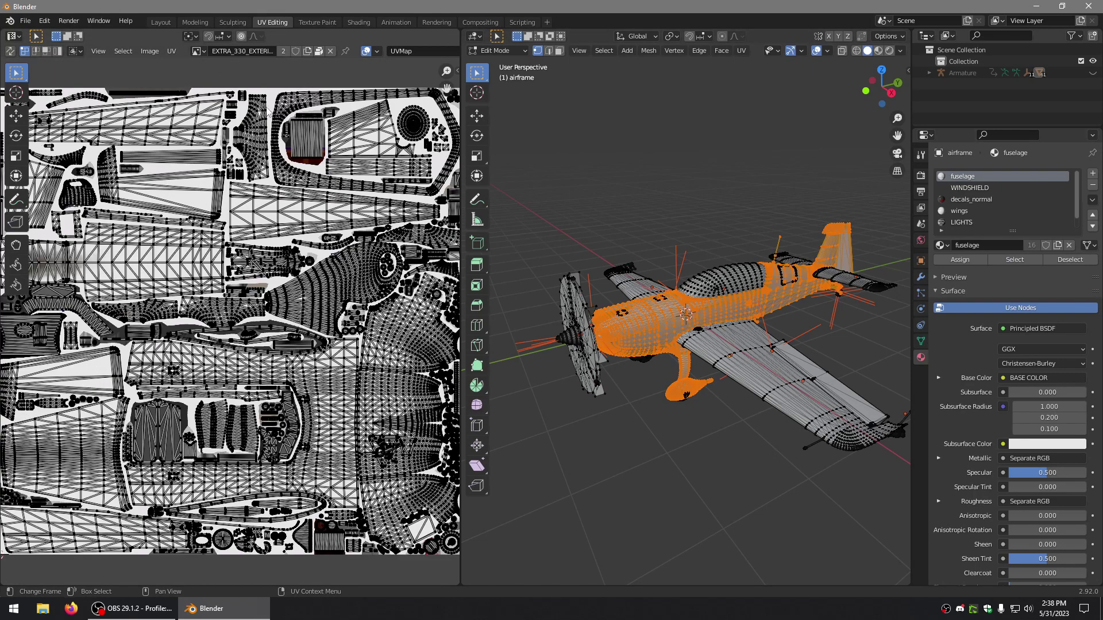
click(206, 50)
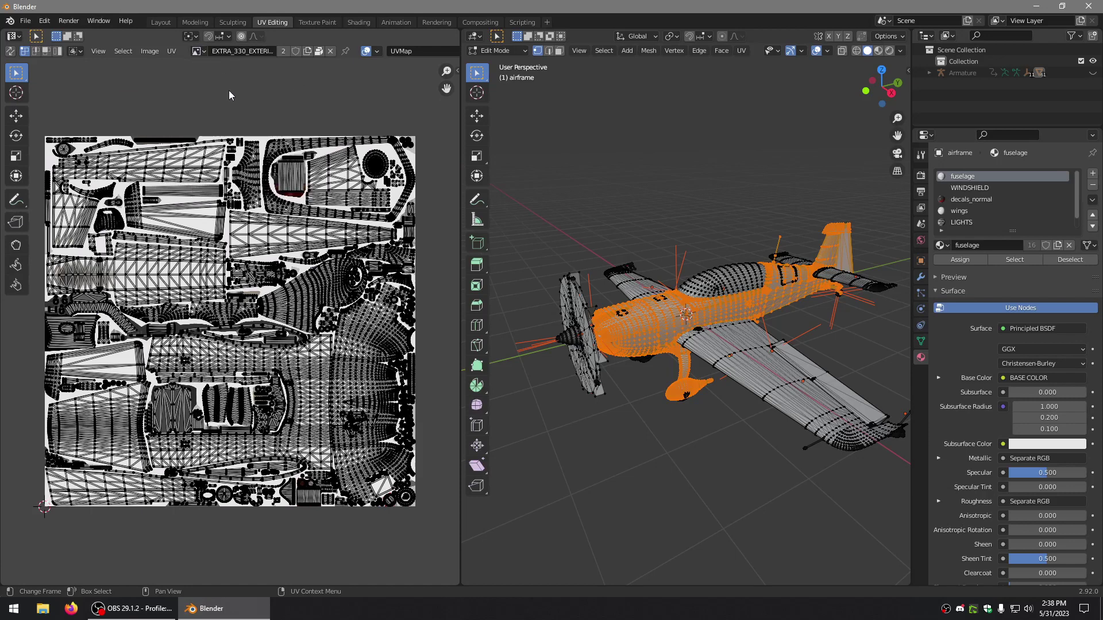
mouse_move(197, 51)
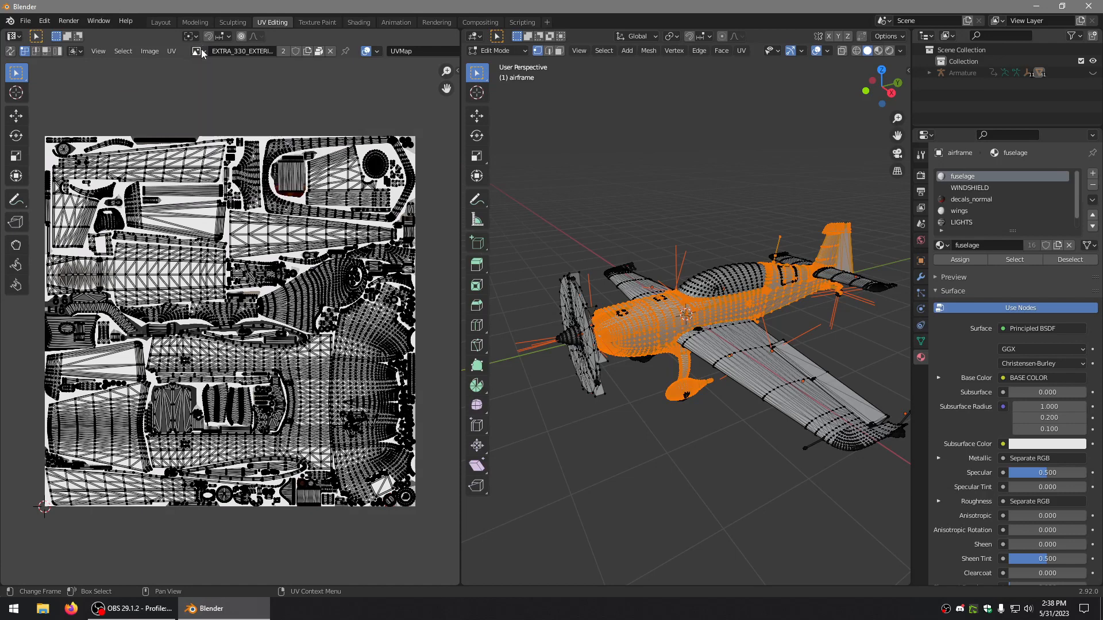
mouse_move(242, 132)
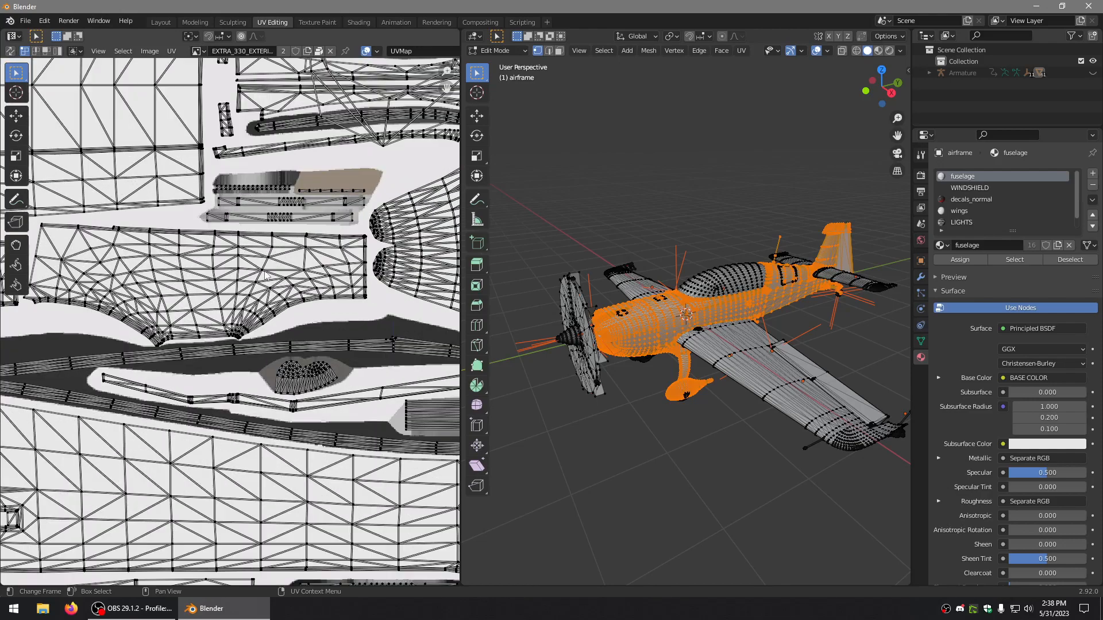
scroll(down, 3)
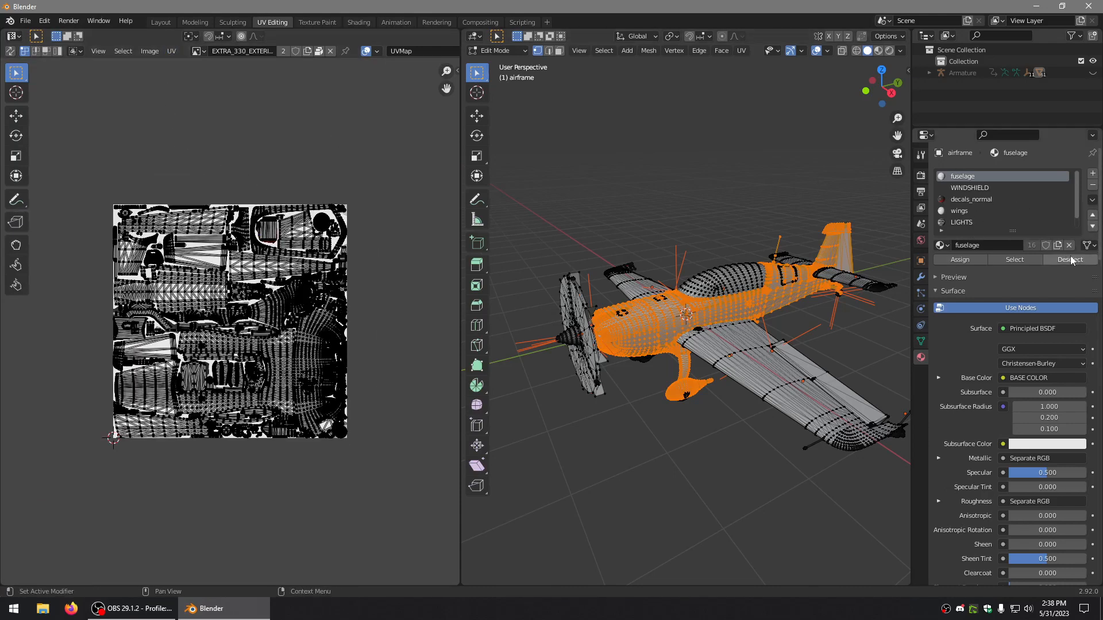
Select the wings material faces and export their UV layout as a PNG to the Desktop
click(958, 211)
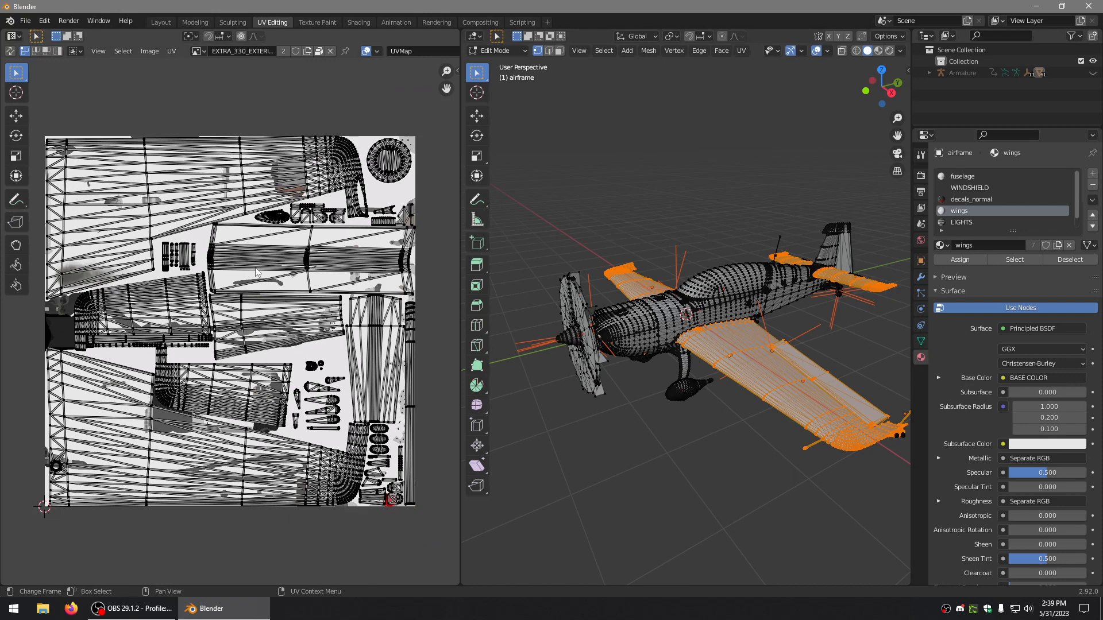
mouse_move(149, 66)
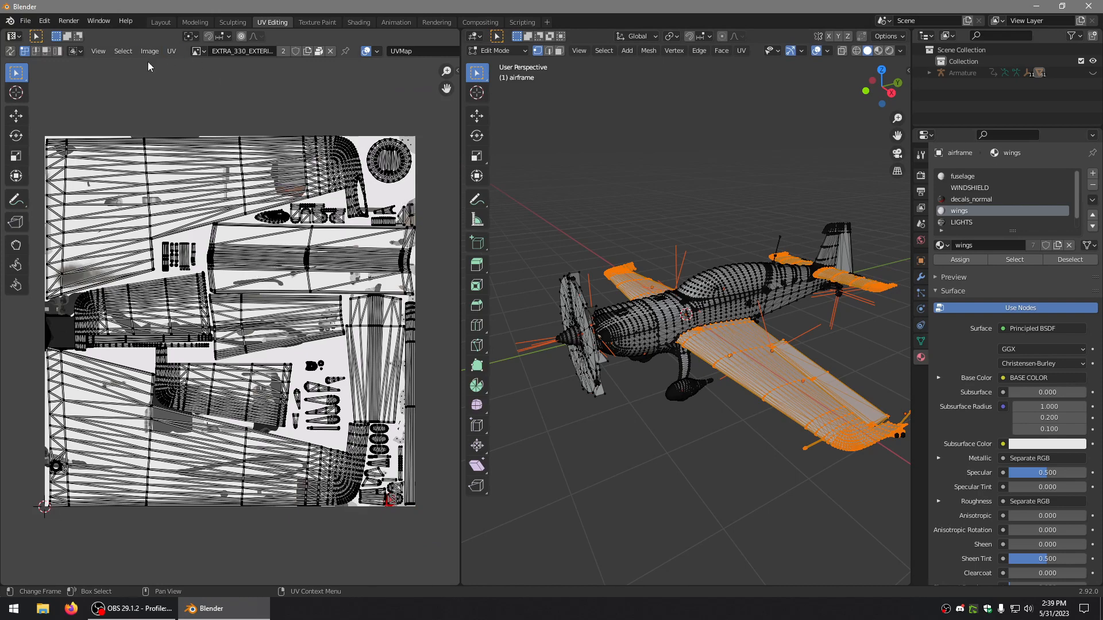
click(171, 51)
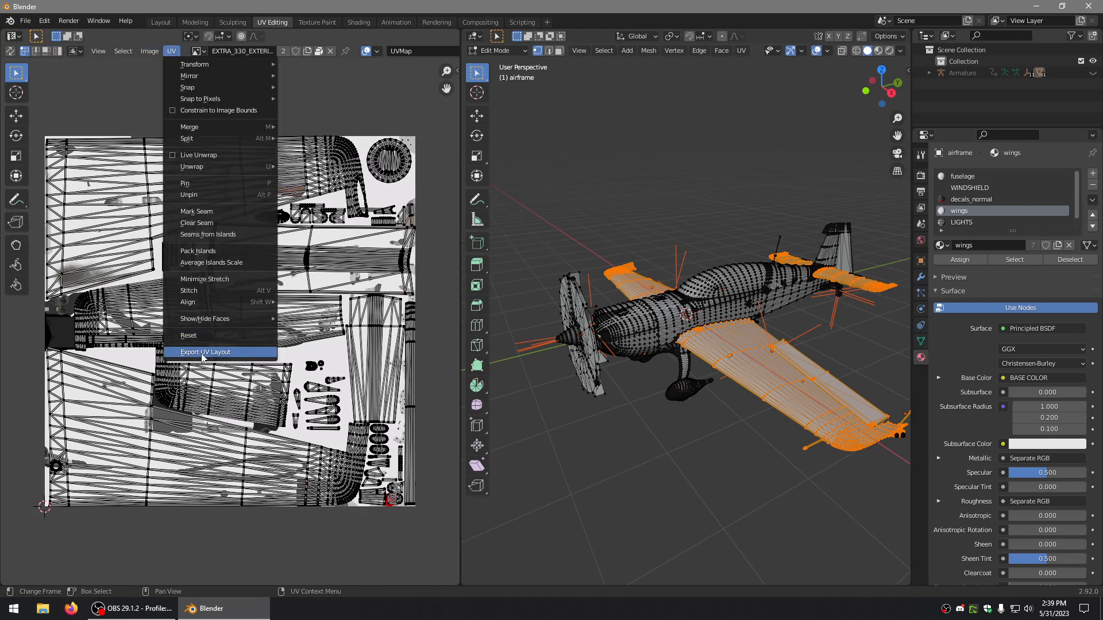
click(205, 351)
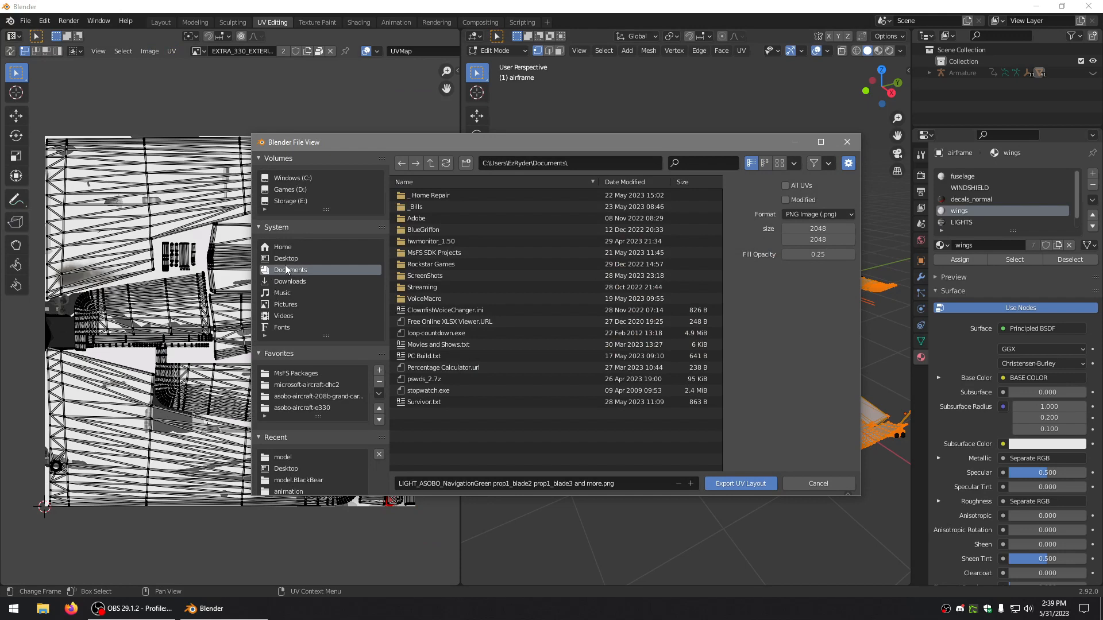
click(285, 259)
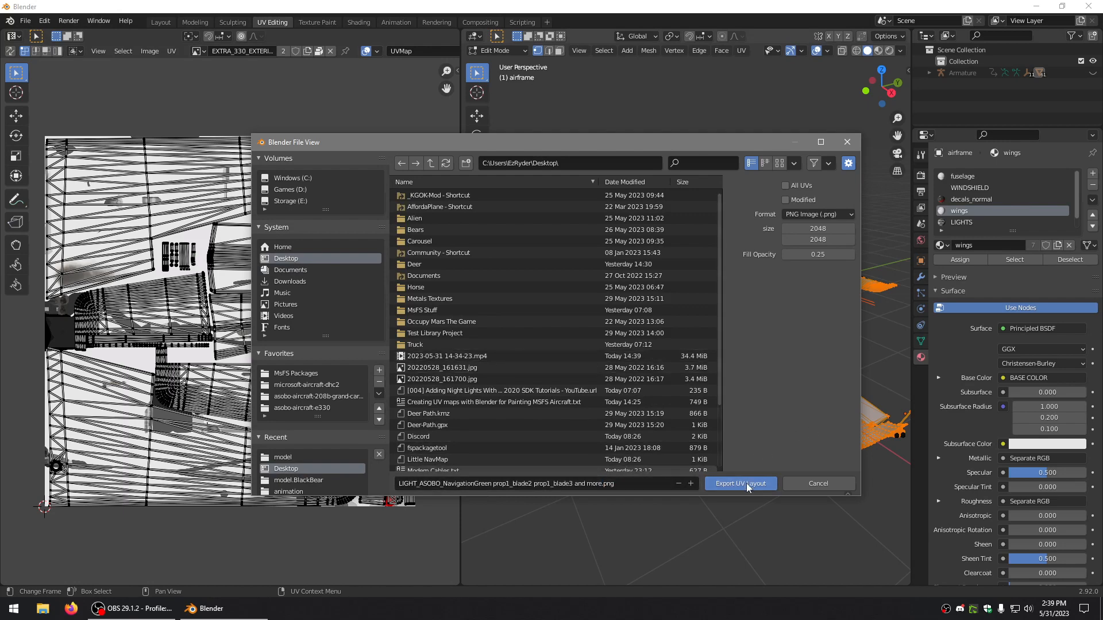
click(739, 483)
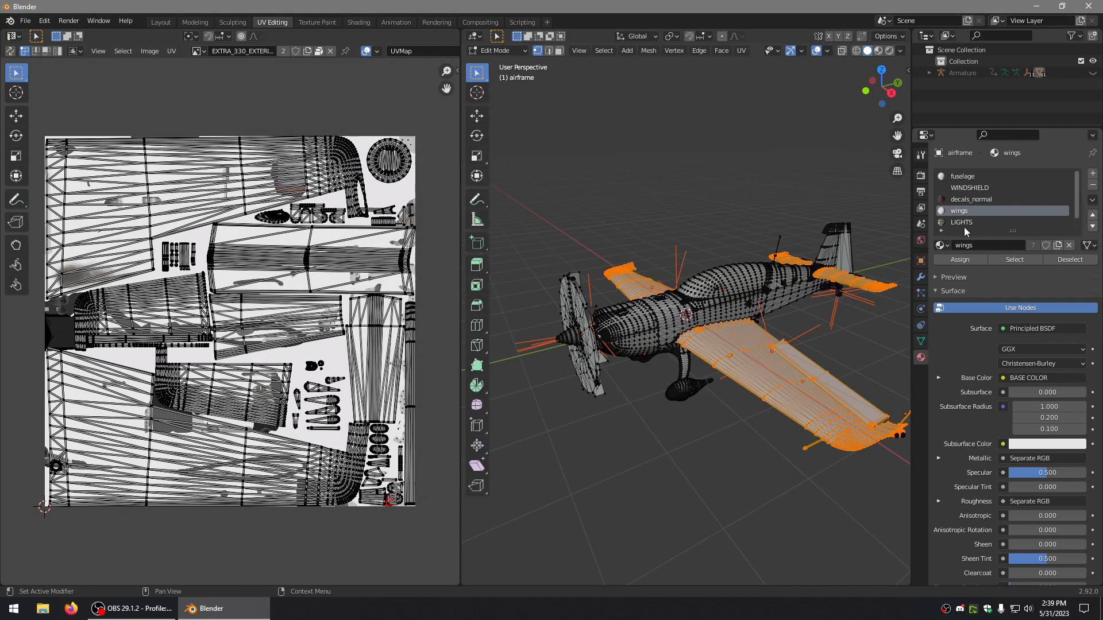
Select the fuselage material faces and set up a UV layout export to the Desktop as fuselage.png
click(1069, 260)
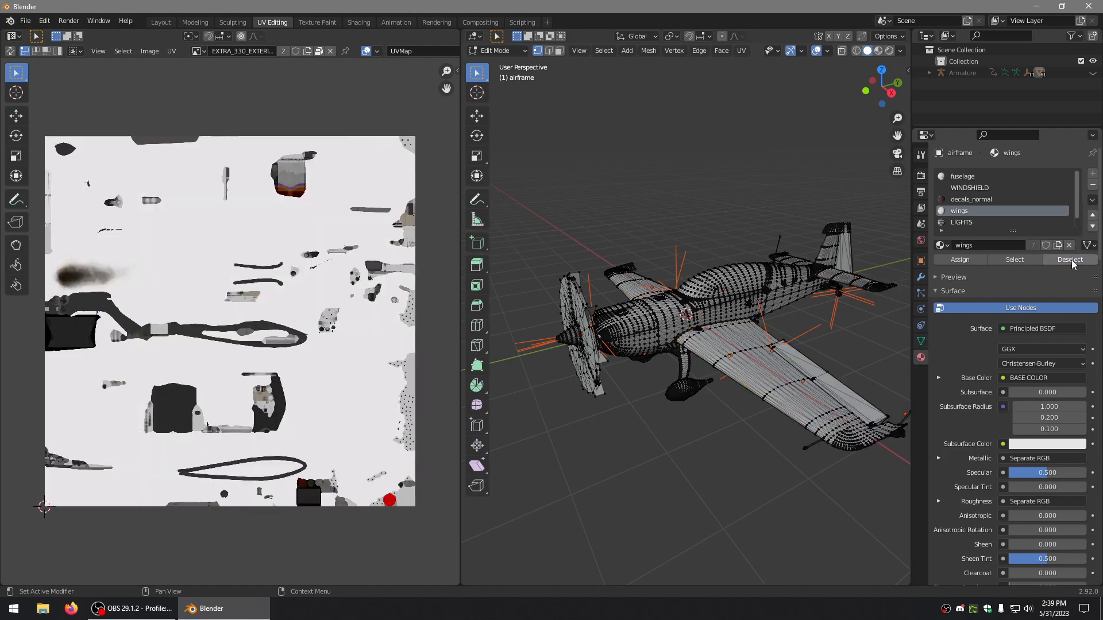
click(962, 175)
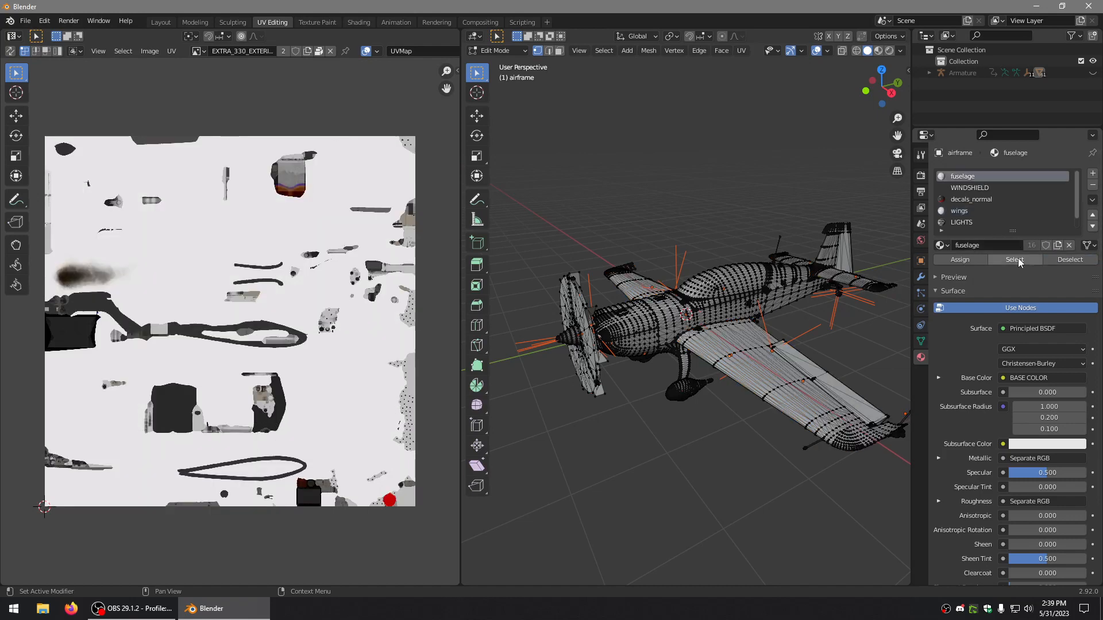
click(1013, 259)
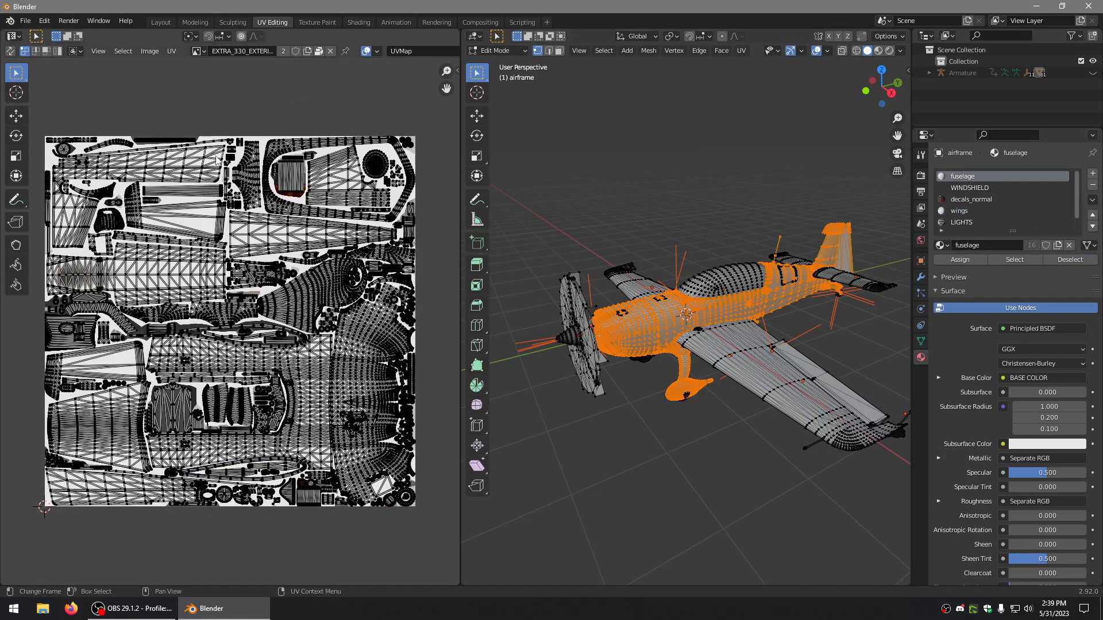
click(171, 51)
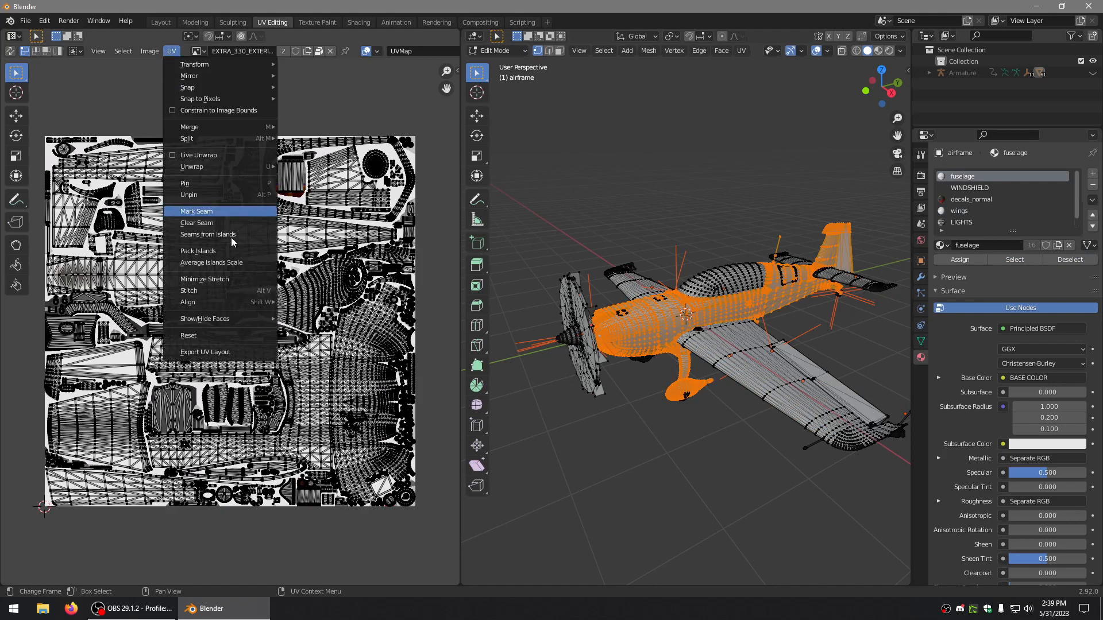
click(205, 351)
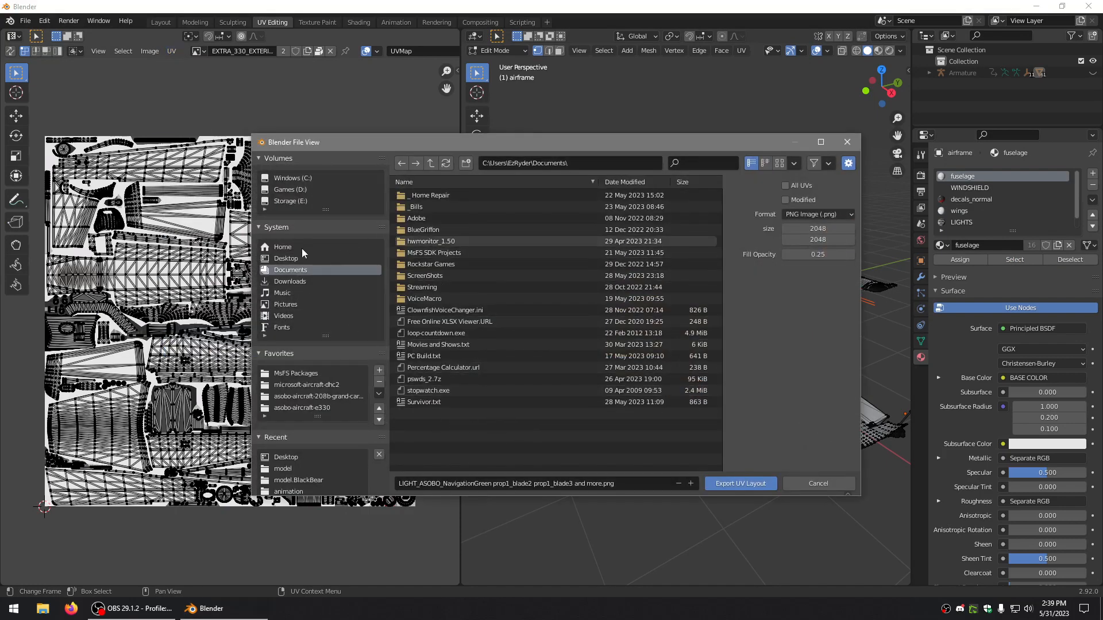
click(286, 258)
text(fuselage)
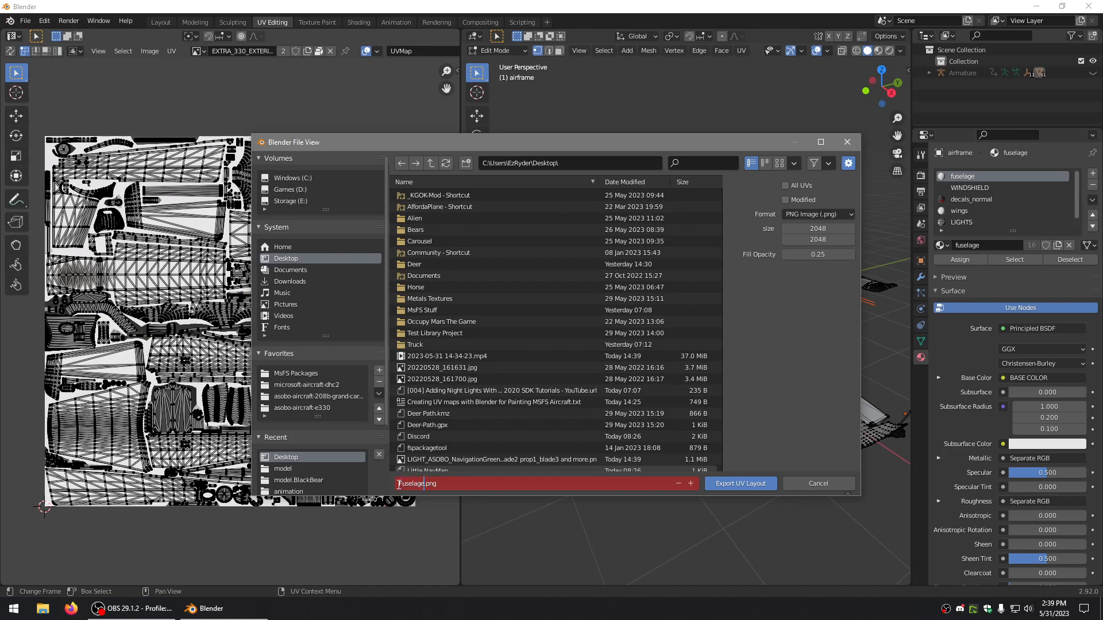
Export fuselage.png, then move on to the WINDSHIELD material slot
click(739, 484)
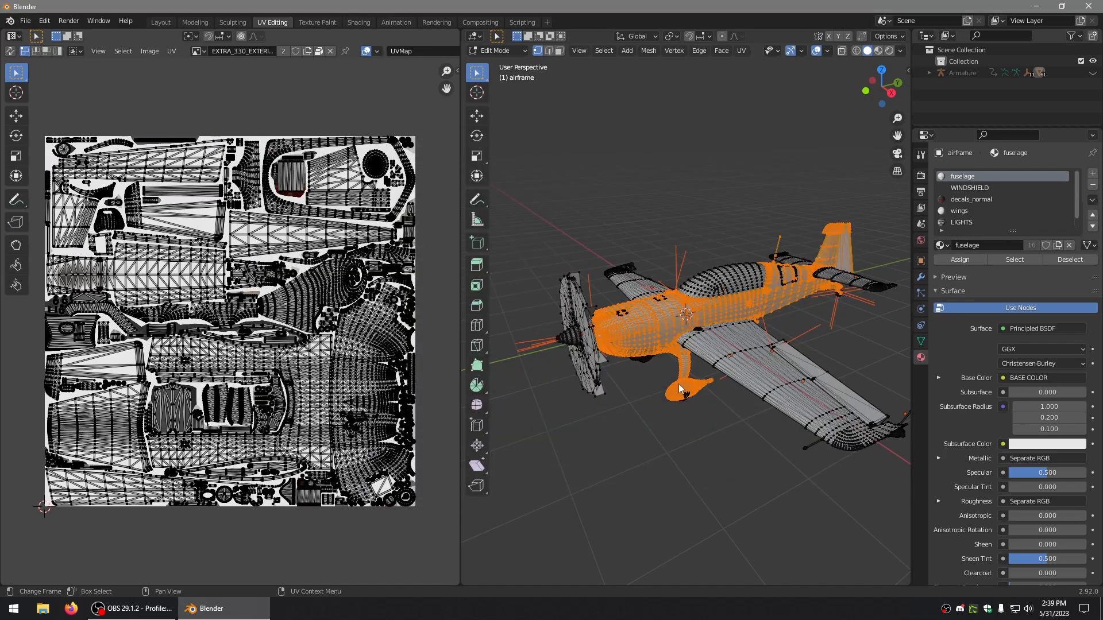
mouse_move(682, 222)
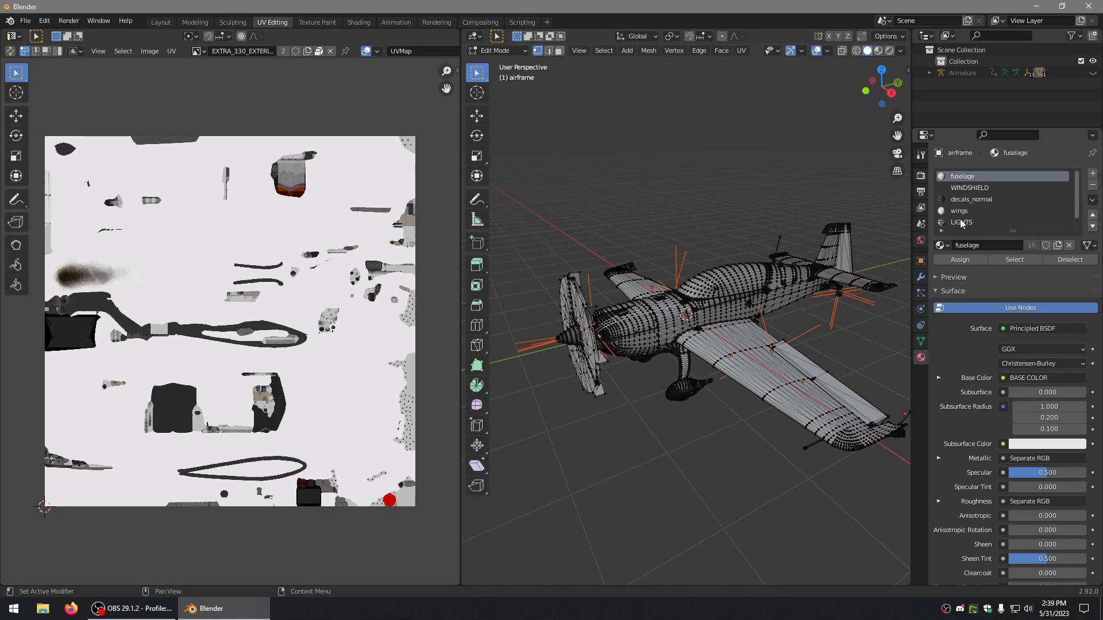
click(969, 187)
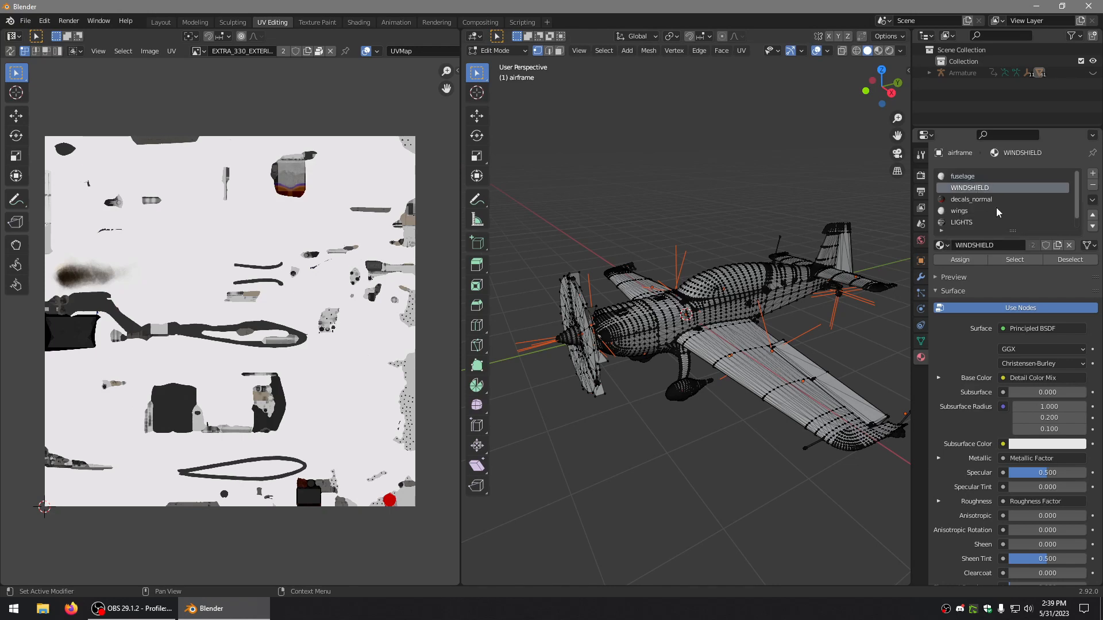
click(1014, 260)
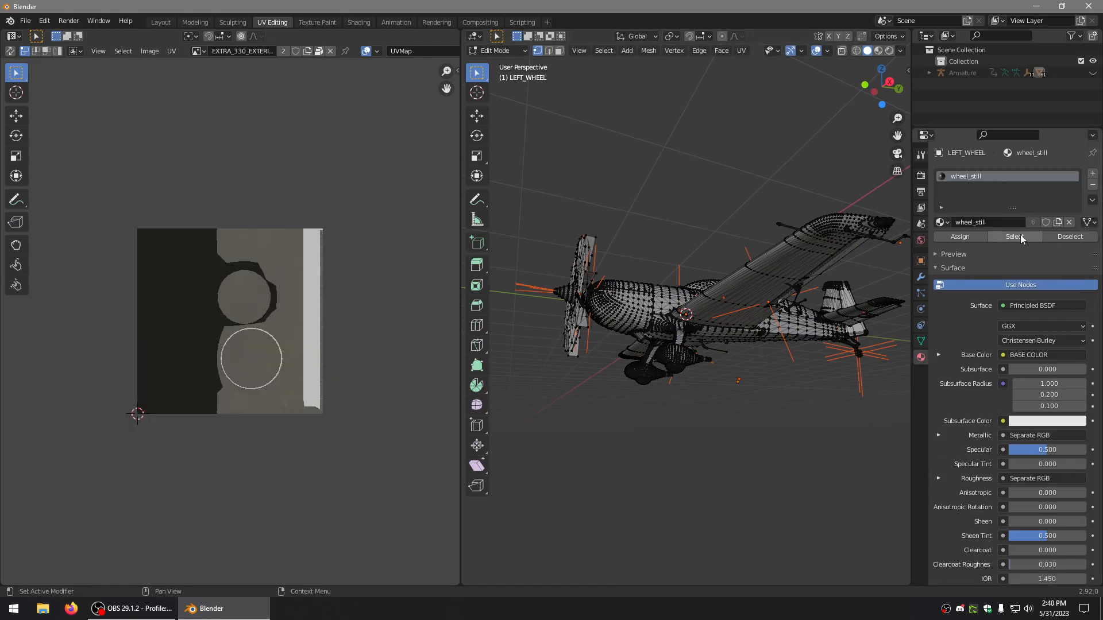
Select the central wheel's wheel_still material faces to show their UV layout
click(1014, 237)
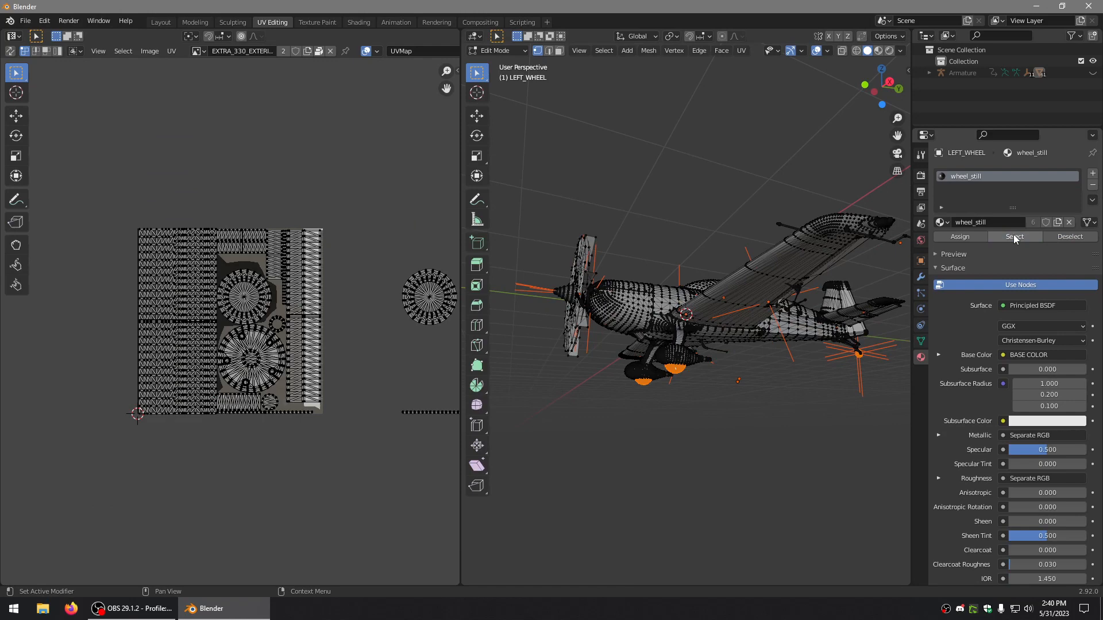
mouse_move(588, 217)
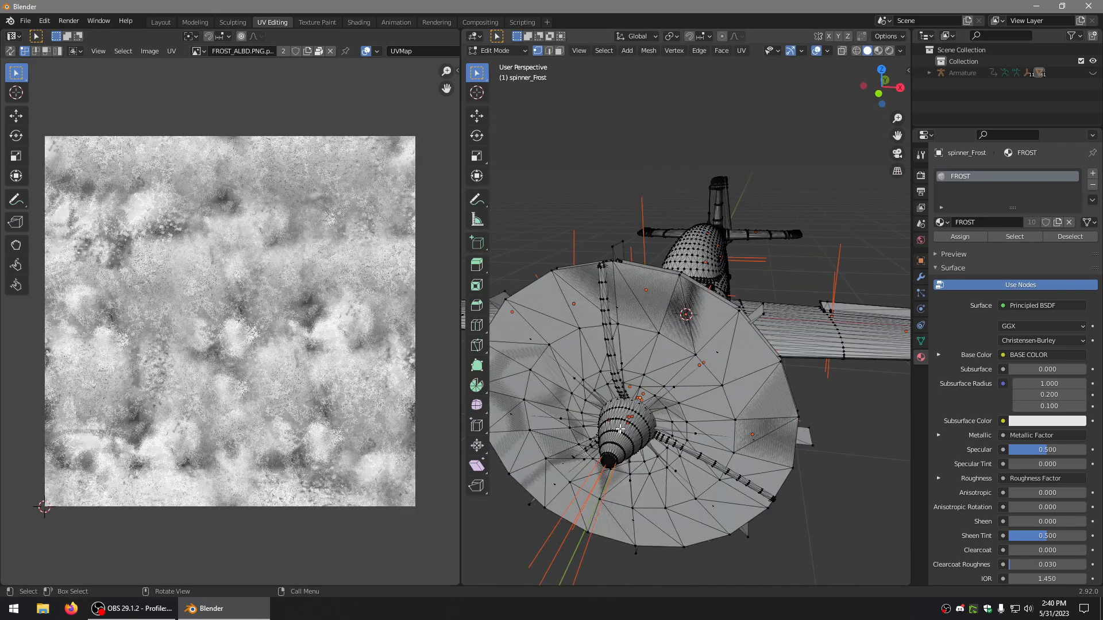
mouse_move(637, 424)
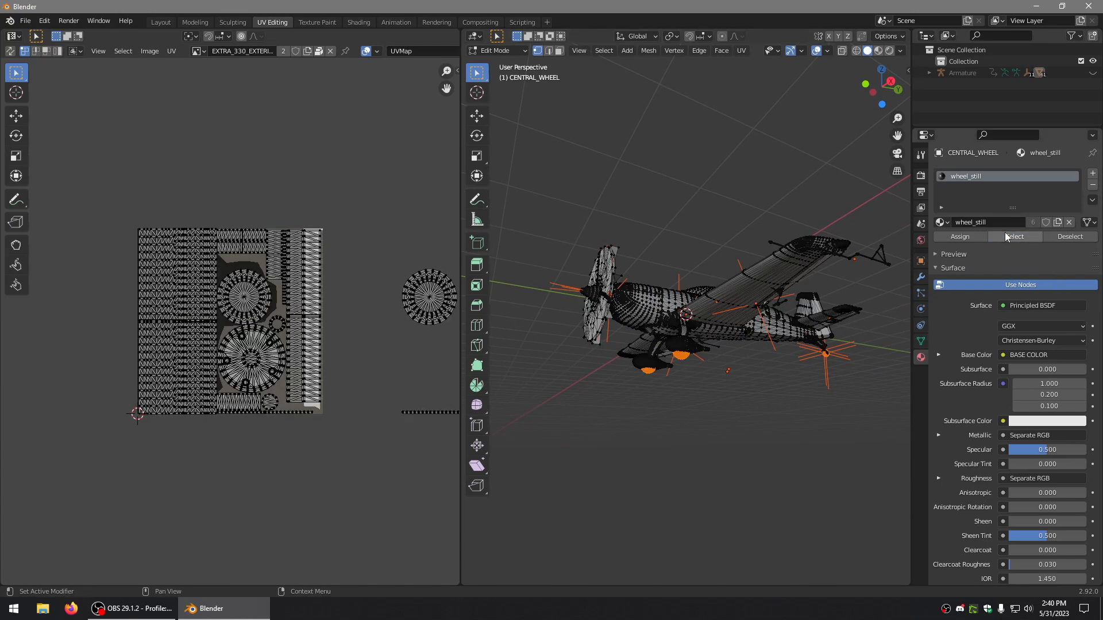
click(428, 295)
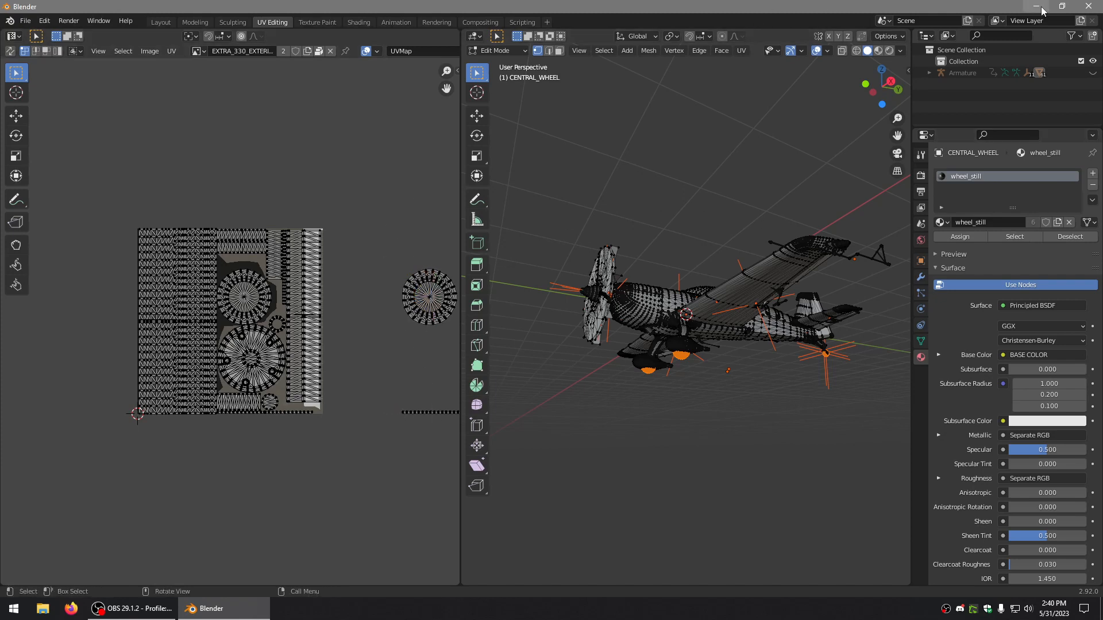
From the desktop, view Fuselage.png in Photo Viewer and advance to Wings.png
click(1035, 7)
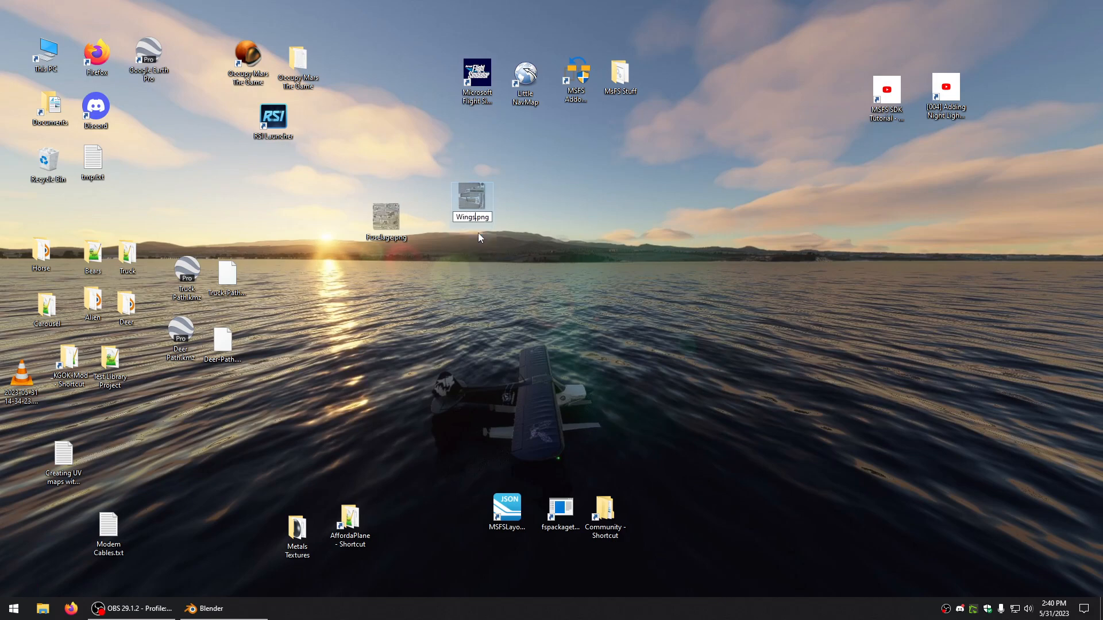
double_click(386, 214)
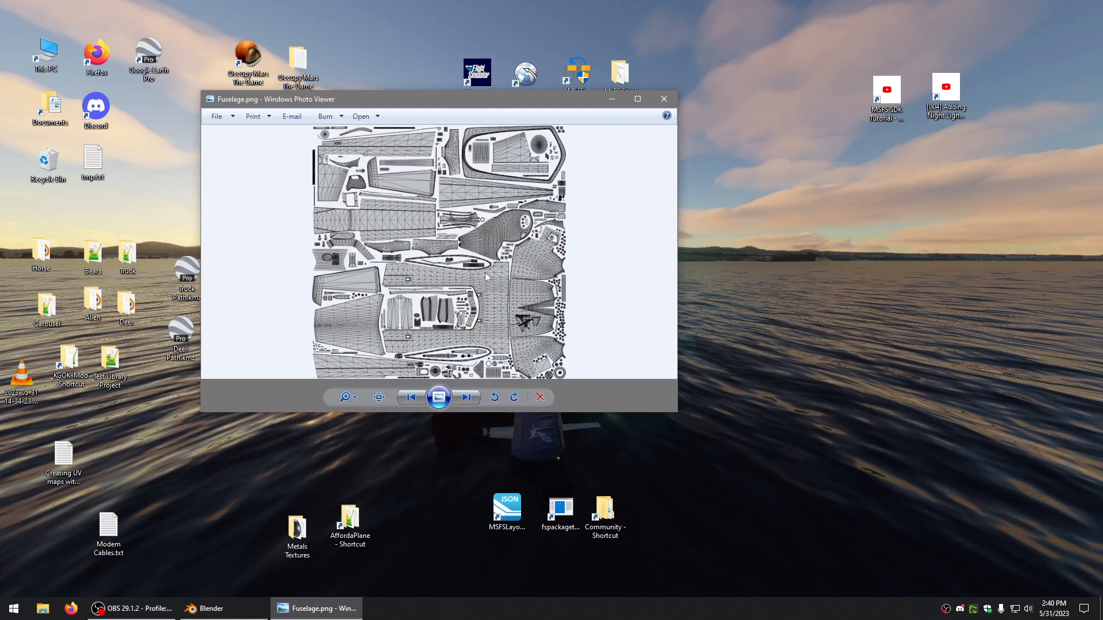
click(465, 396)
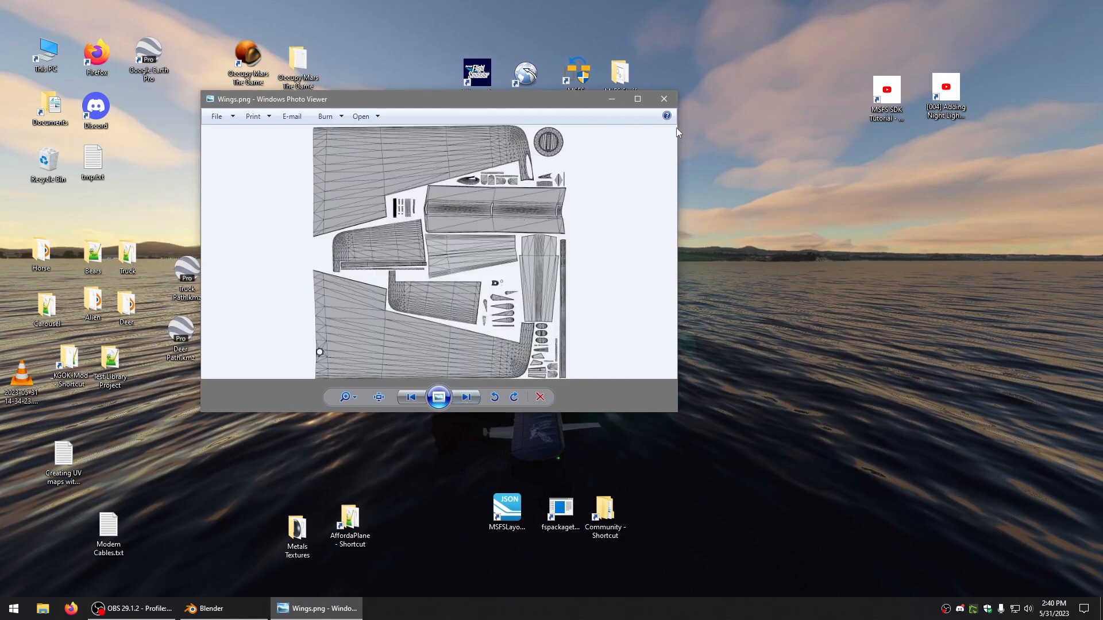
Open Fuselage.png in paint.net via Open with to check its transparent background
right_click(384, 225)
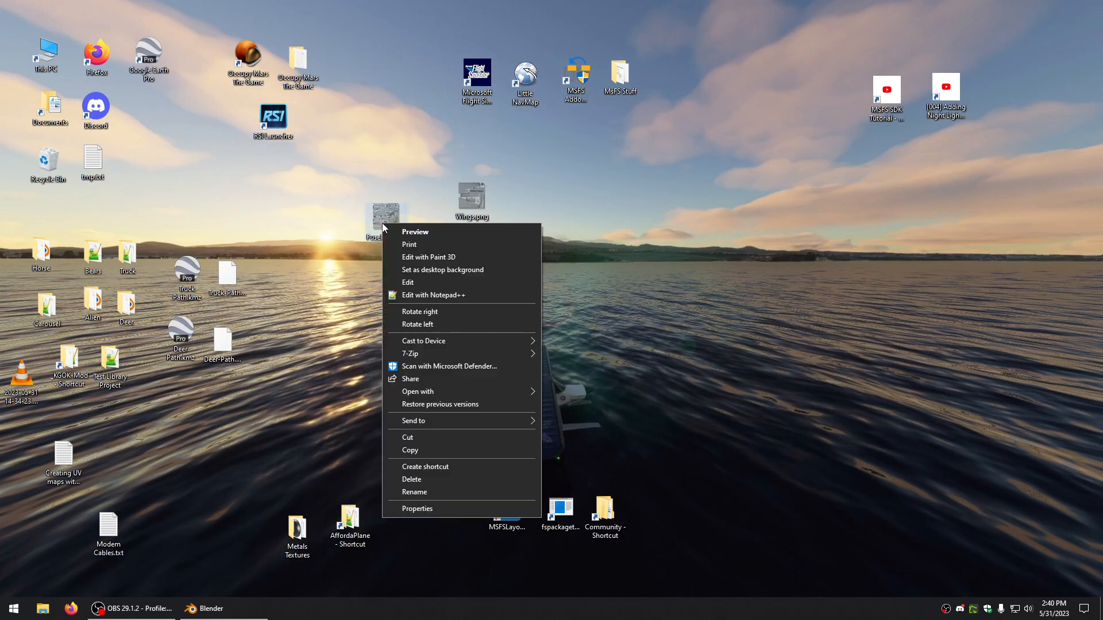
click(417, 390)
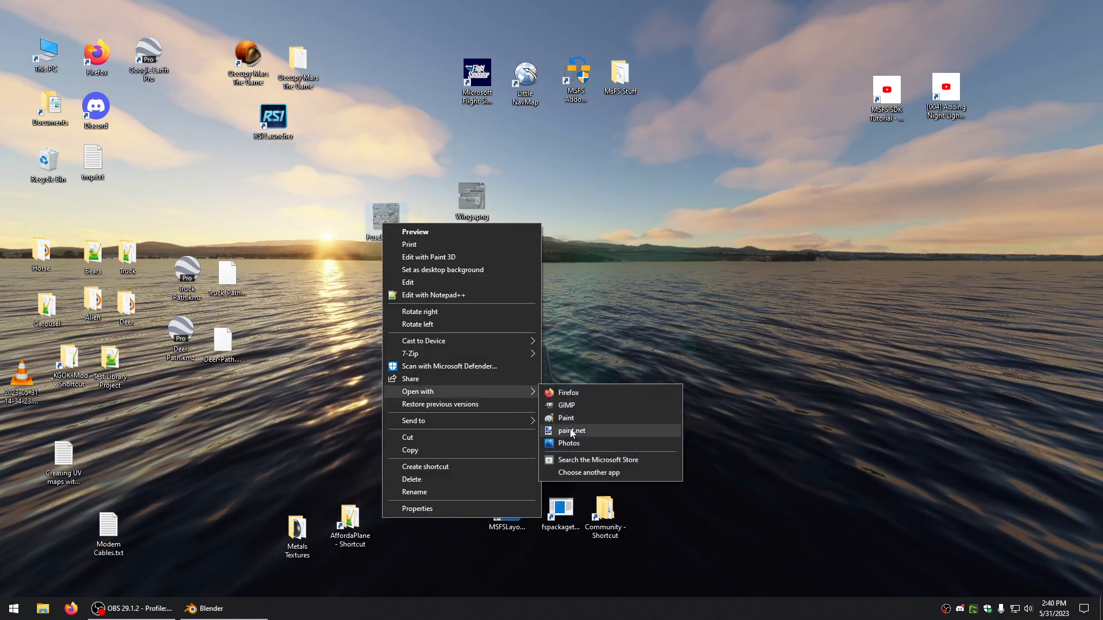
click(571, 430)
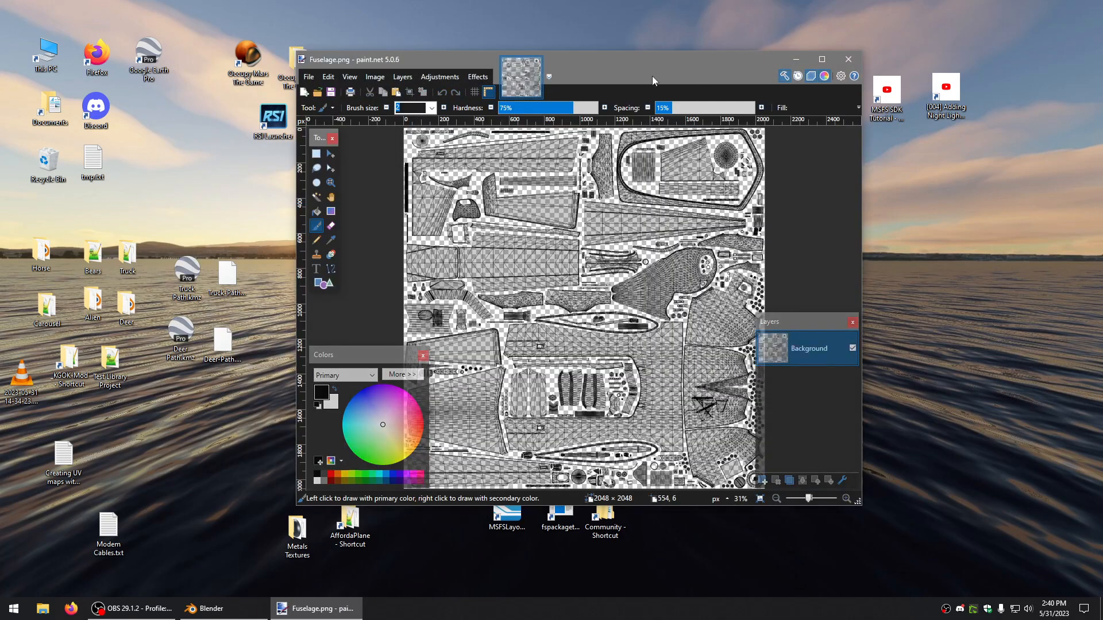
Maximize then restore the paint.net window and switch back to Blender
click(821, 59)
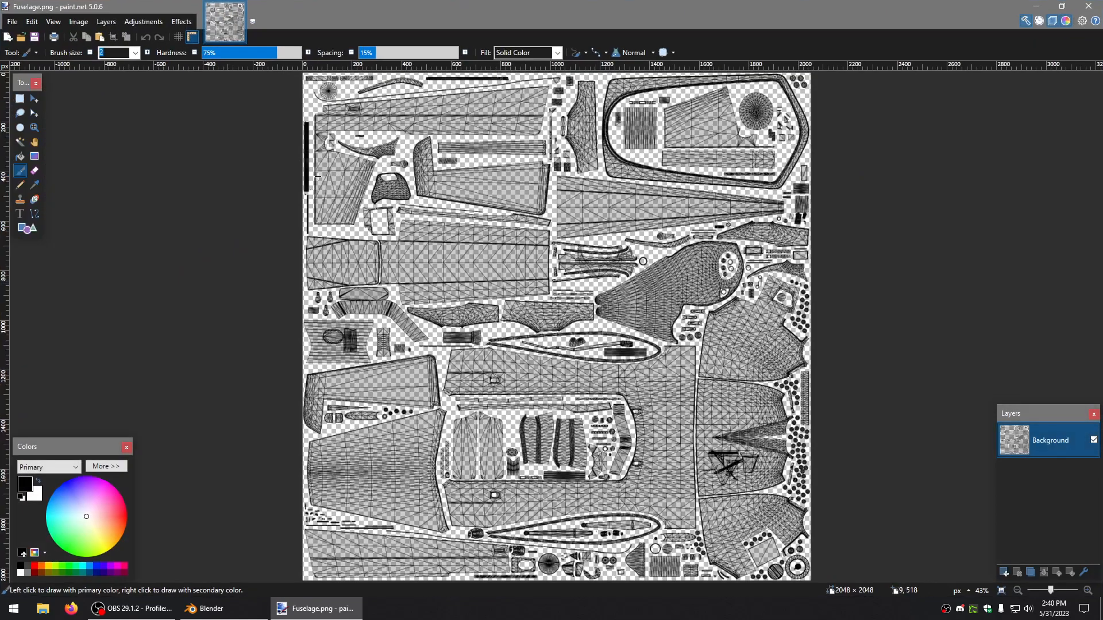
mouse_move(603, 295)
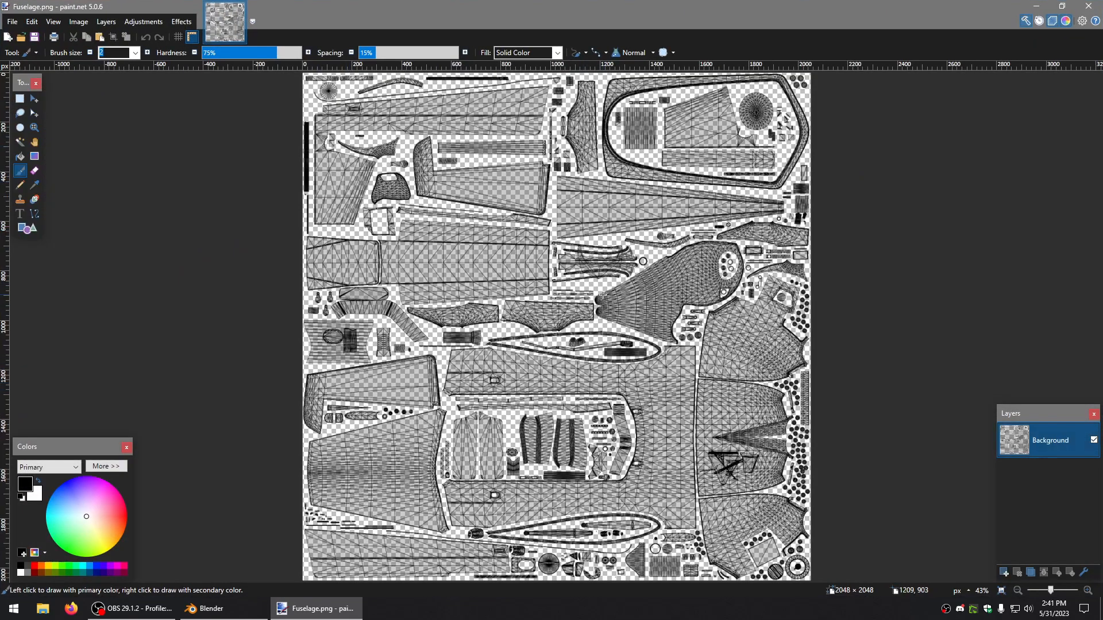
mouse_move(726, 340)
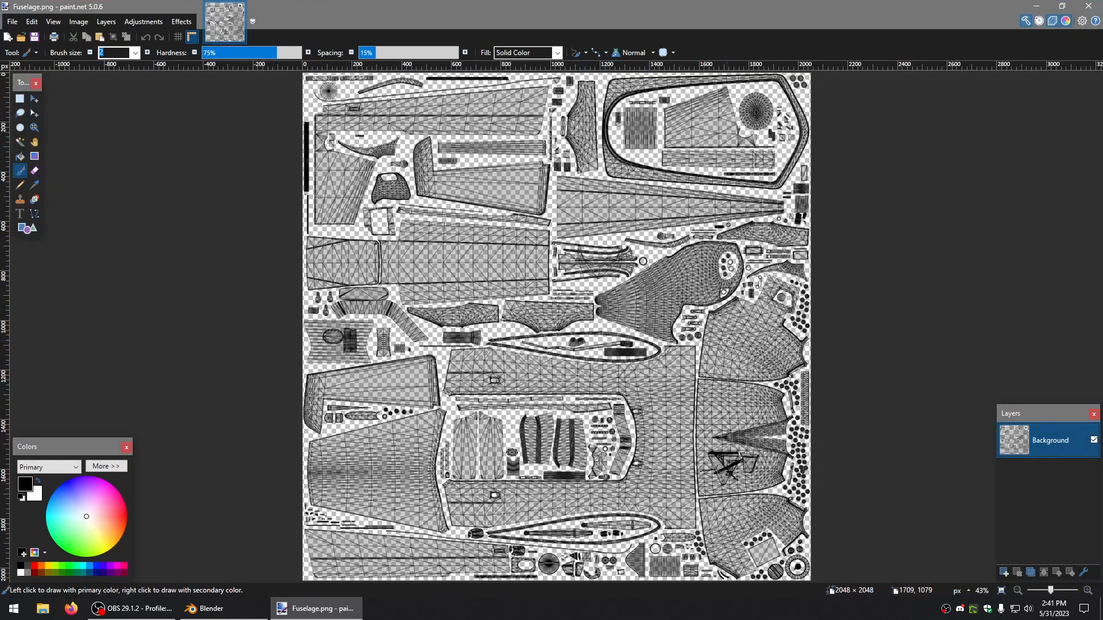
click(1066, 7)
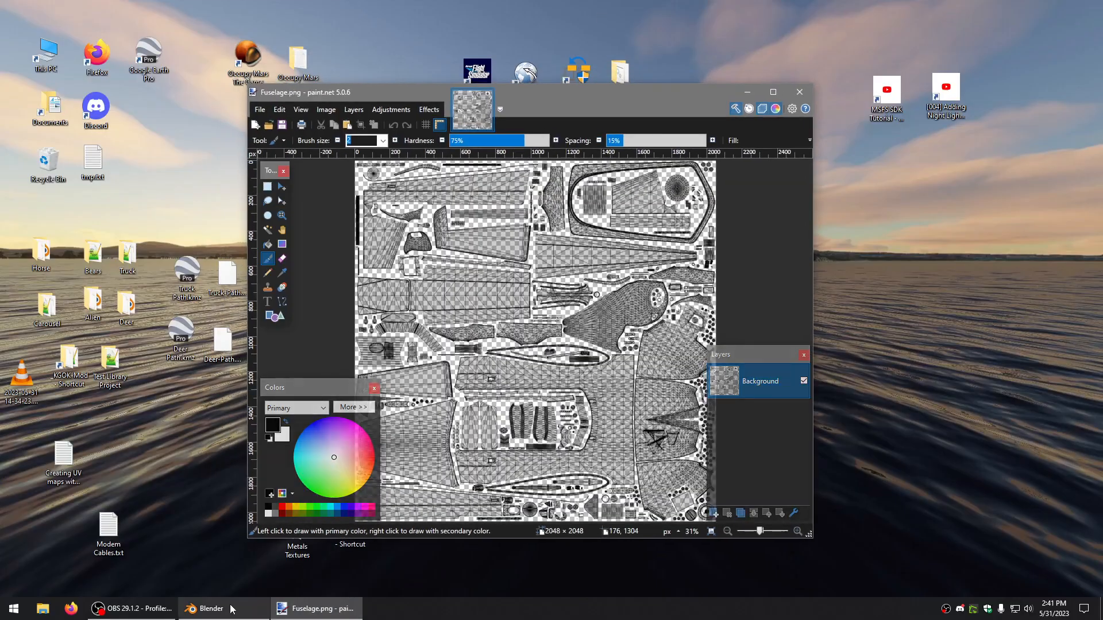
click(209, 609)
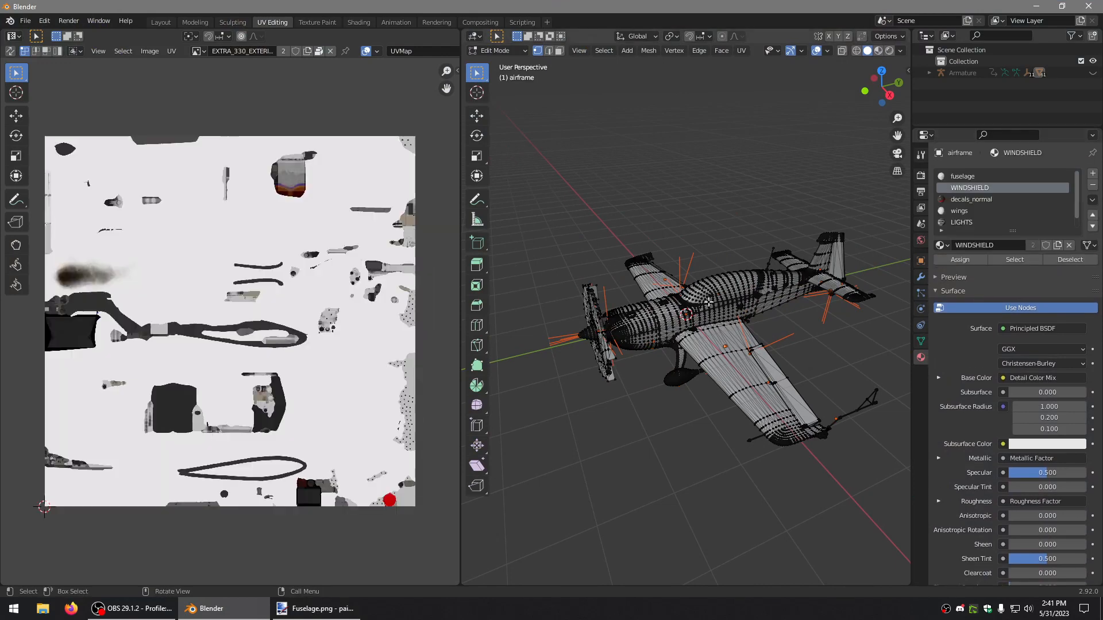
Make the wings material slot active and select all faces assigned to it
click(963, 176)
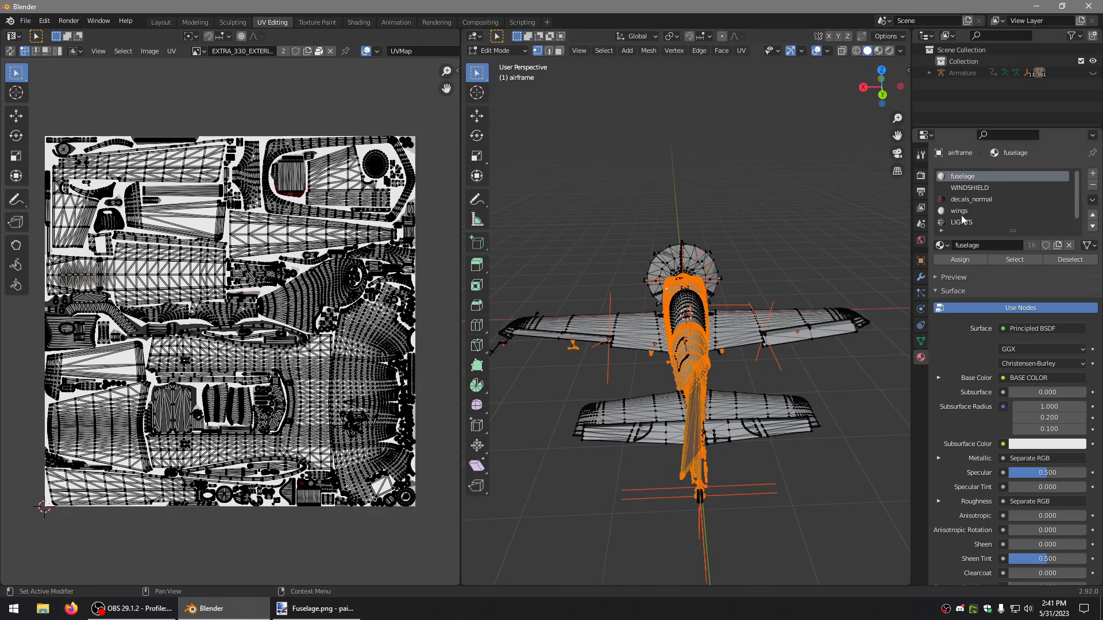
click(958, 210)
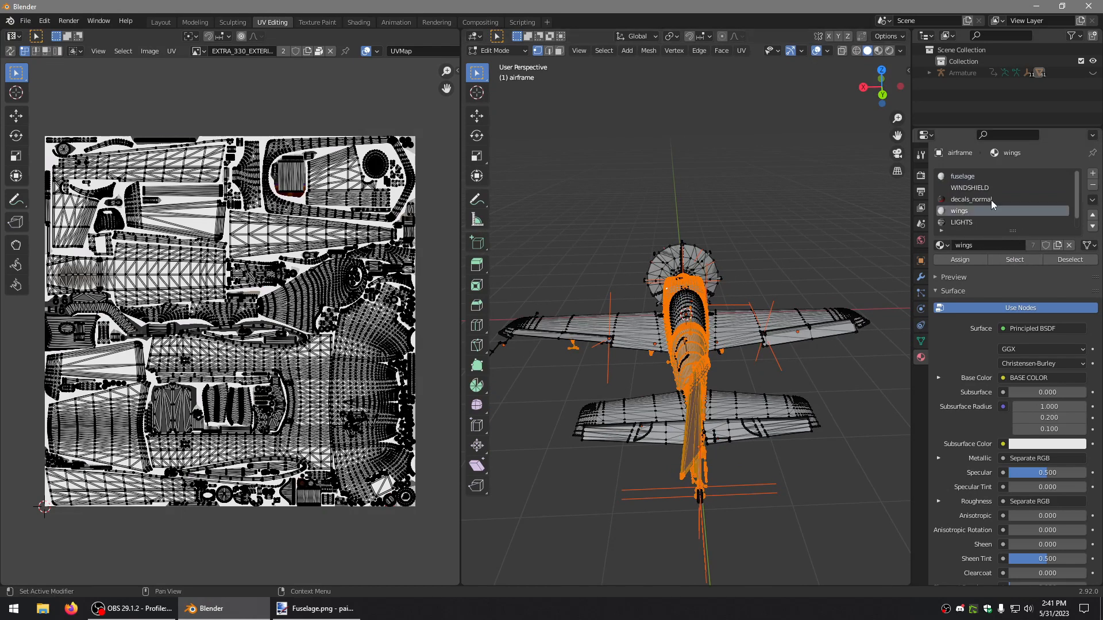
click(962, 176)
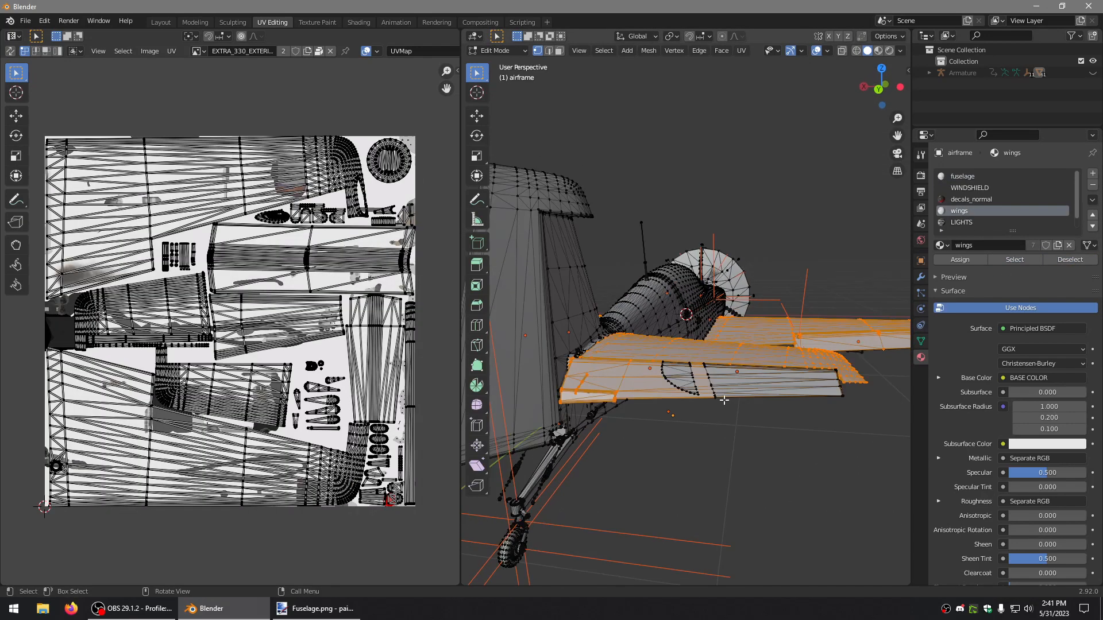
mouse_move(736, 390)
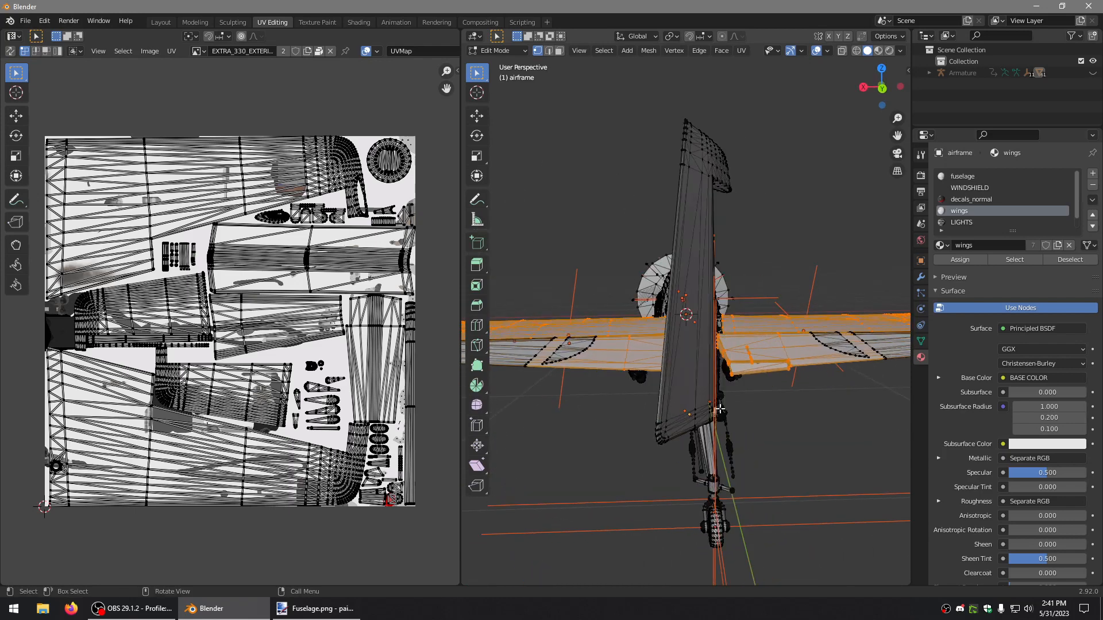
mouse_move(751, 373)
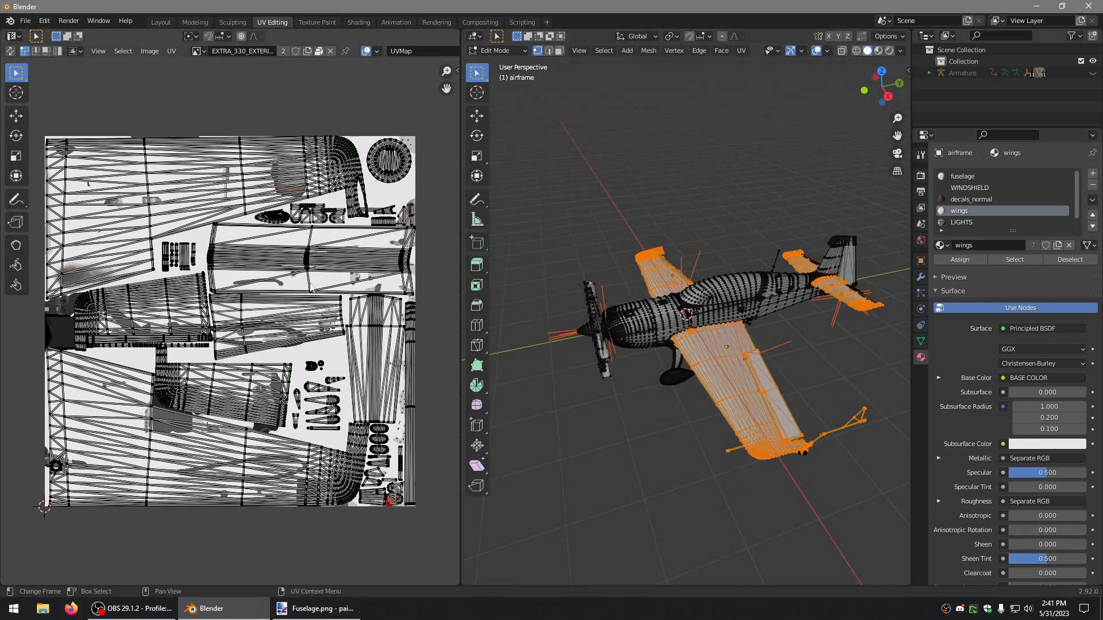
mouse_move(761, 113)
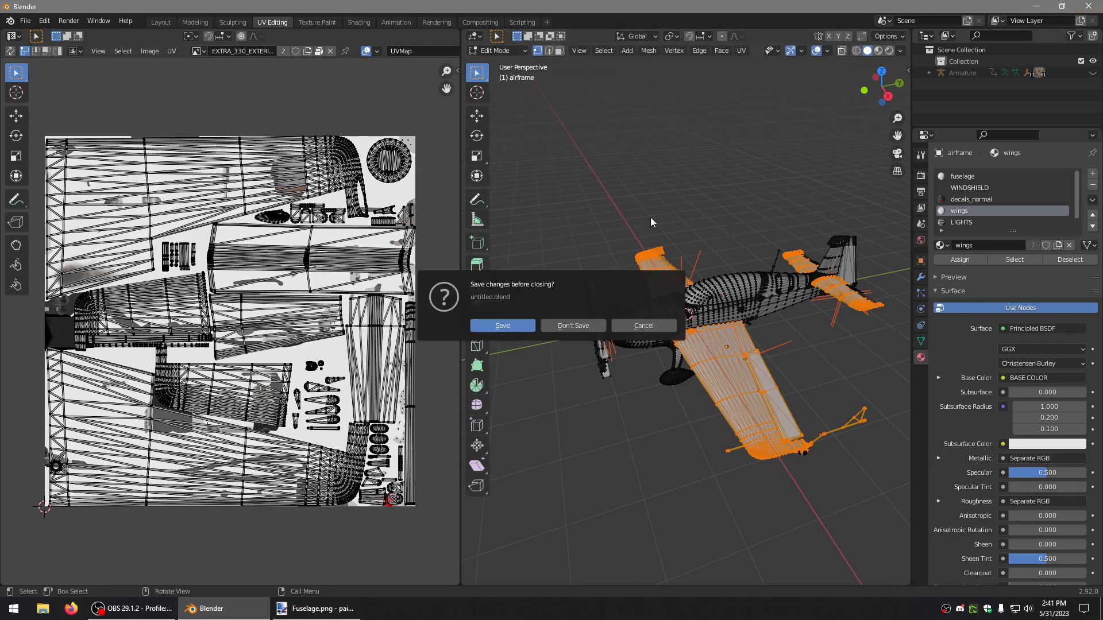
mouse_move(572, 325)
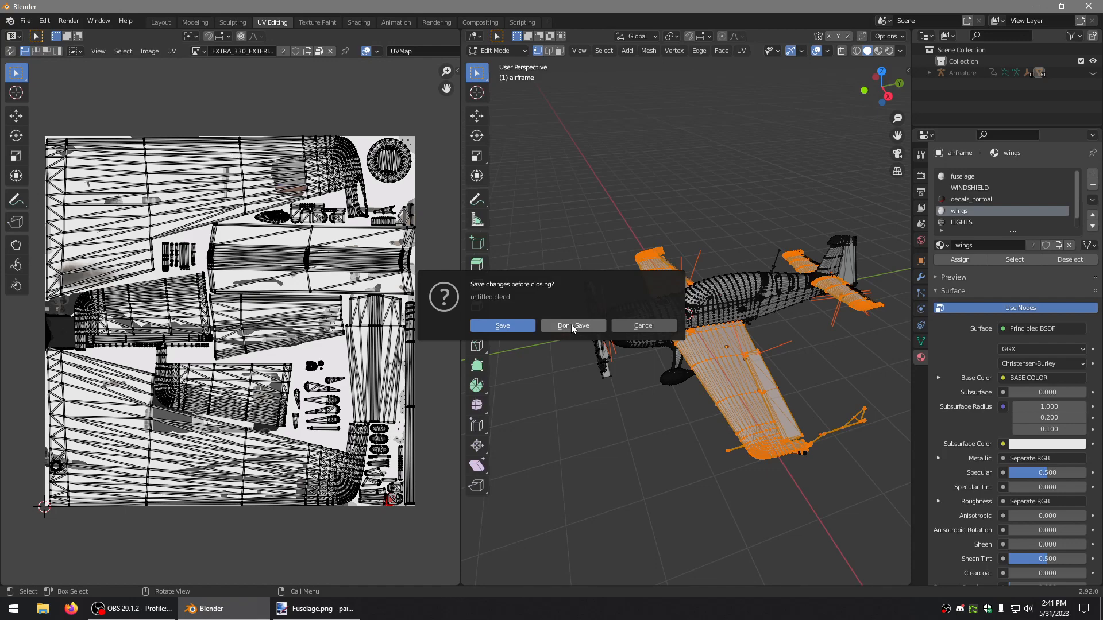
Quit Blender with Don't Save and close the paint.net window
click(572, 325)
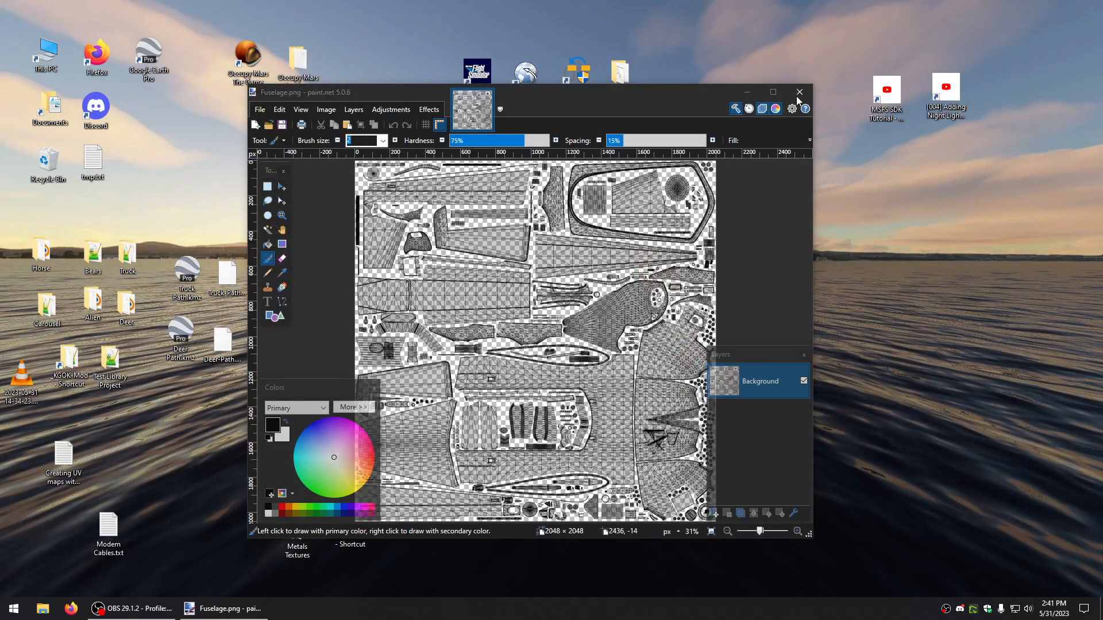
click(798, 92)
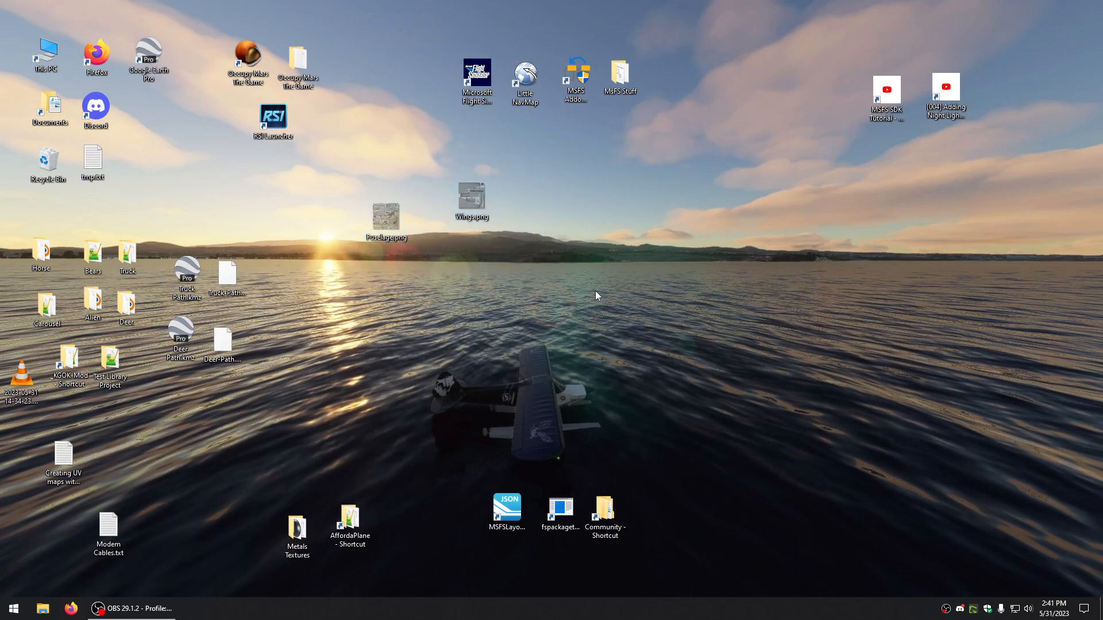
mouse_move(260, 362)
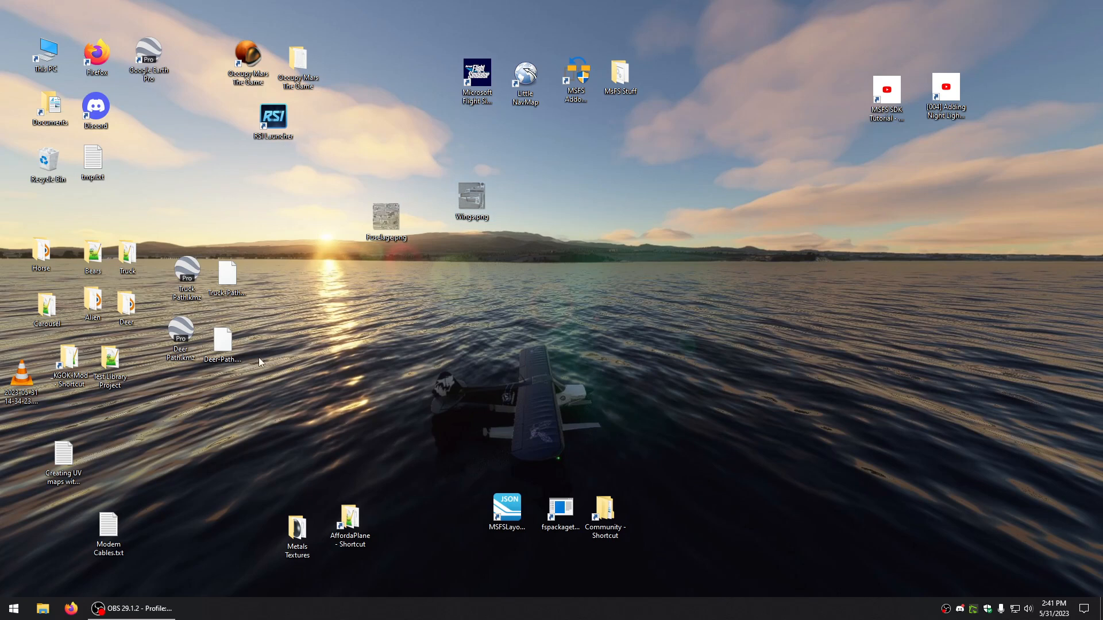
mouse_move(333, 275)
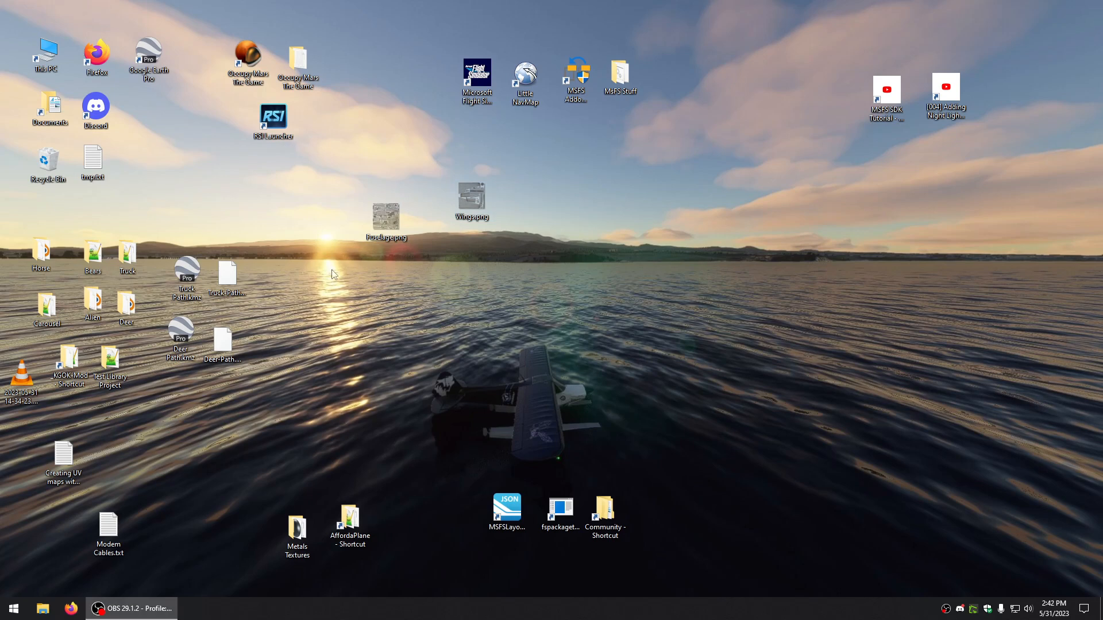
Briefly reopen Fuselage.png in Photo Viewer from the desktop and close it again
click(12, 608)
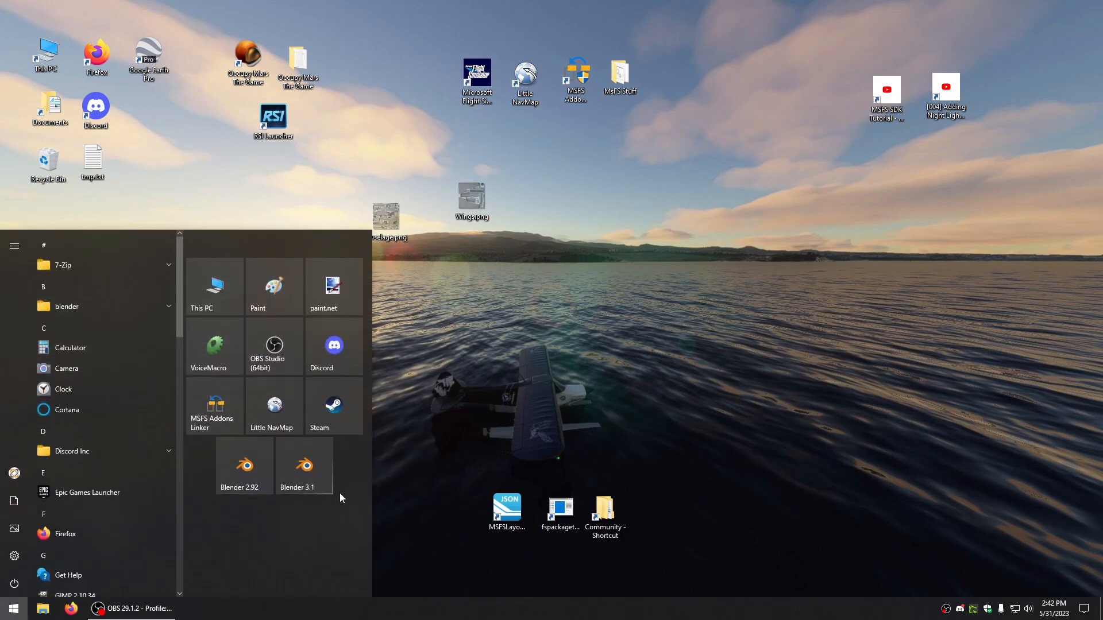
click(366, 244)
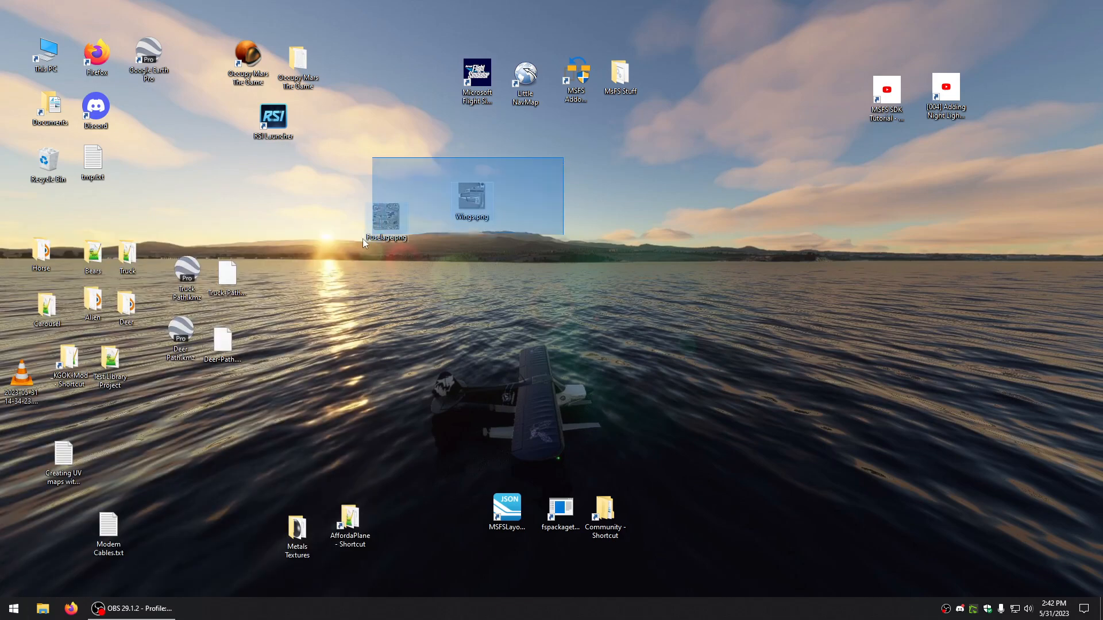
click(359, 245)
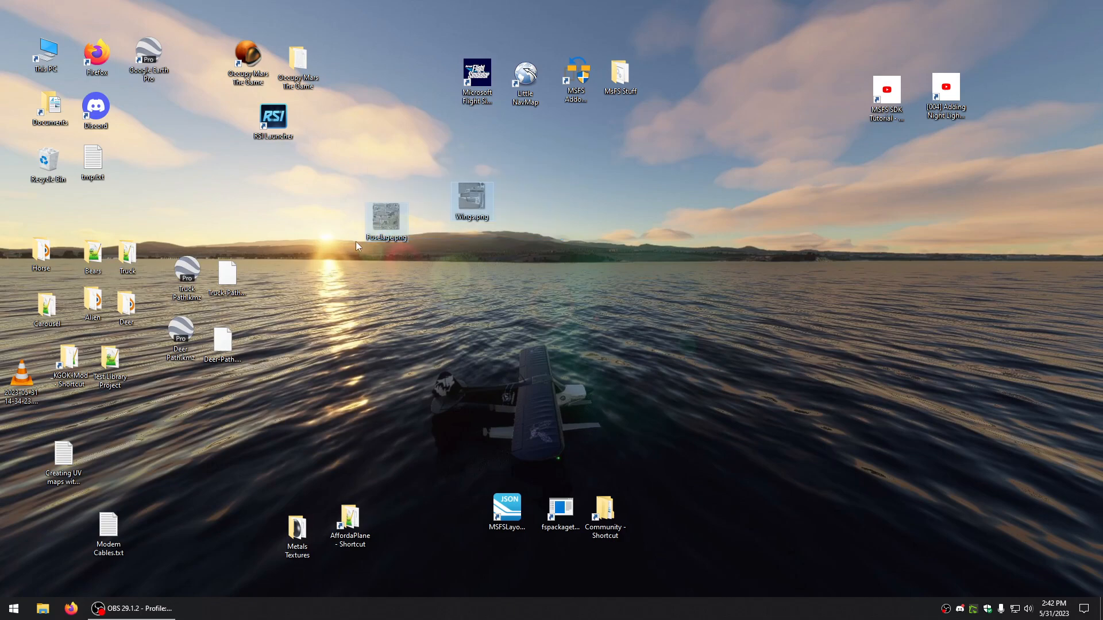
double_click(385, 215)
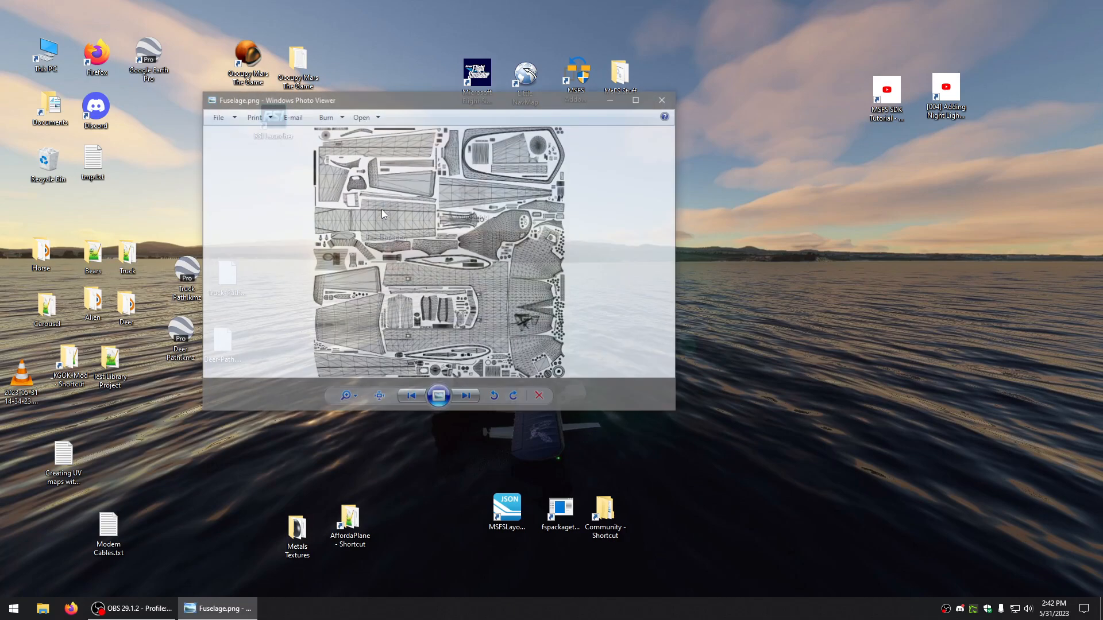
click(659, 100)
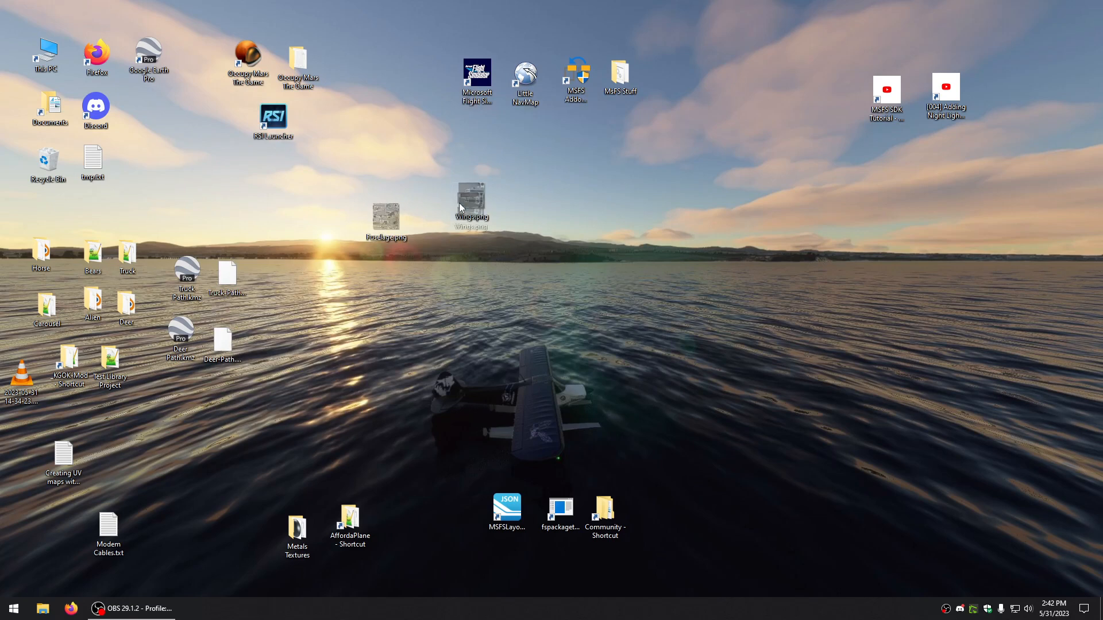
Drag the Wings.png icon directly below Fuselage.png on the desktop
drag(470, 208, 383, 282)
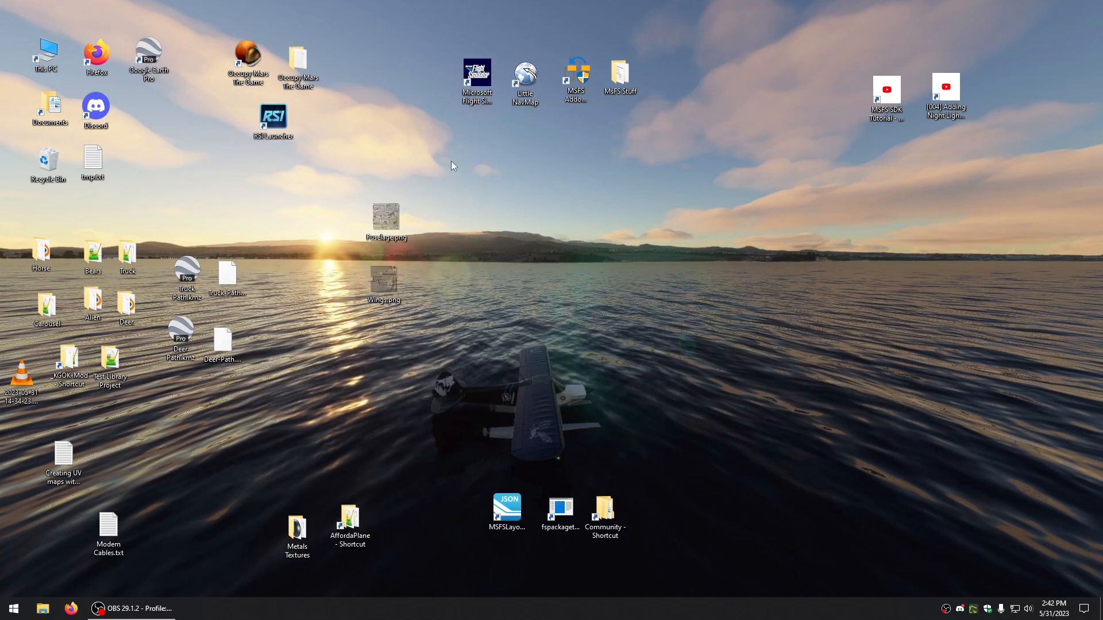